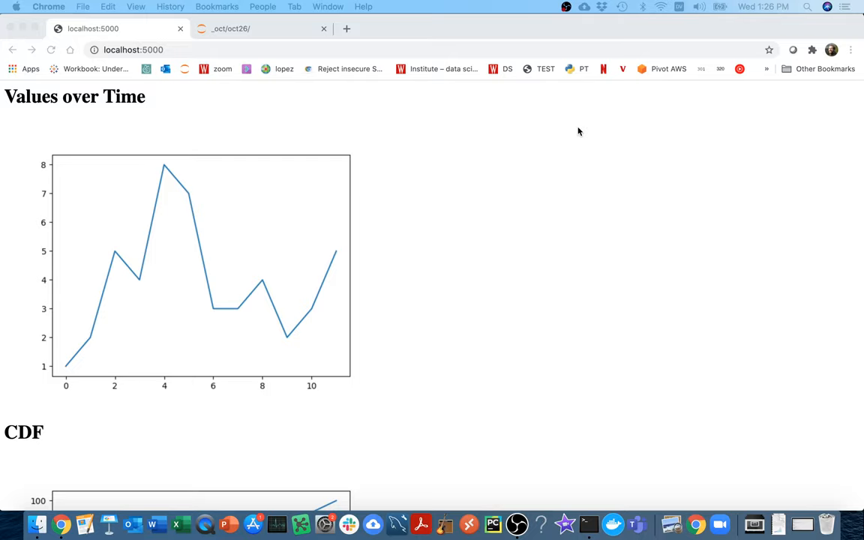
mouse_move(565, 127)
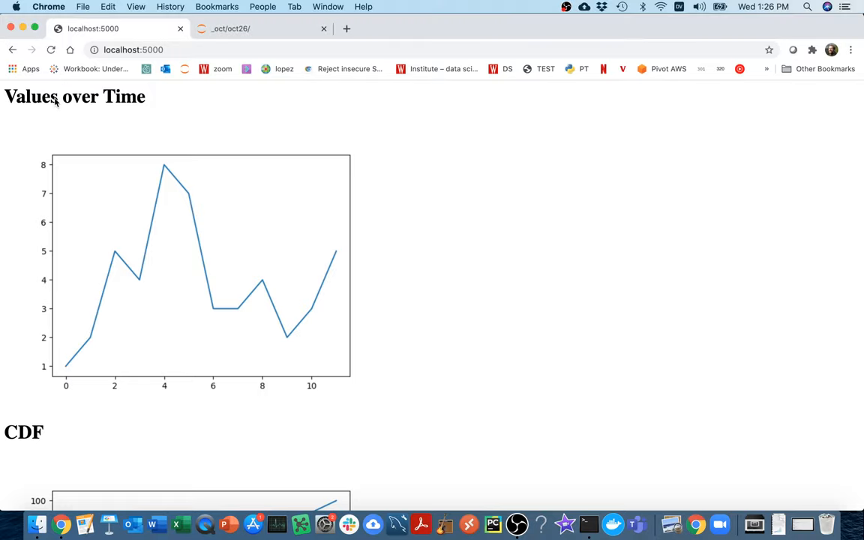
Reload the localhost dashboard twice so the plot grows, then switch to the Jupyter oct26 tab.
click(51, 50)
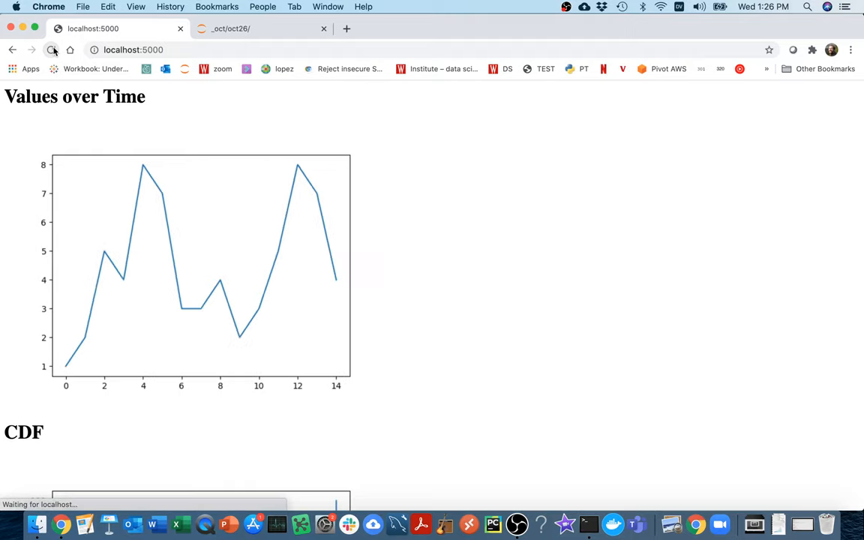
click(53, 49)
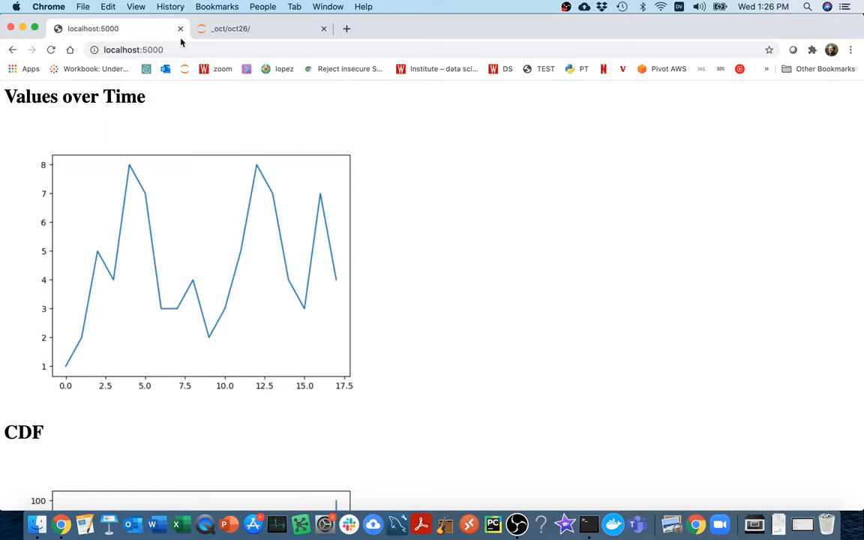
click(180, 28)
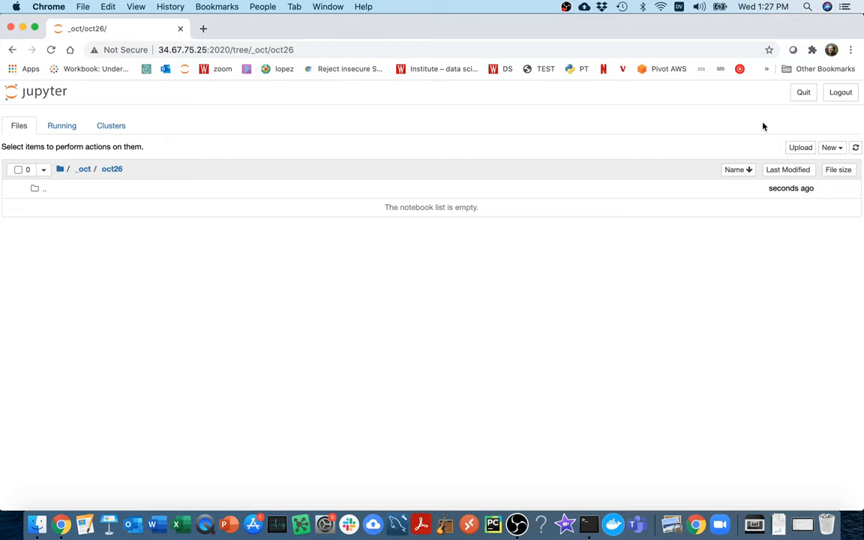
Create a new text file in oct26 and rename it demo.py.
click(832, 147)
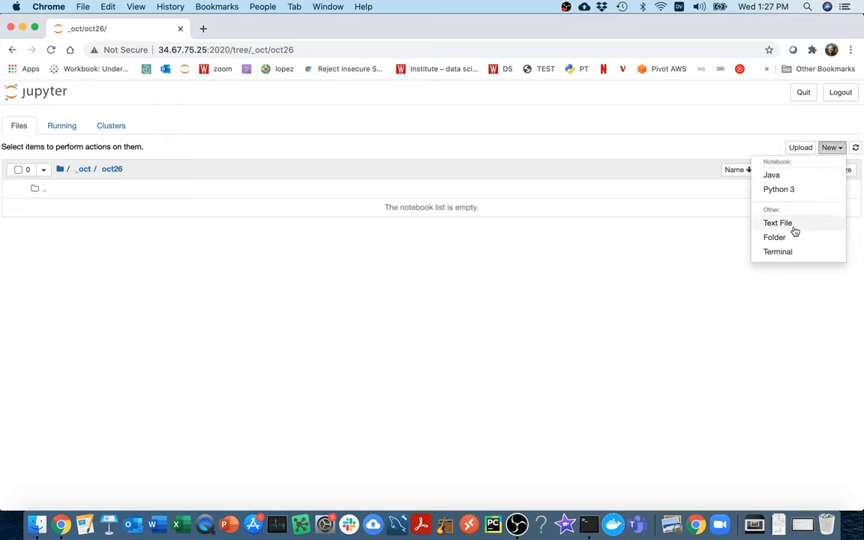
click(777, 222)
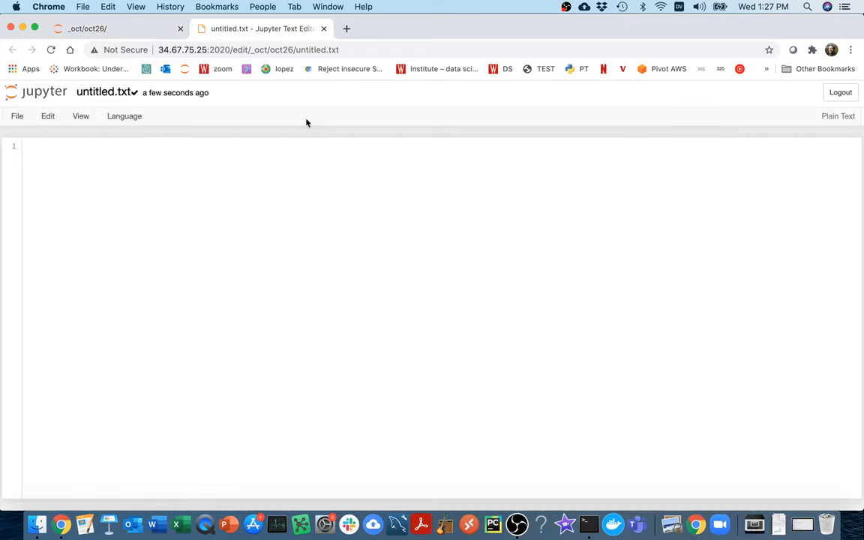
click(102, 92)
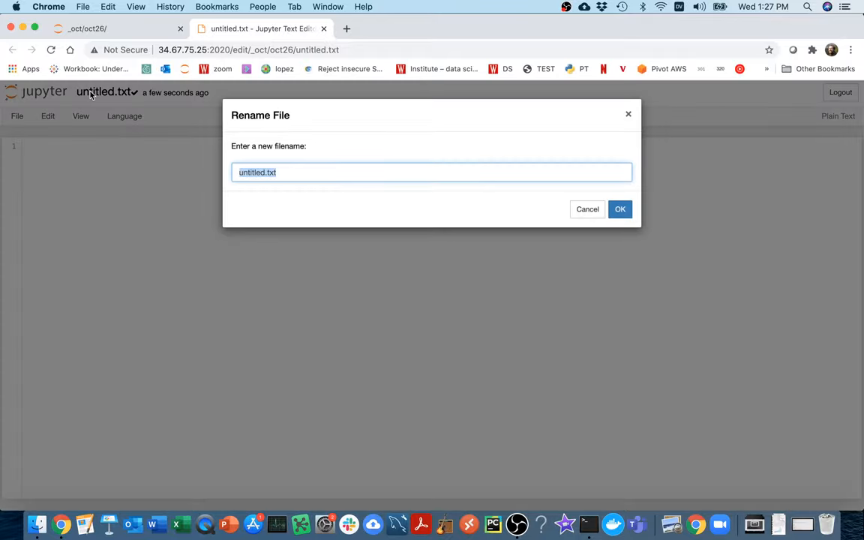
text(demo)
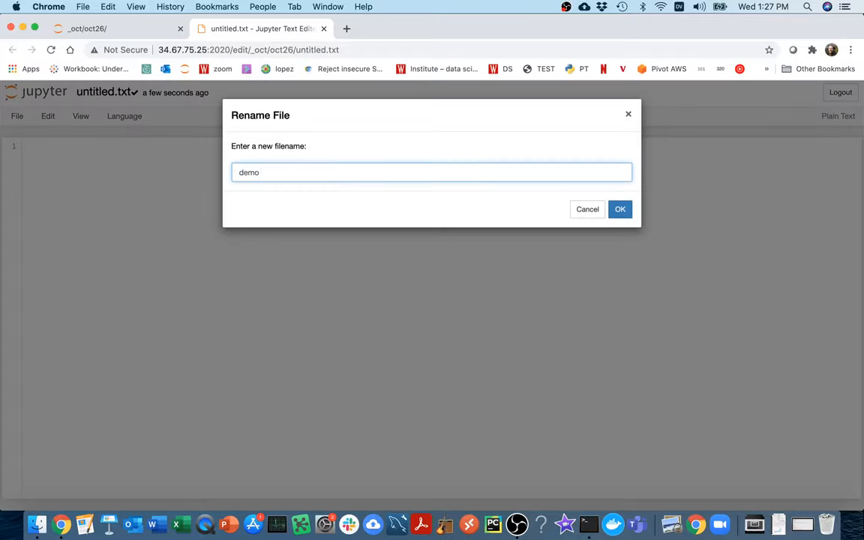
click(619, 210)
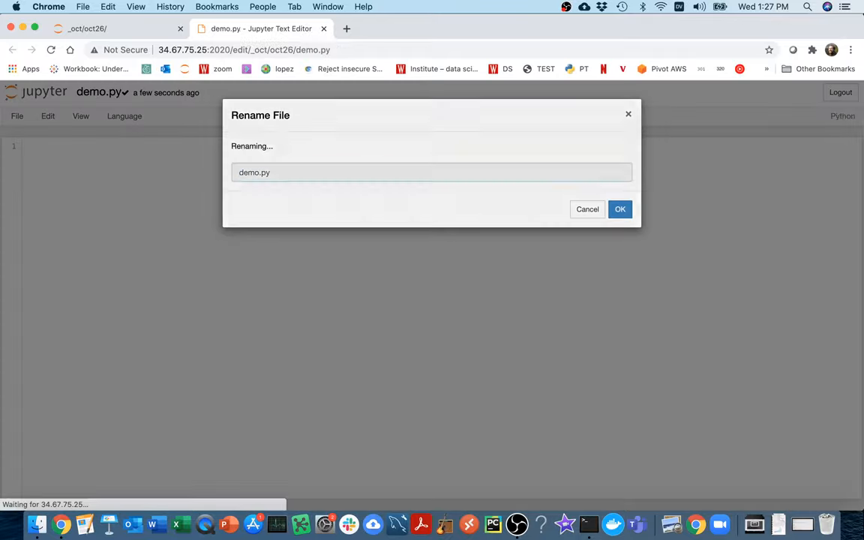
click(619, 210)
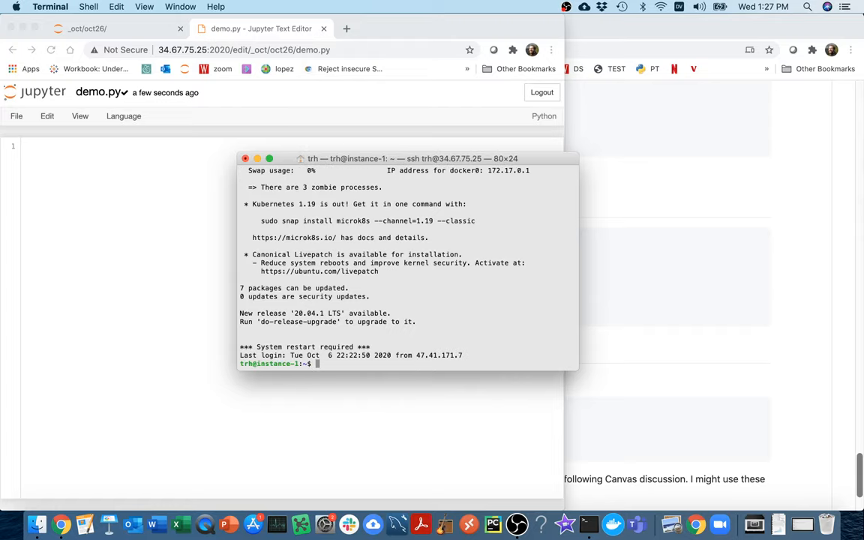
Change into _oct/oct26/ on the server and prepare the python3 demo.py command.
text(cd)
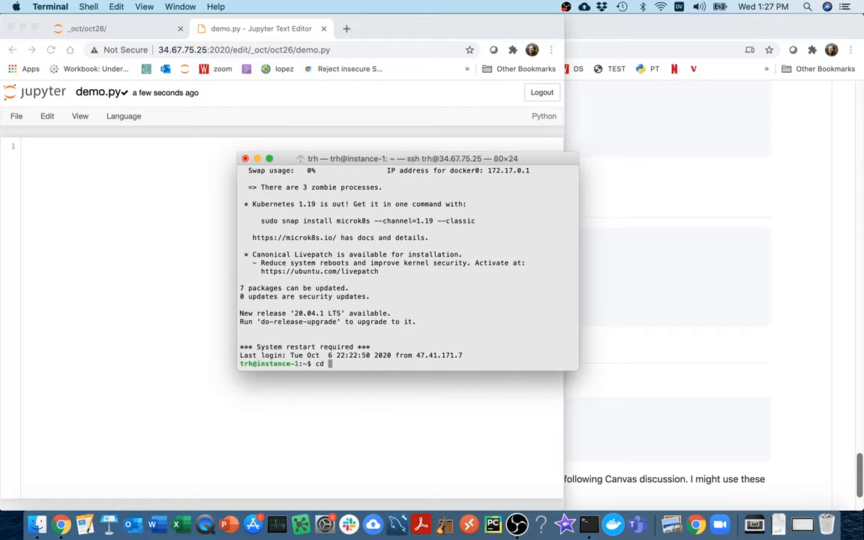
text(_oct/oct26/)
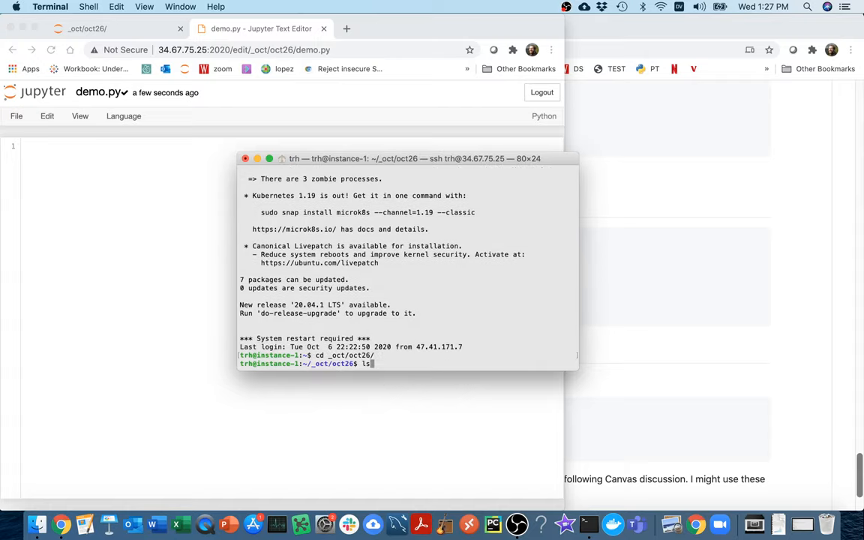
key(Return)
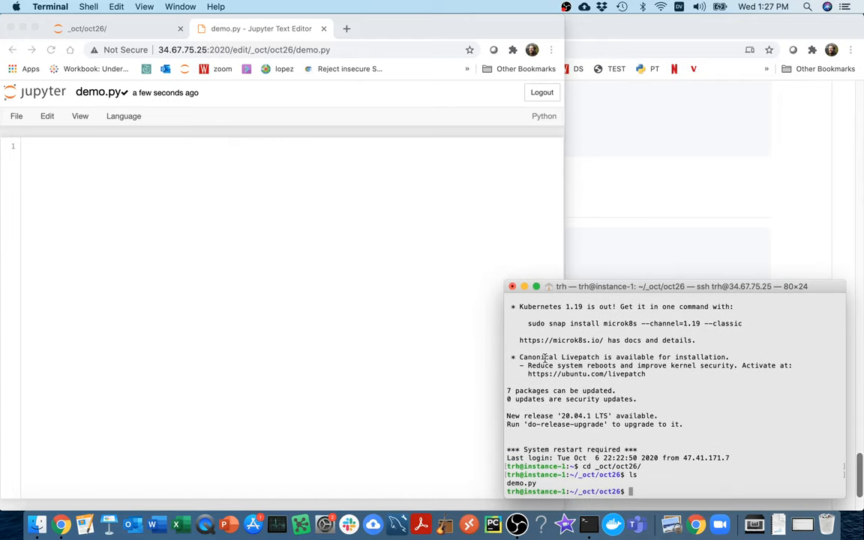
text(python3)
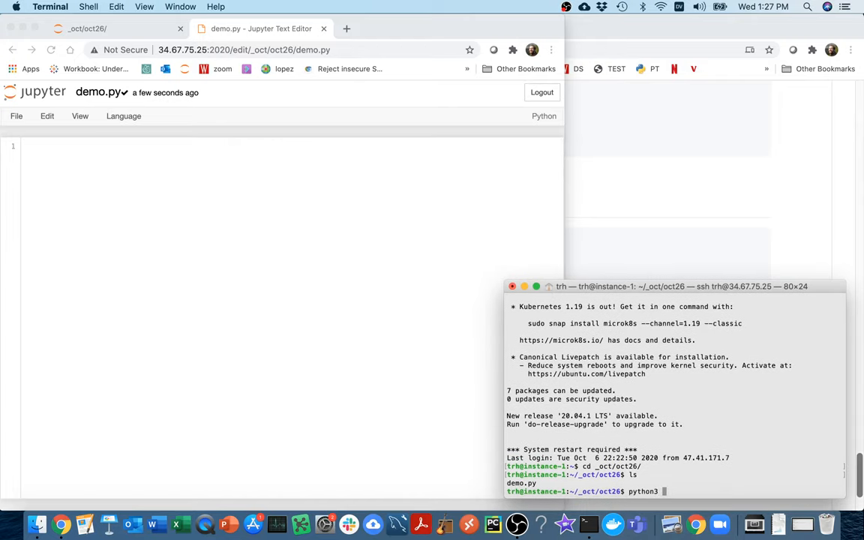
text(demo.py)
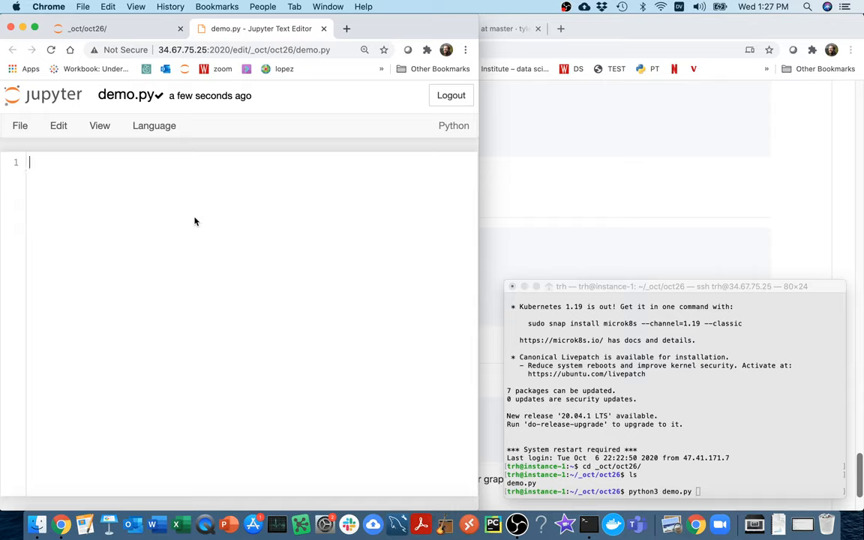
Write the Flask import and app = Flask(__name__) at the top of demo.py.
text(from f)
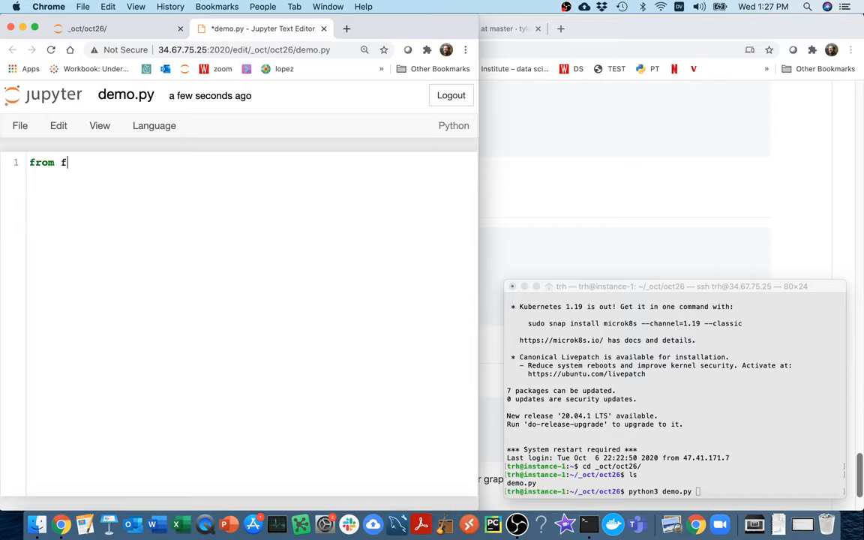
text(lask import Flask)
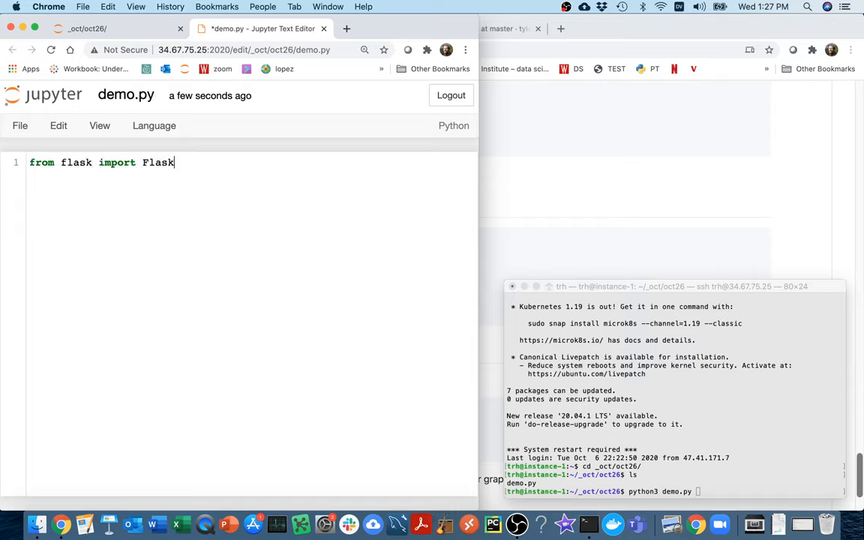
key(enter)
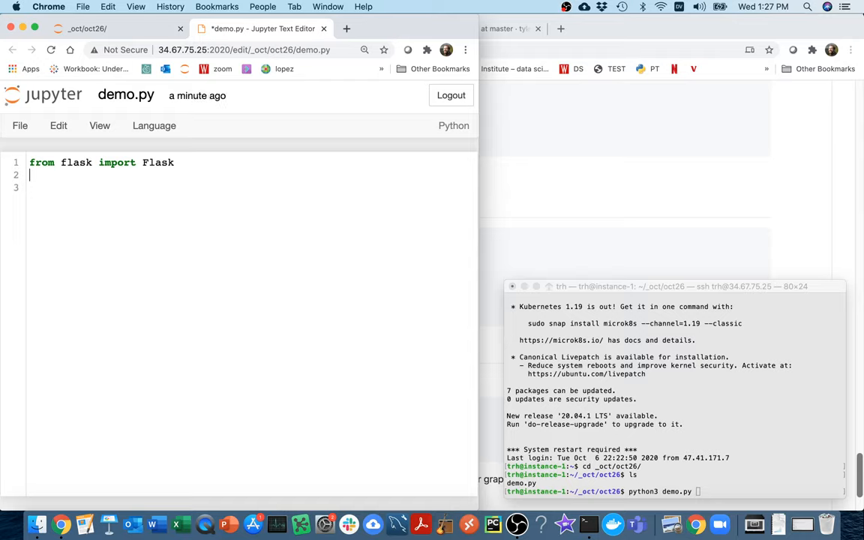
text(app =)
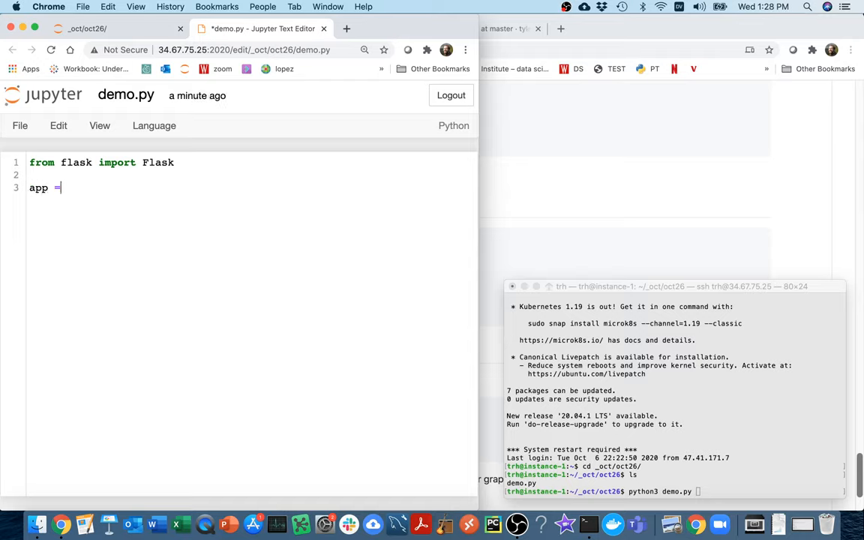
text(Flask())
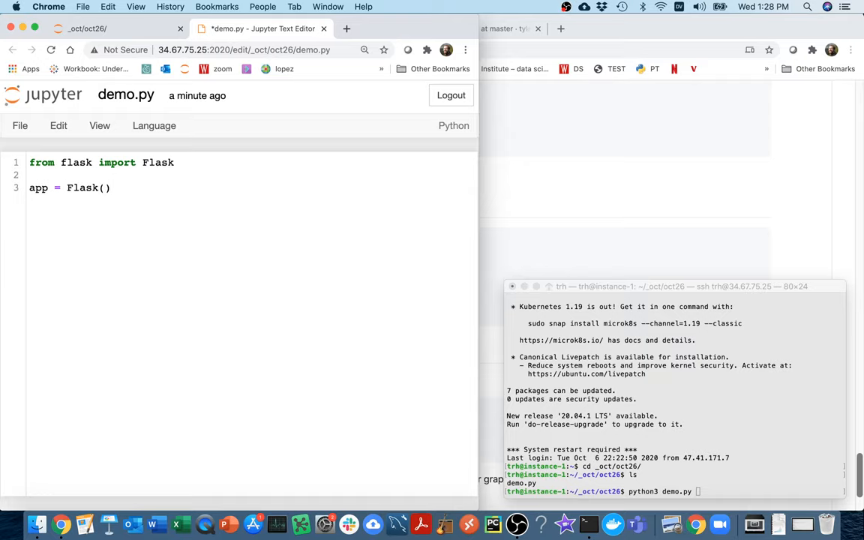
click(366, 50)
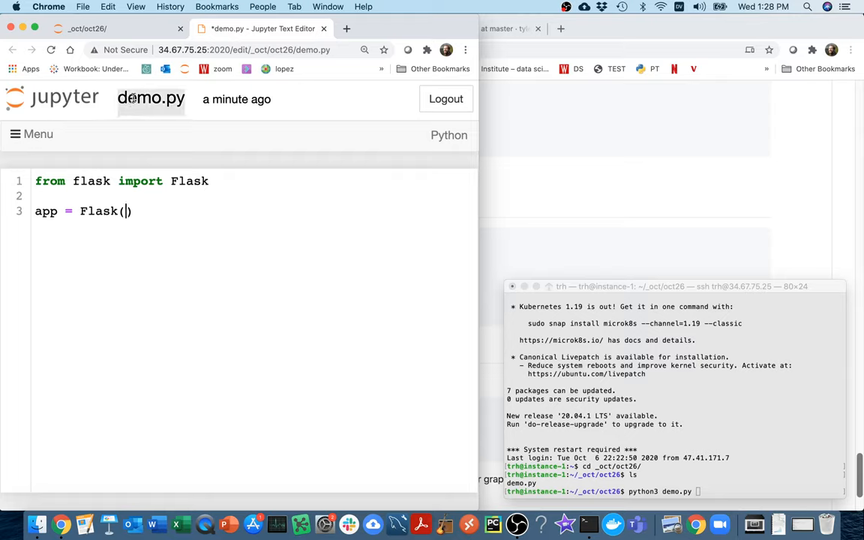
mouse_move(141, 201)
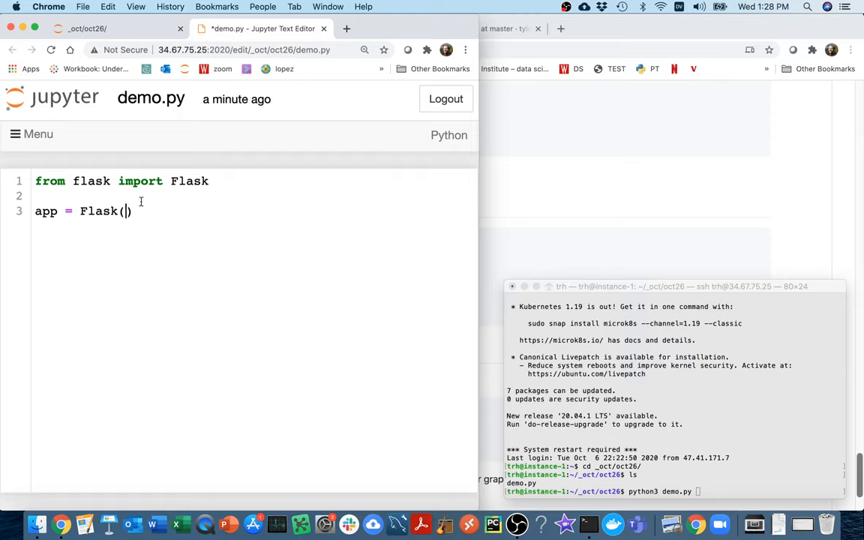
text(__name__)
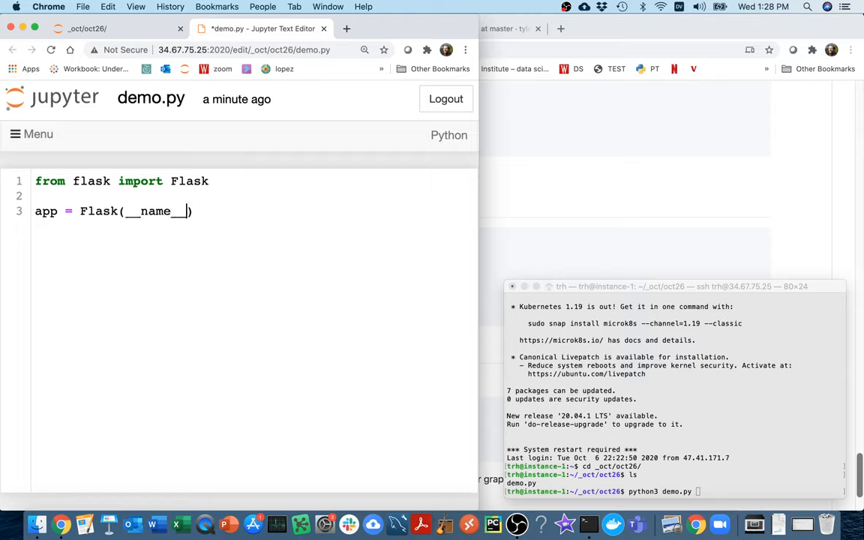
Add app.run("0.0.0.0") at the bottom of the file.
double_click(153, 211)
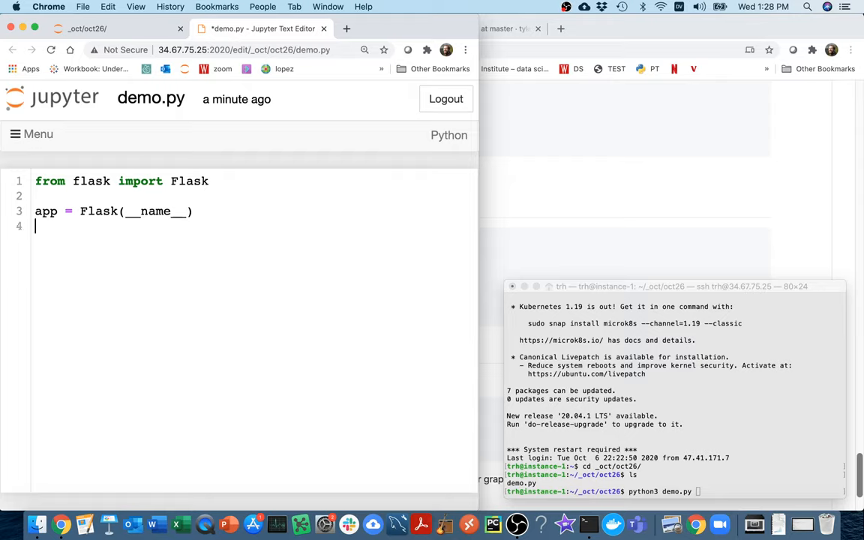
key(enter)
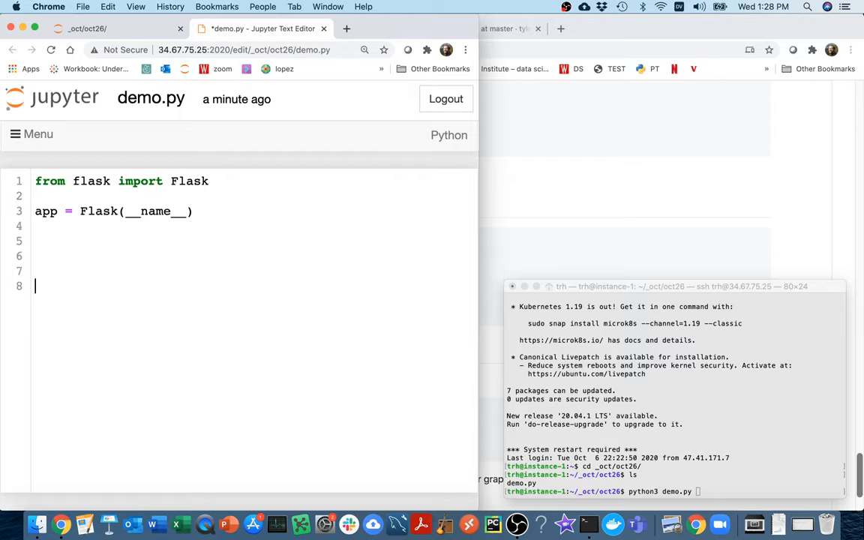
text(app.)
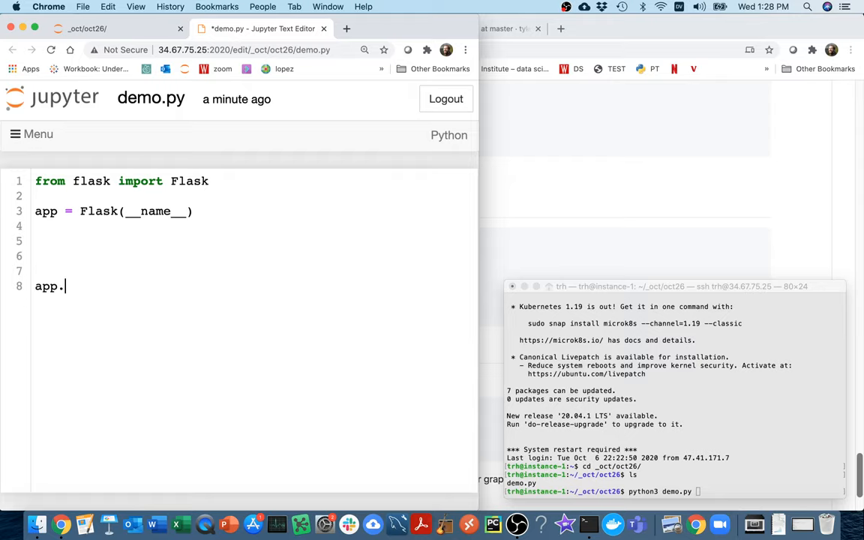
text(run())
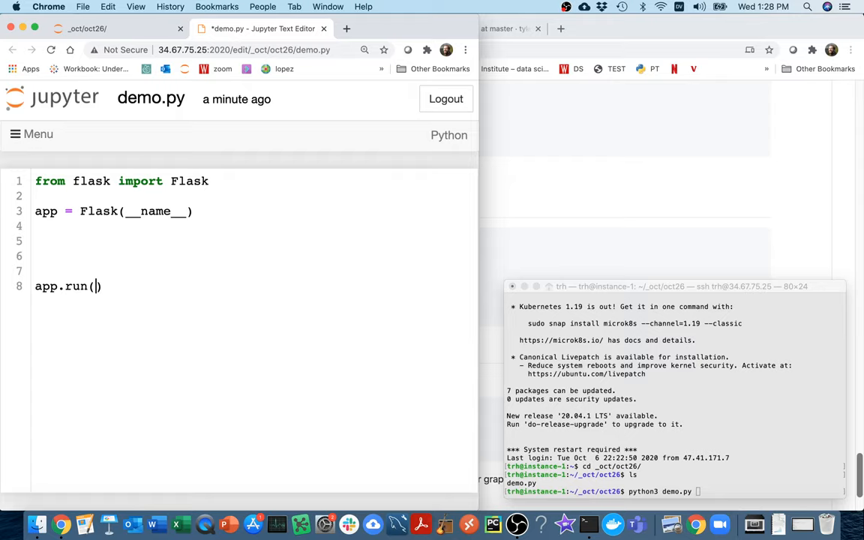
text("0.0.0.0")
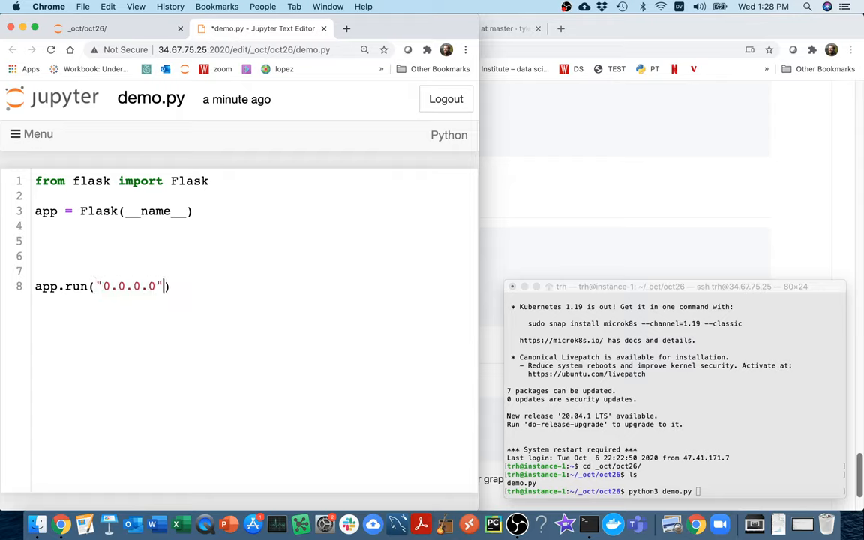
double_click(129, 285)
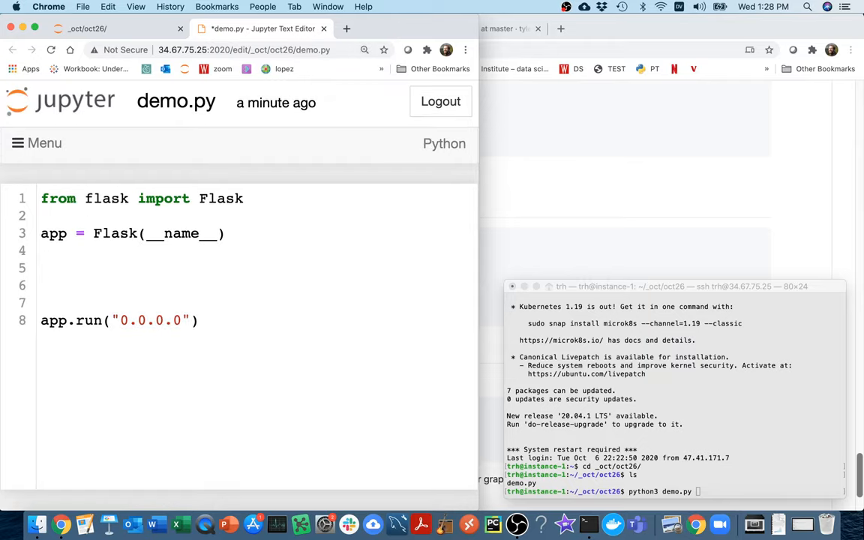
double_click(54, 234)
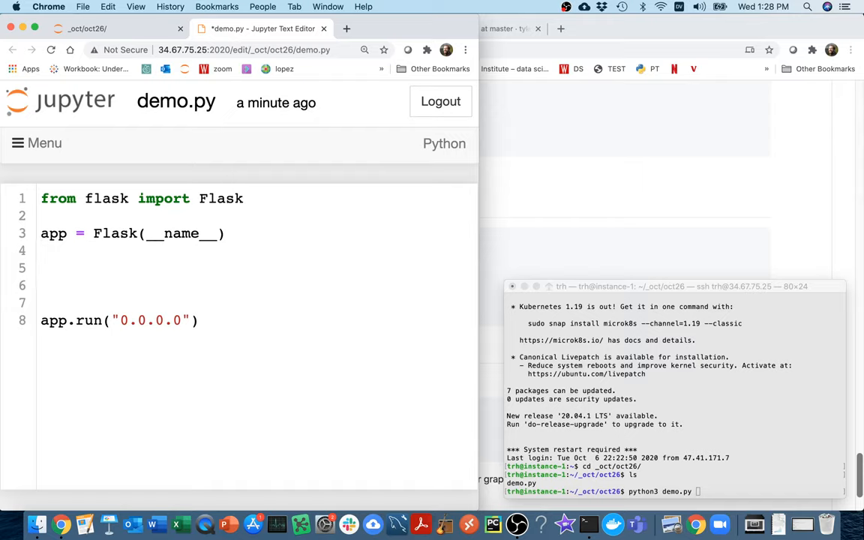
text(app)
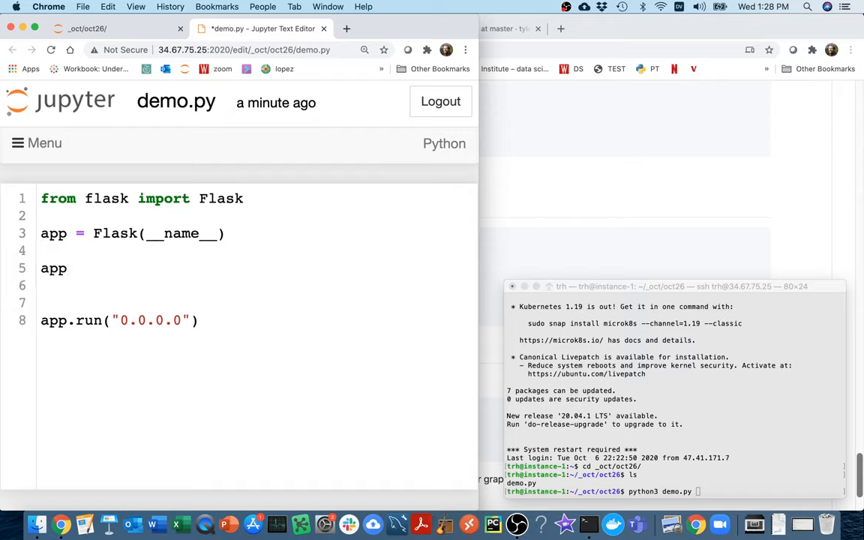
click(42, 268)
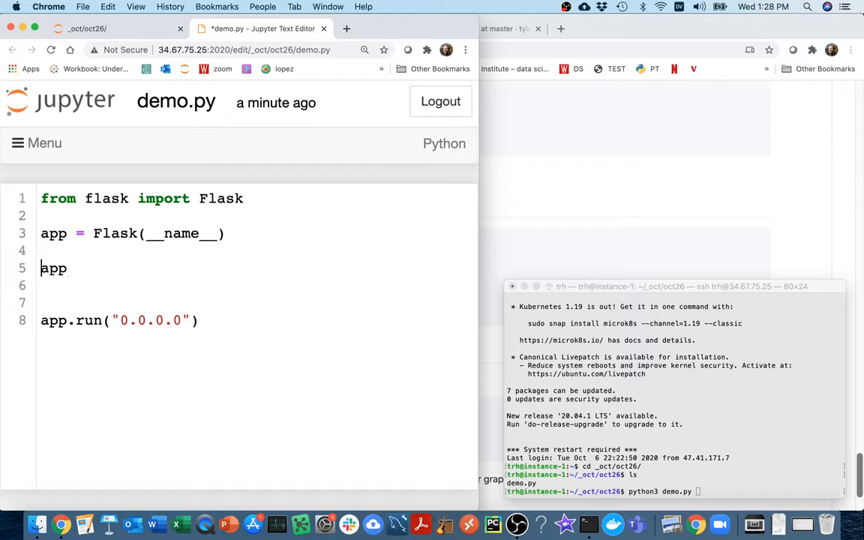
text(@app.route)
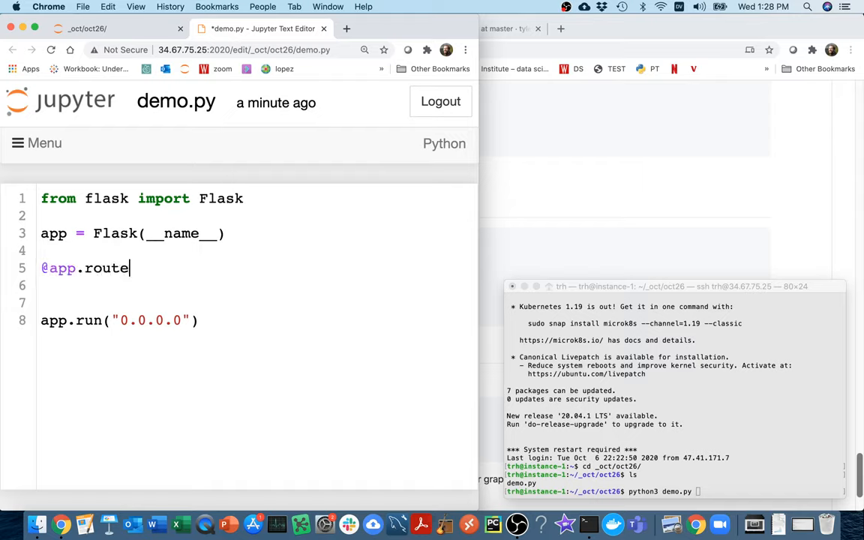
text(())
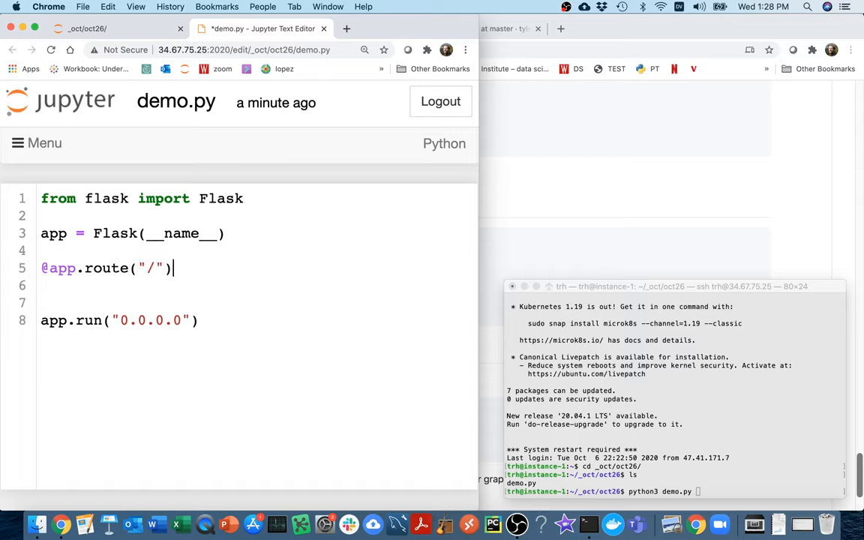
text(def home():)
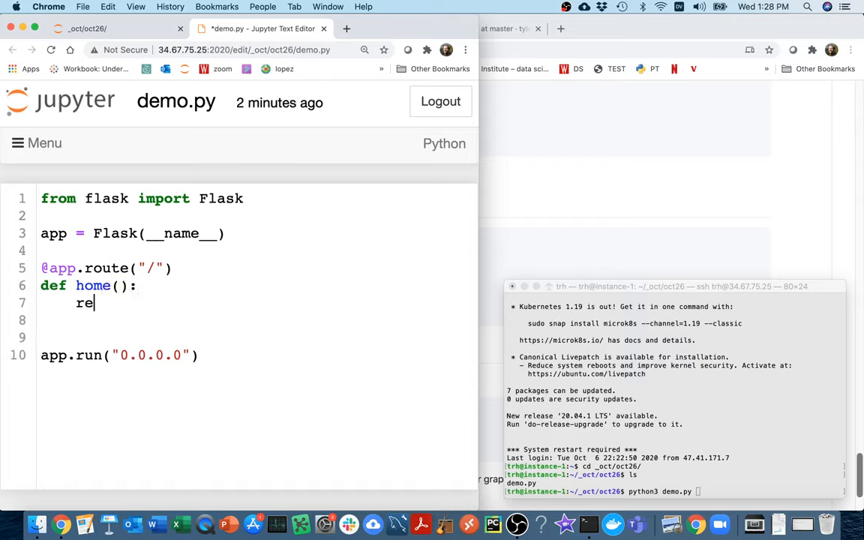
text(turn "hi1)
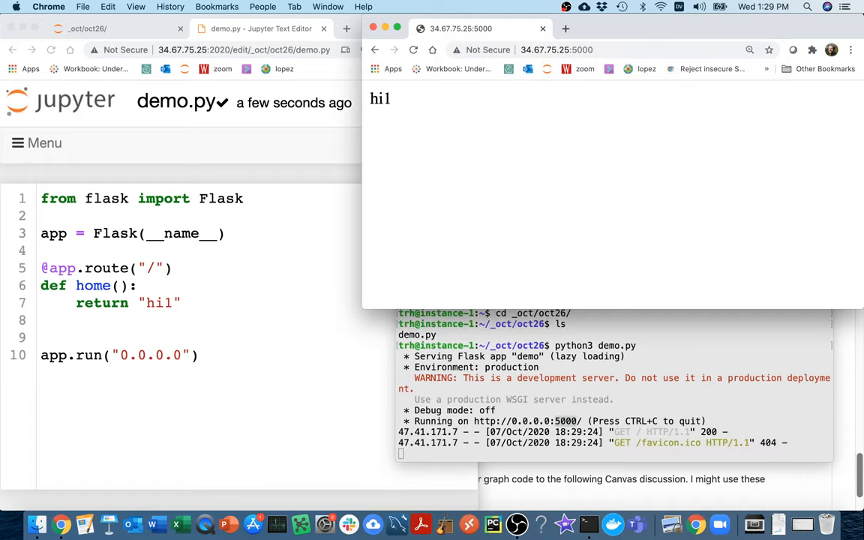
mouse_move(293, 225)
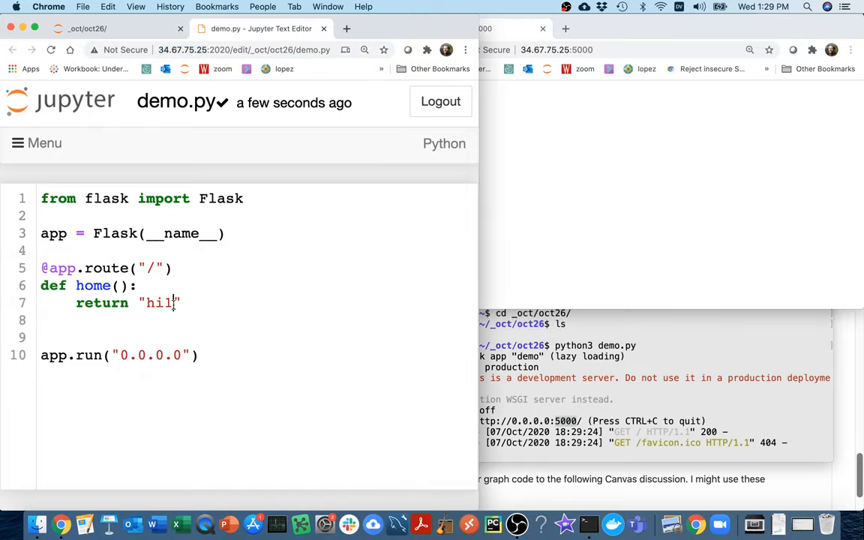
Save the hi2 greeting and add debug=True to app.run so edits auto-reload.
key(cmd+s)
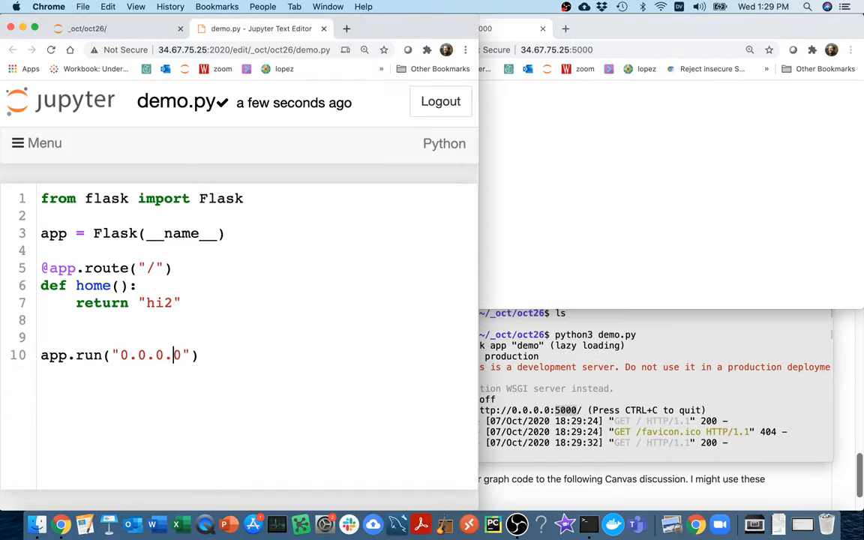
text(, debu)
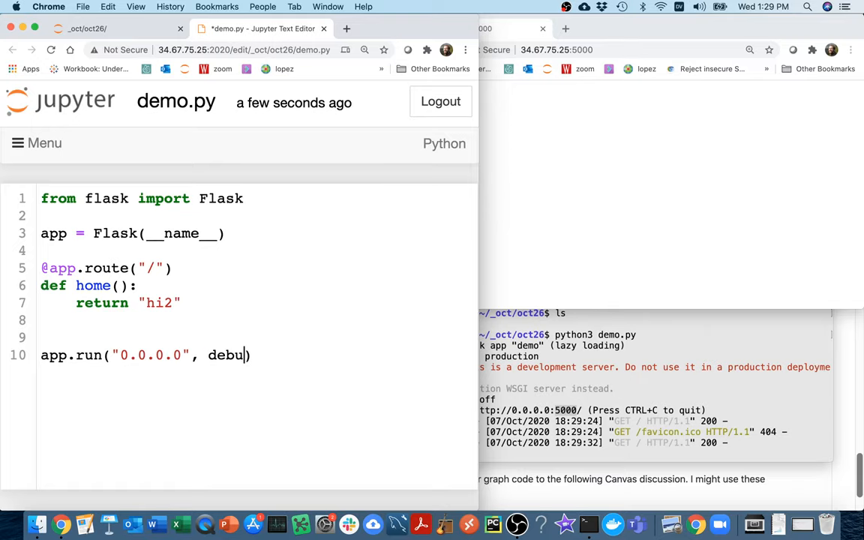
text(g=True)
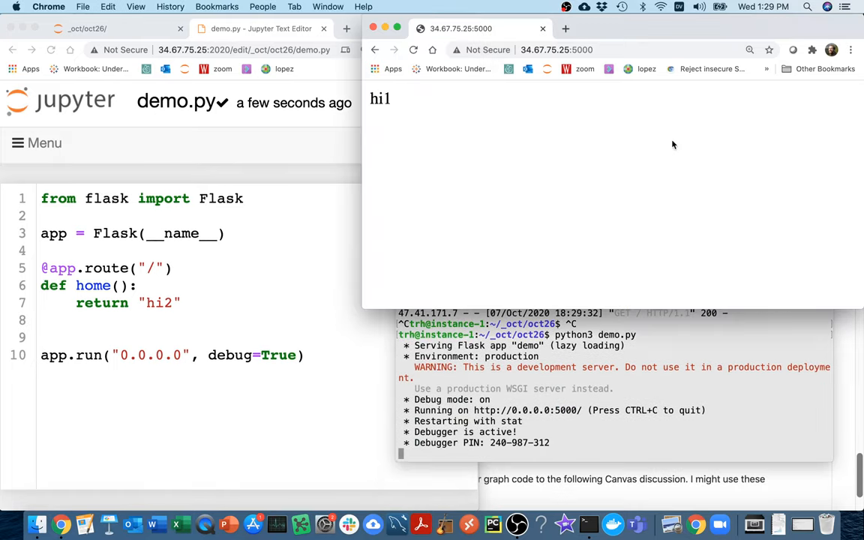
click(414, 49)
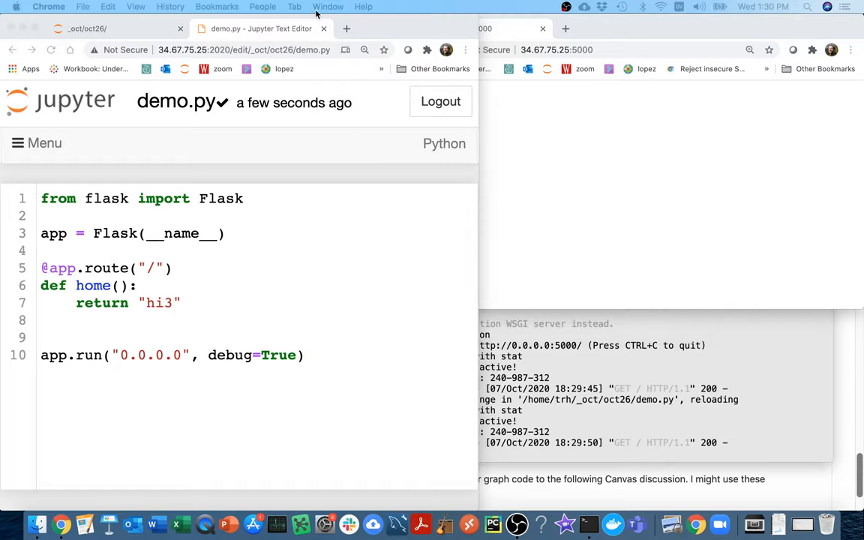
Tile the editor to the left of the screen, change the greeting to hi4 and save.
click(327, 6)
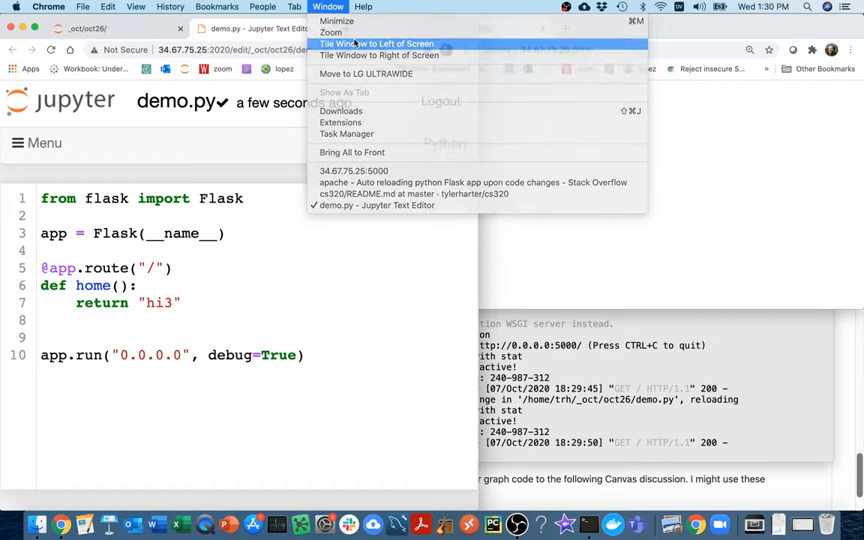
click(375, 44)
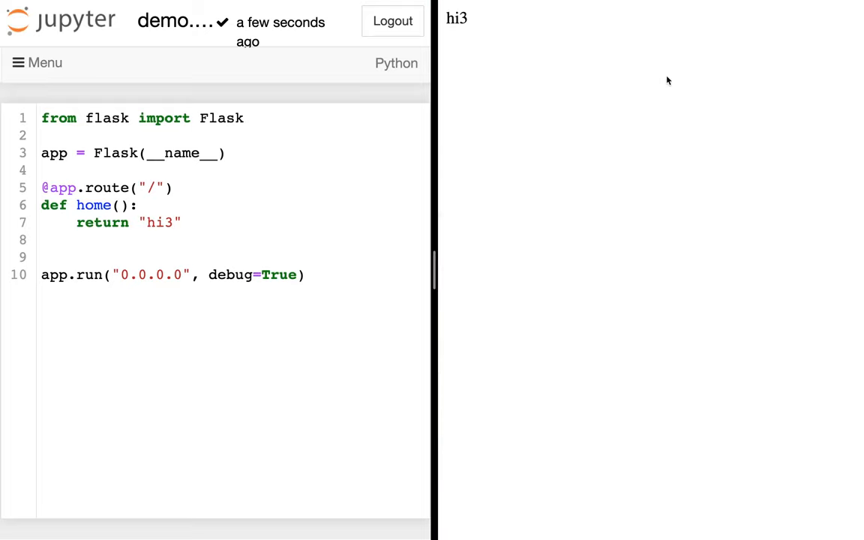
click(208, 222)
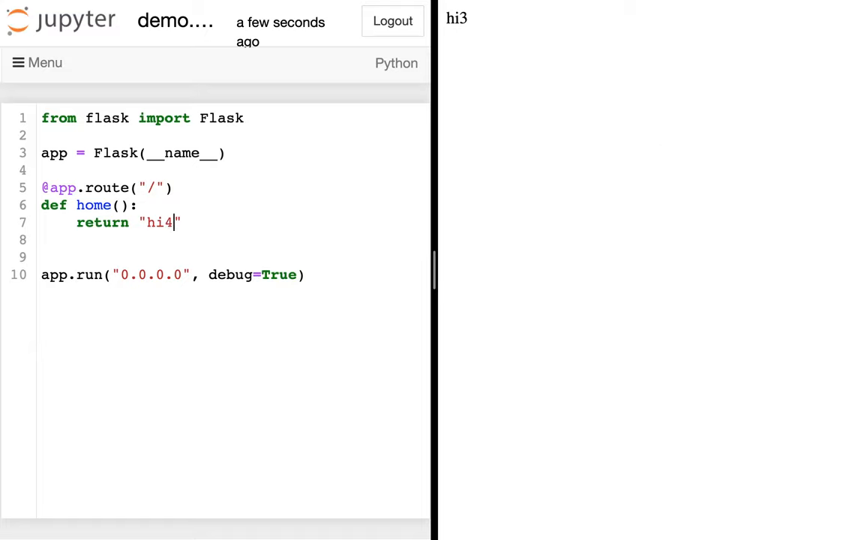
key(ctrl+s)
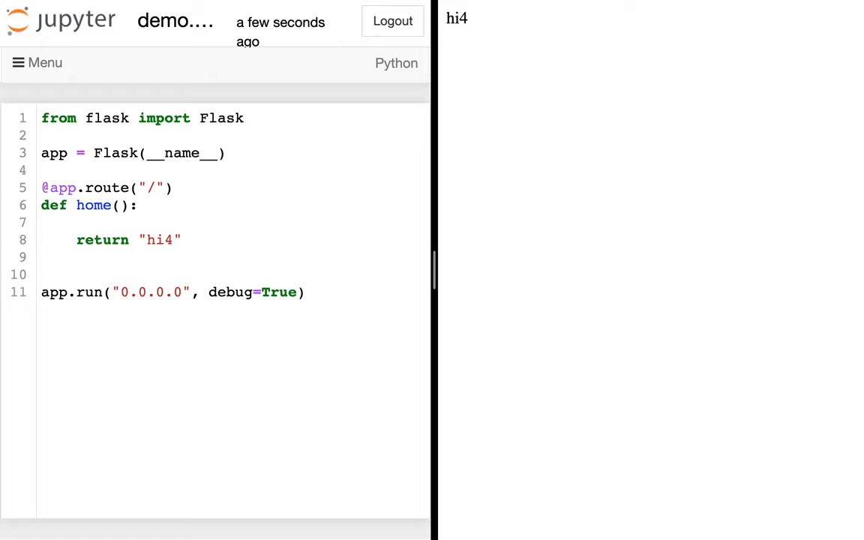
Start an html string in home with html and body tags.
text(""")
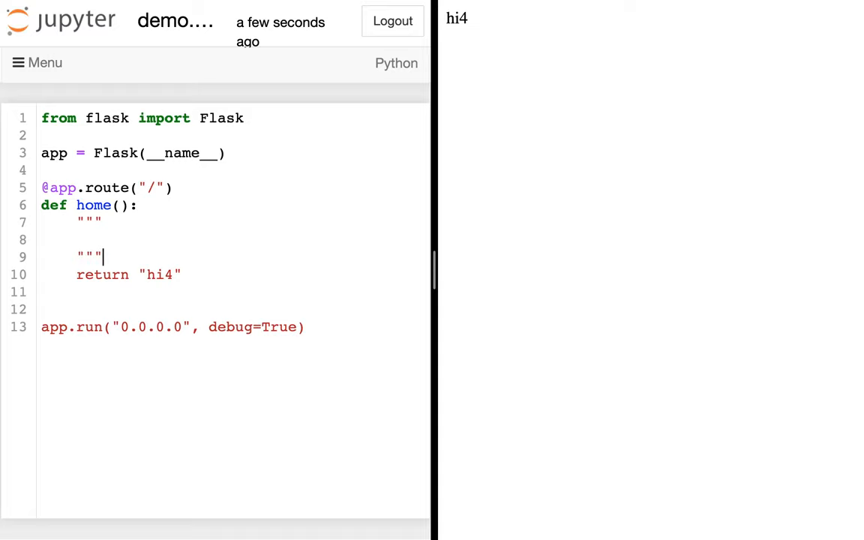
text(ht)
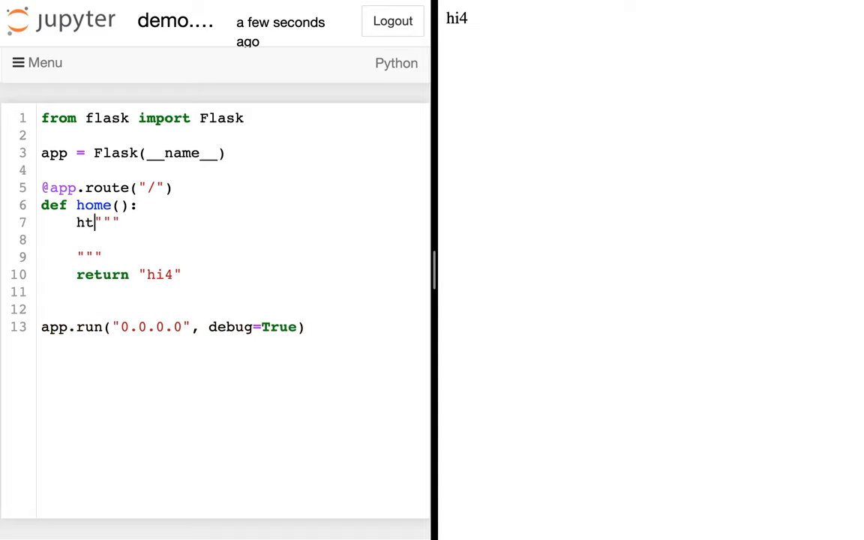
text(ml =)
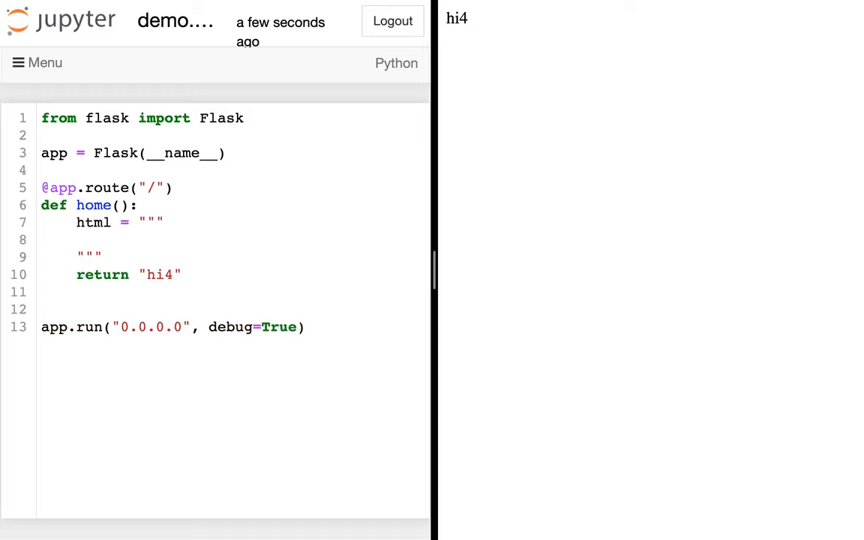
text(<html)
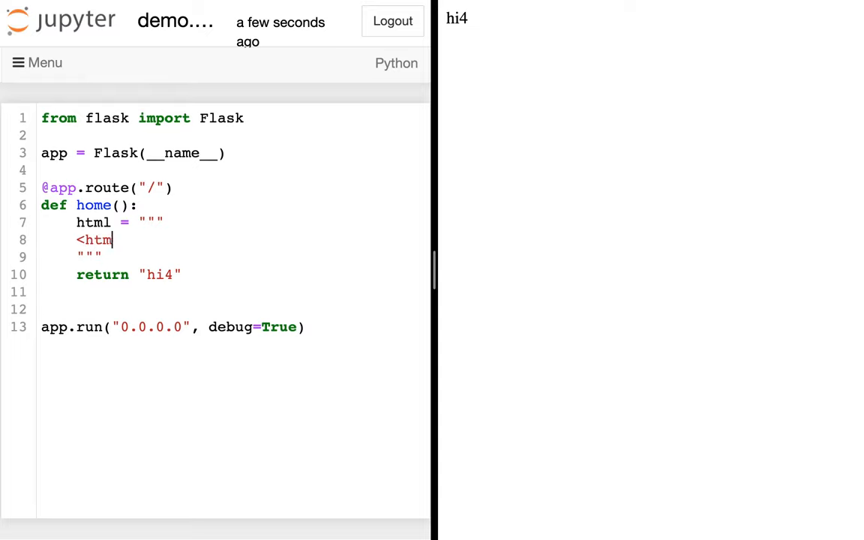
text(l>)
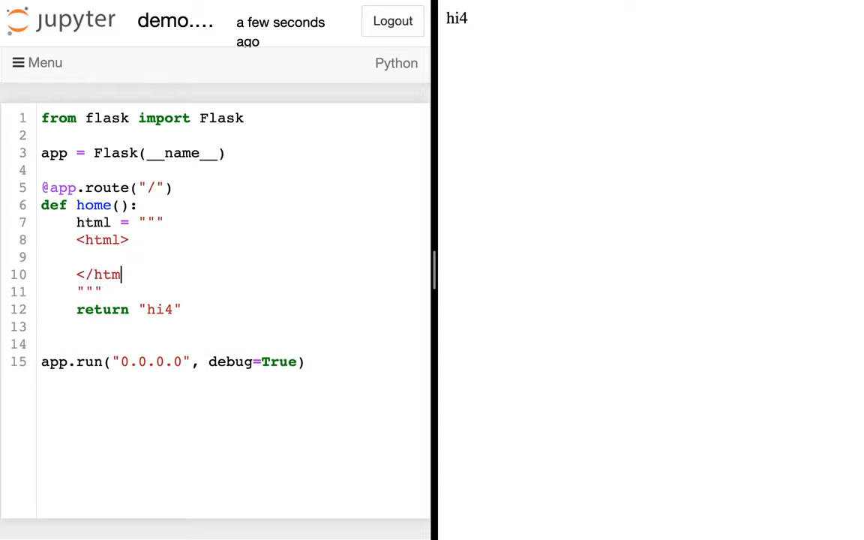
text(<body>)
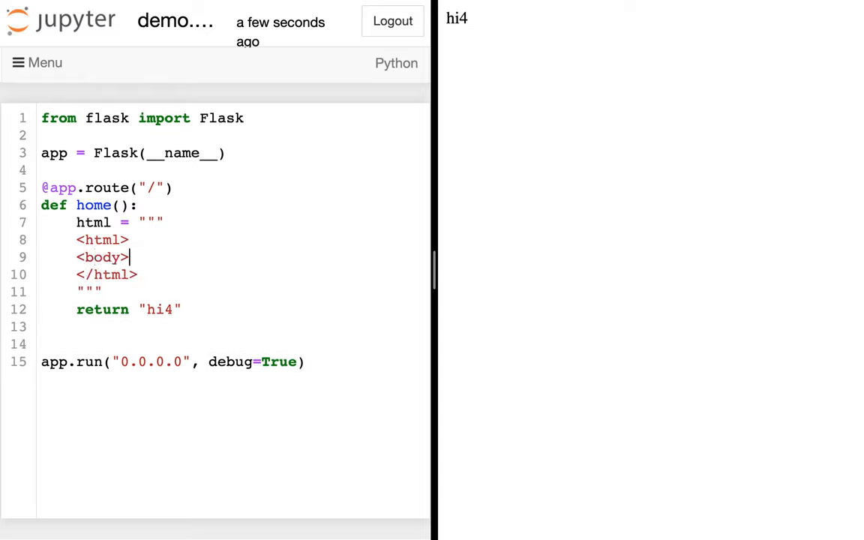
text(</body>)
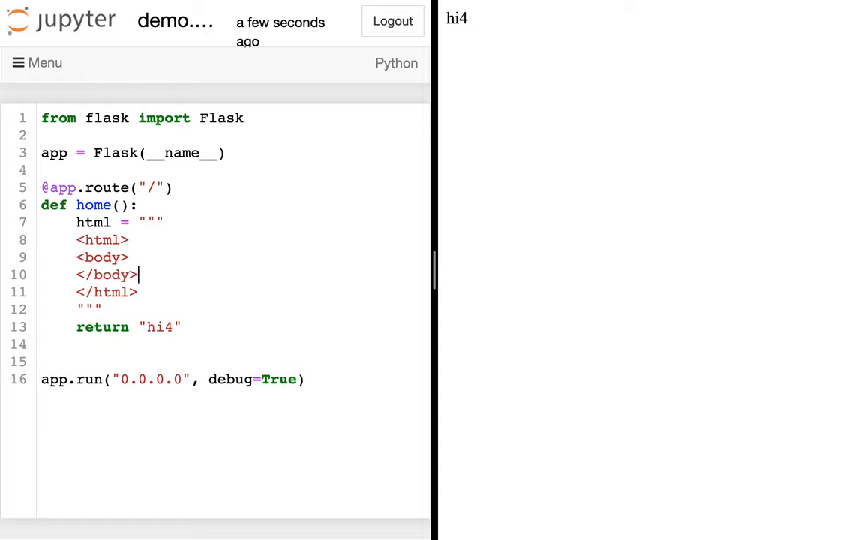
key(Enter)
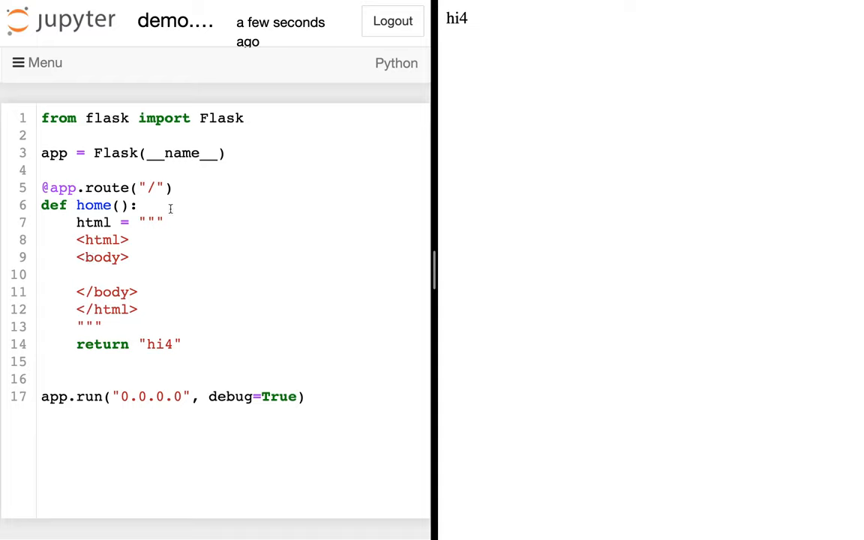
Add an Errors over Time h1 heading and an img tag pointing to plot.svg.
text(<h1>)
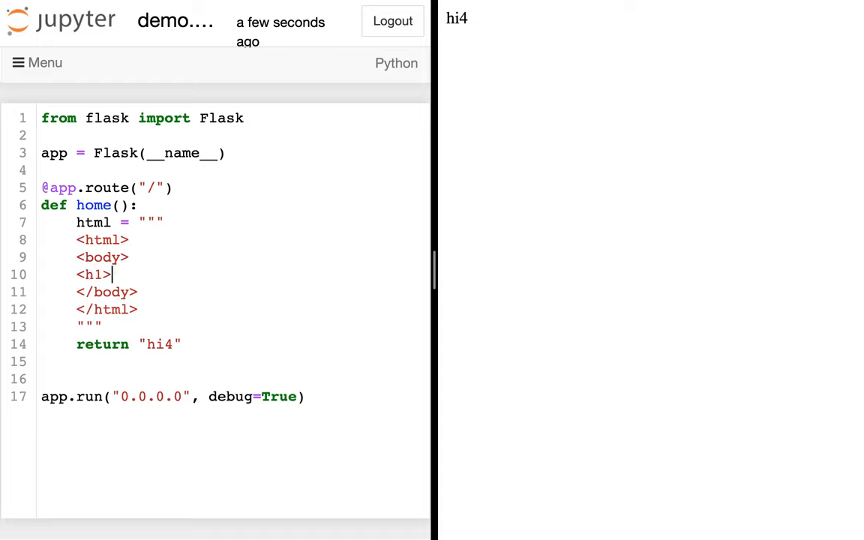
text(</h1>)
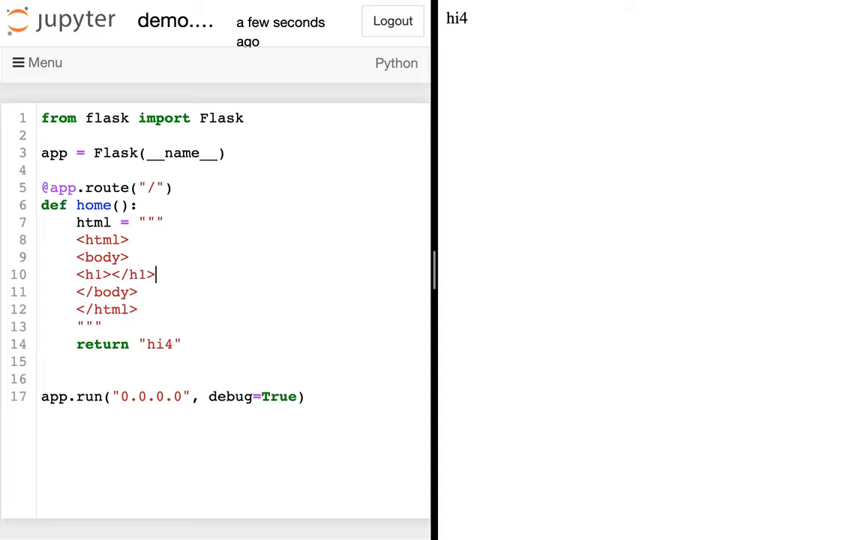
text(V)
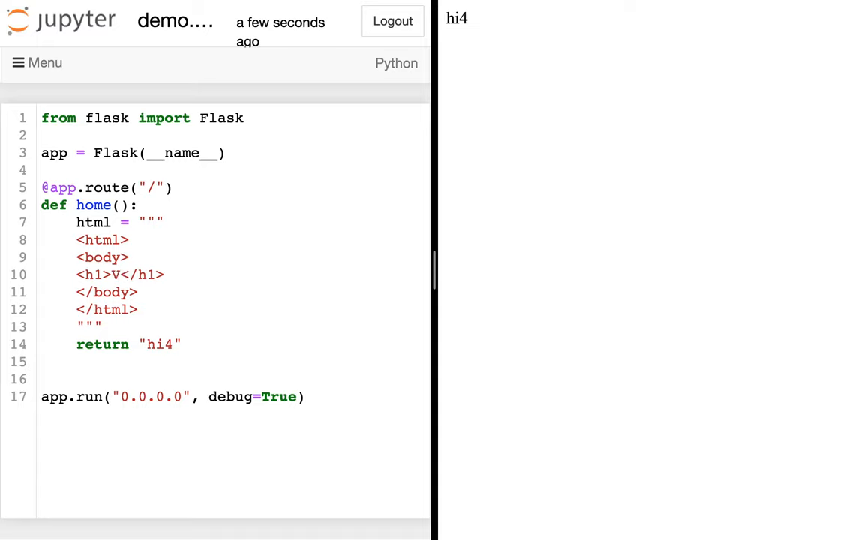
text(Error)
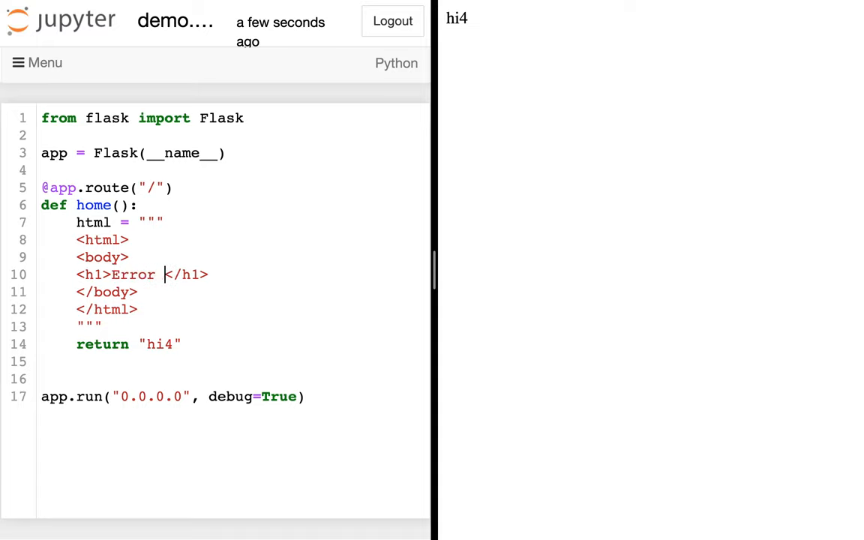
text(s over Time)
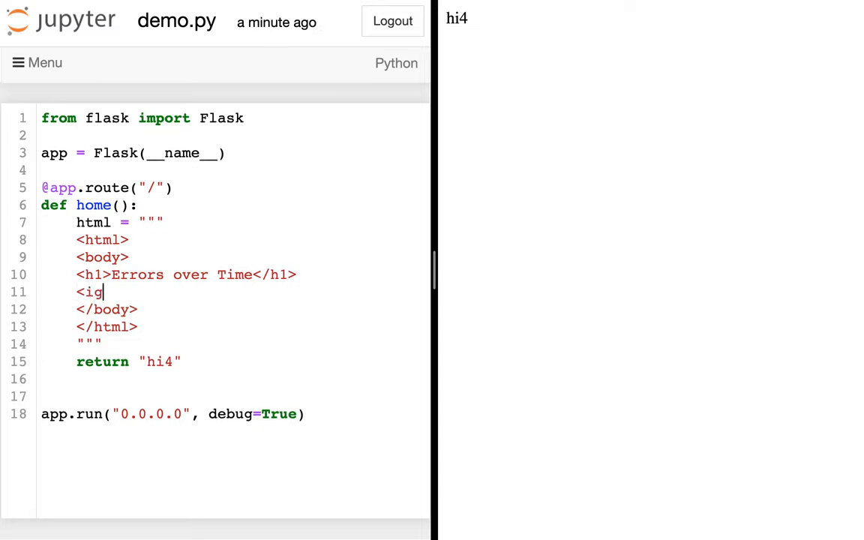
text(g=src)
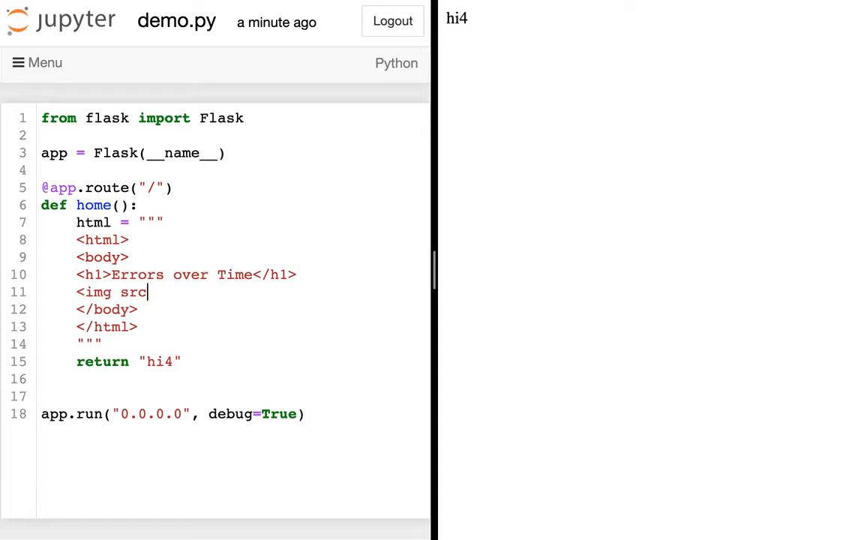
text(="">)
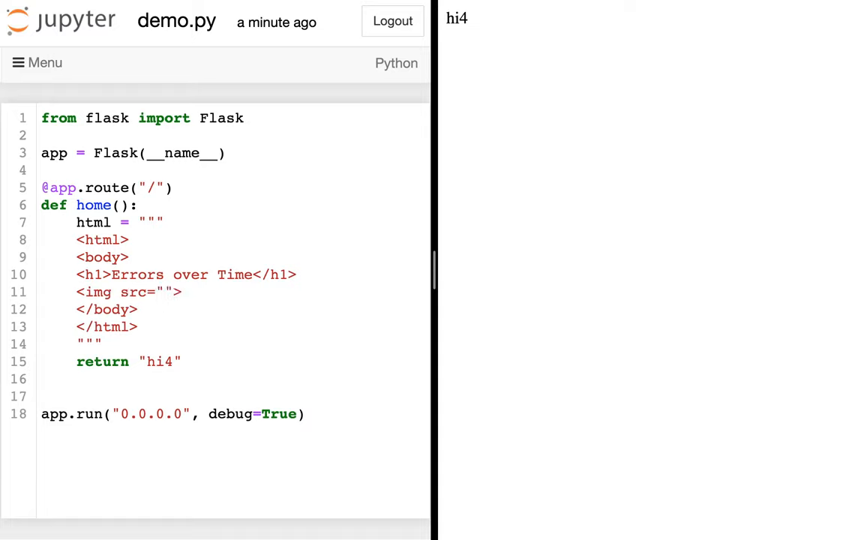
text(plot.svg)
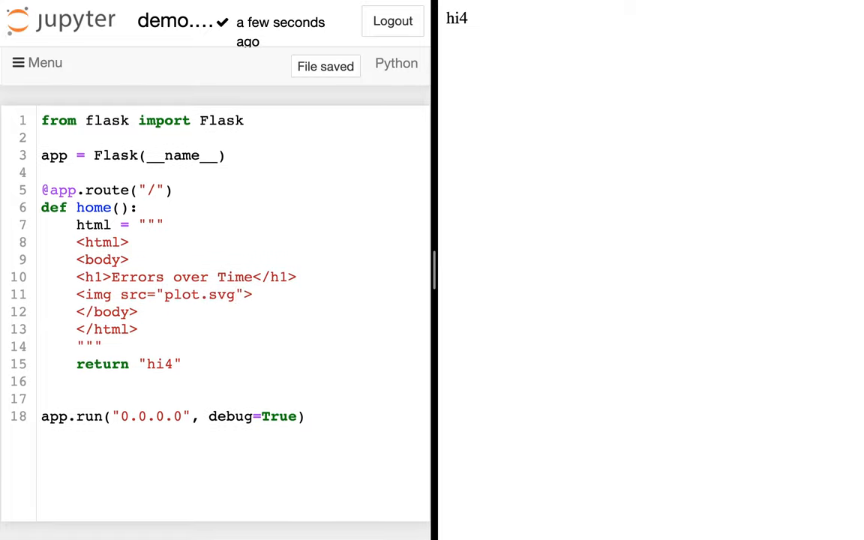
Return the html string instead of hi4.
double_click(159, 362)
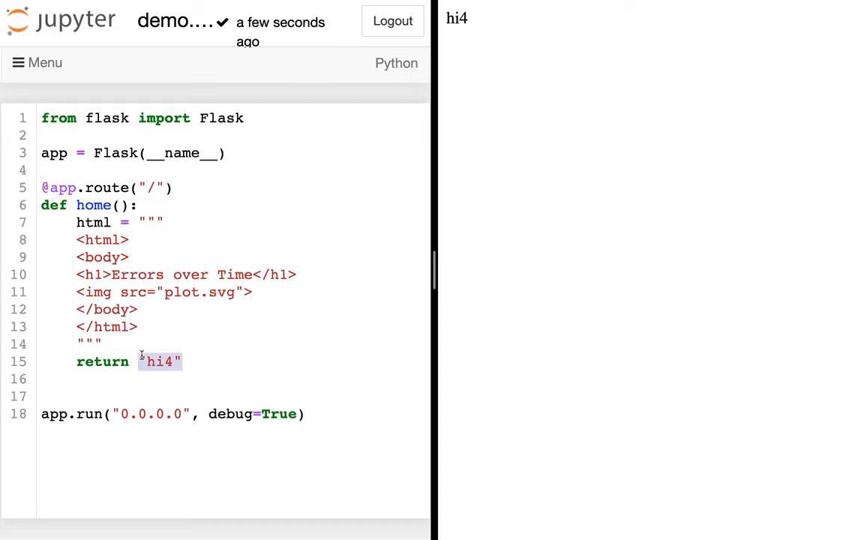
text(html)
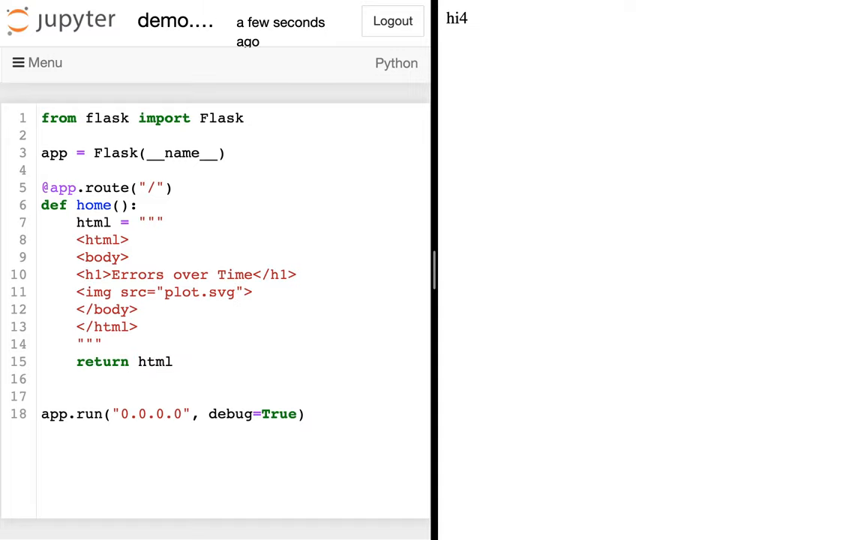
Save demo.py so the page shows the heading, then add a blank line below the Flask import.
key(ctrl+s)
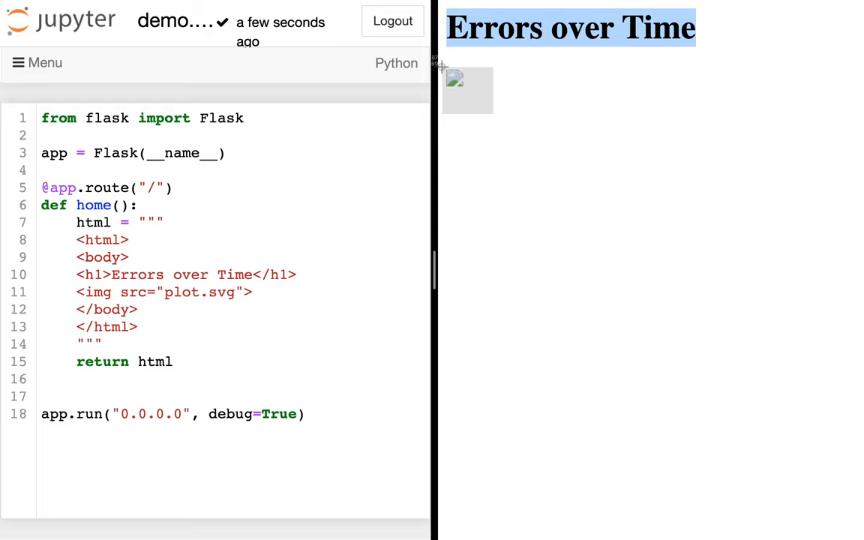
mouse_move(423, 98)
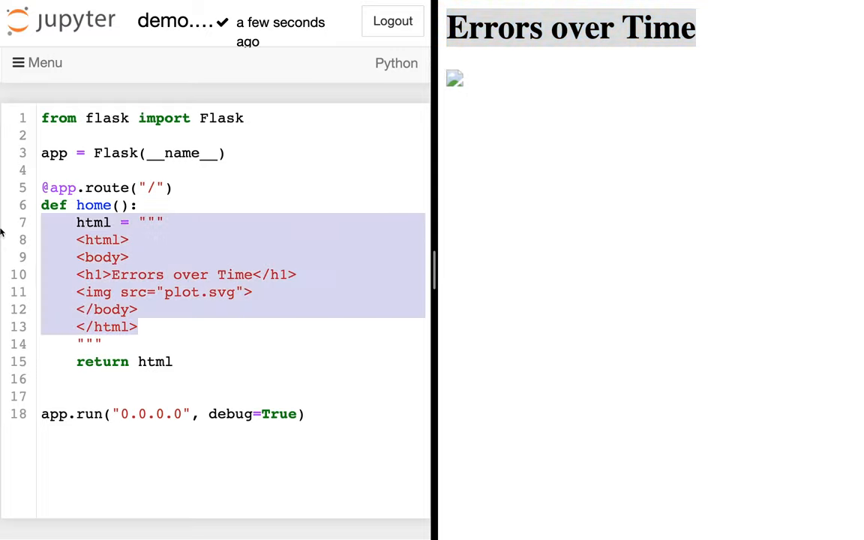
click(171, 291)
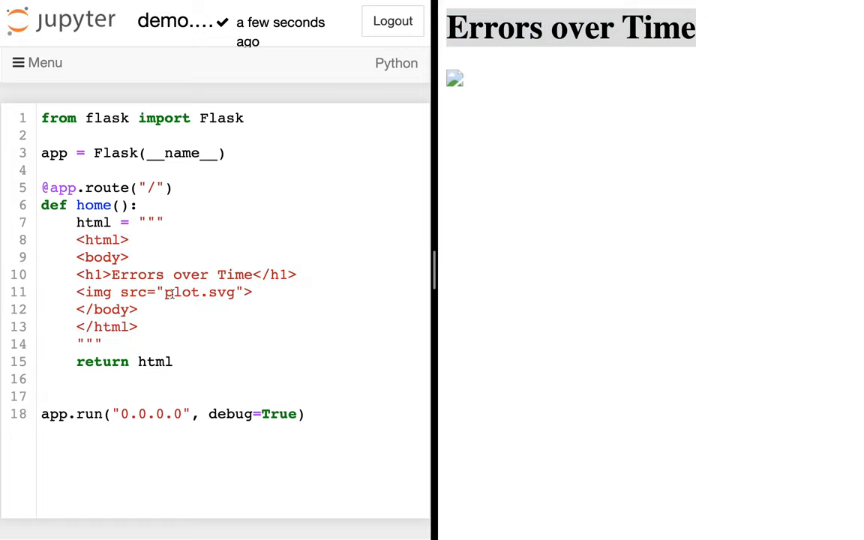
double_click(198, 291)
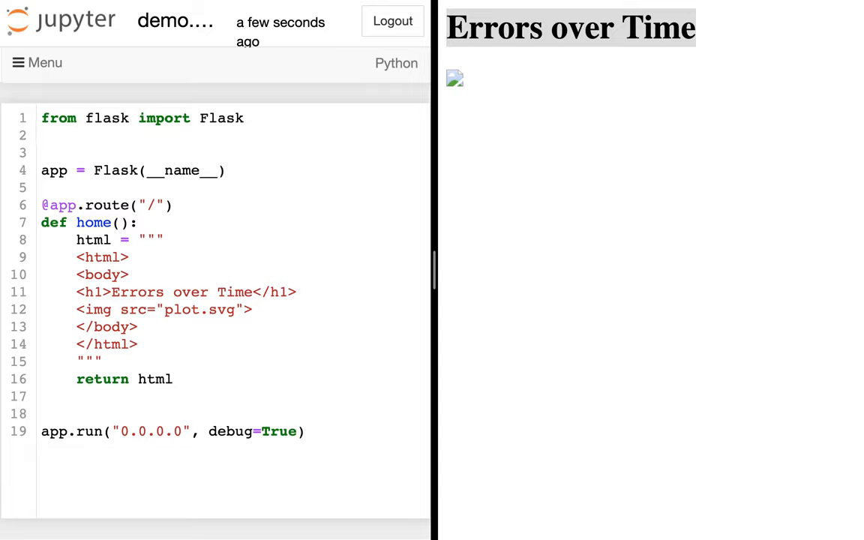
Import pandas as pd and matplotlib's pyplot as plt, leaving a blank line above app.run.
text(fr)
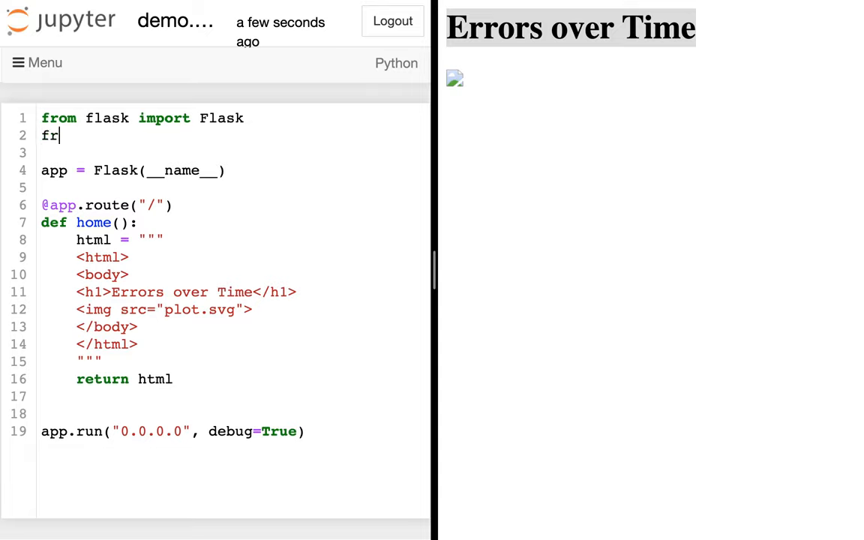
text(import pandas as pd)
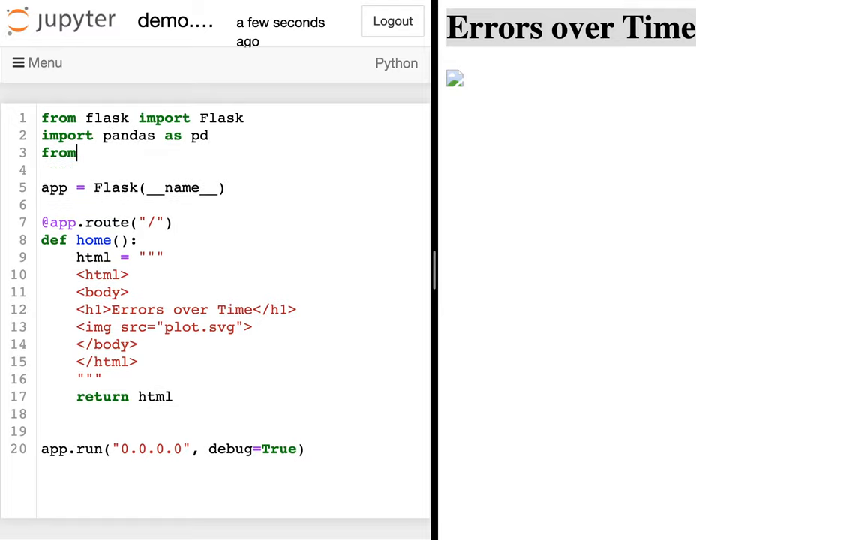
text(matplotlib import py)
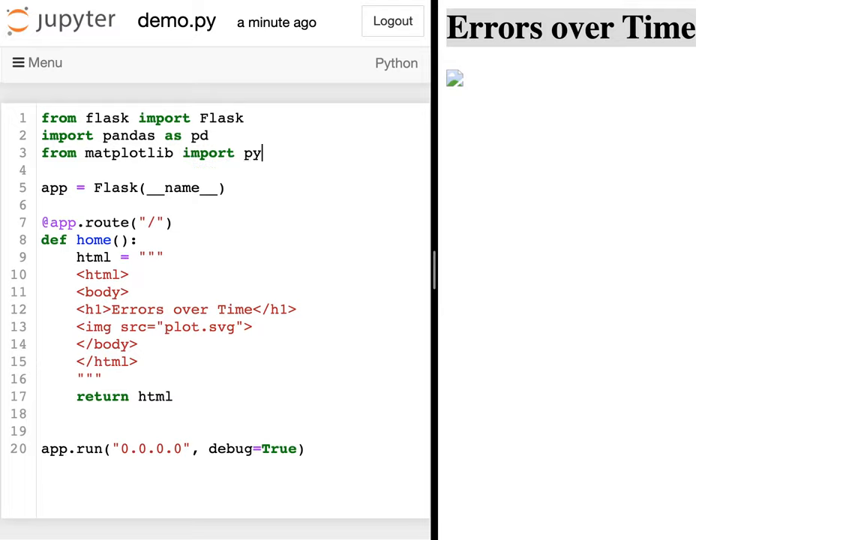
text(plot as pl)
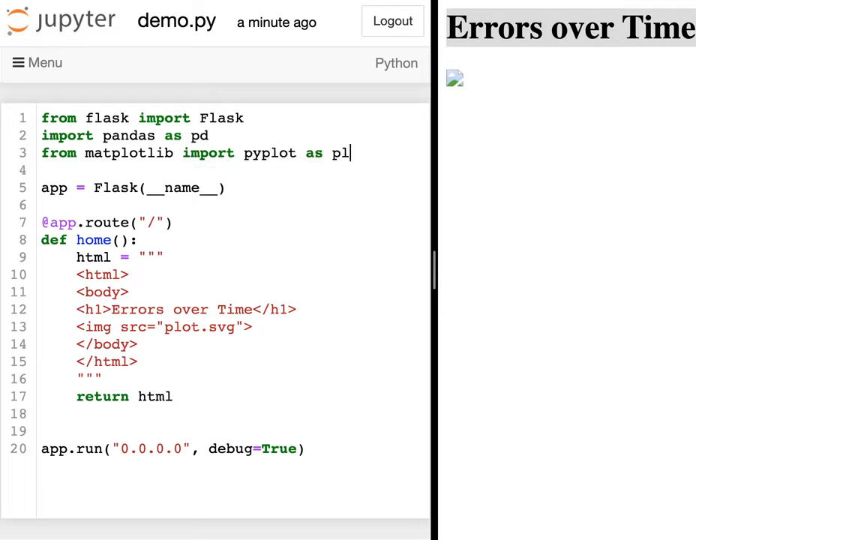
text(t)
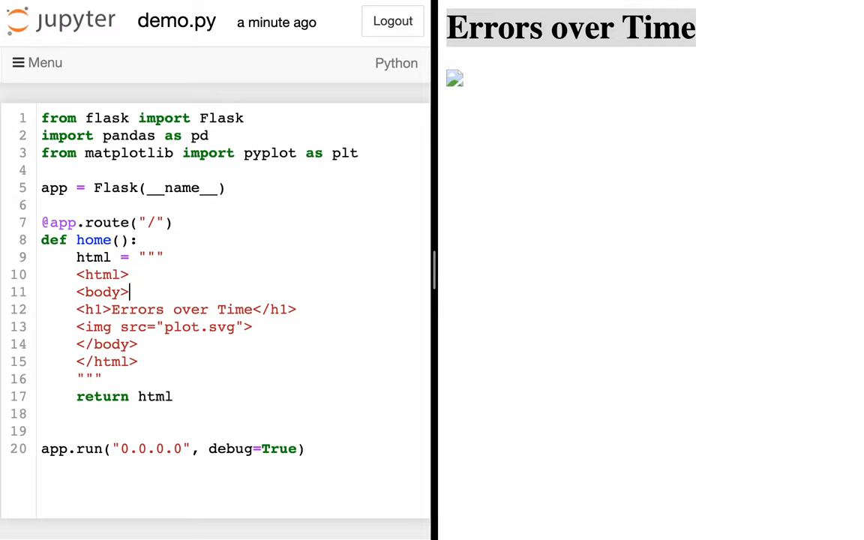
key(Enter)
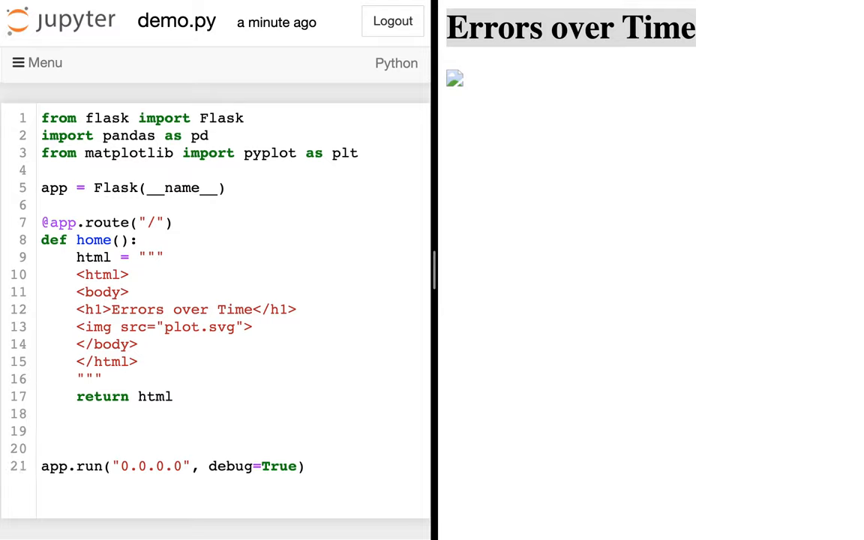
text(def)
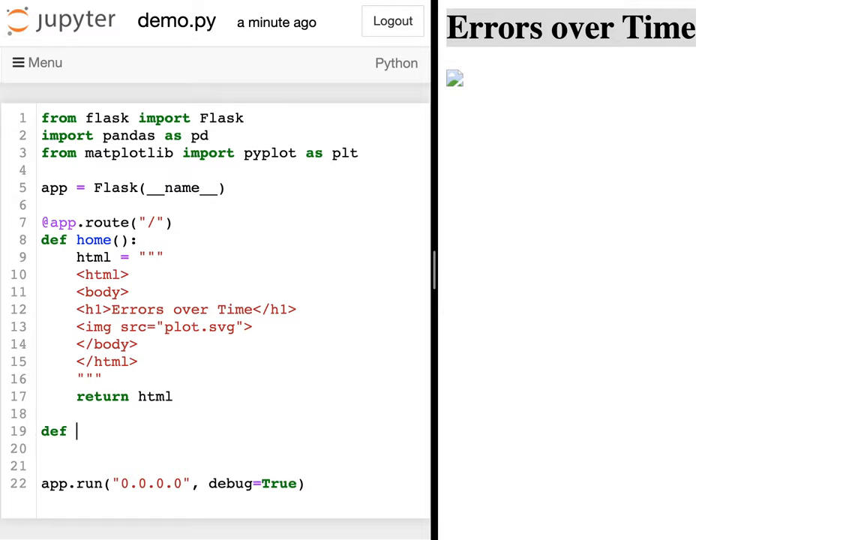
text(plot():)
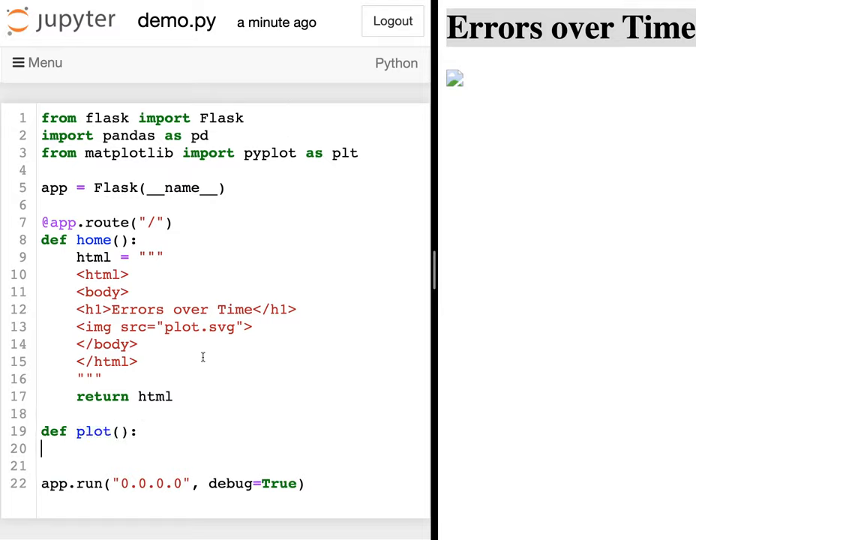
double_click(198, 327)
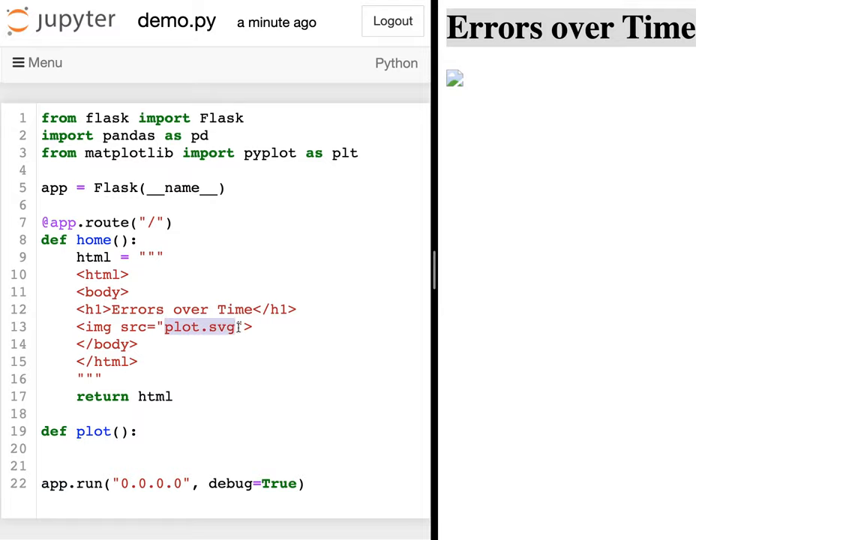
mouse_move(538, 303)
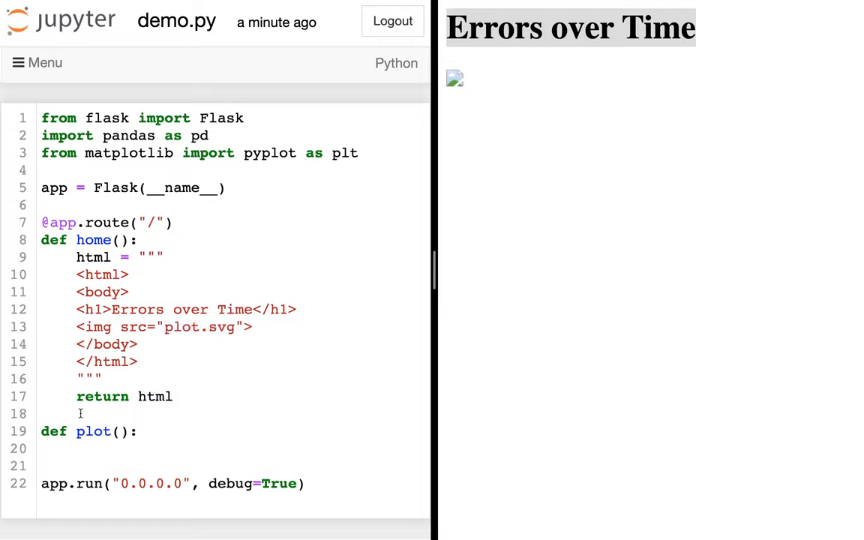
text(@app.route(")
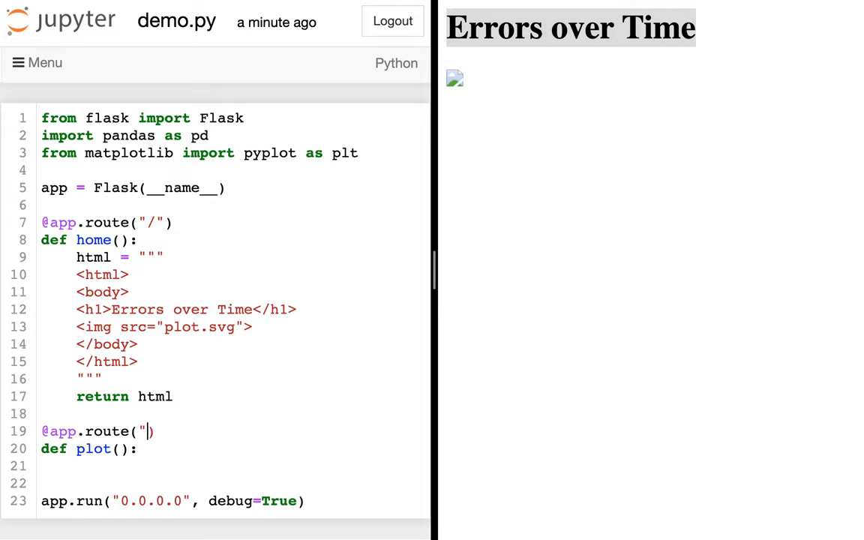
text(plot.svg)
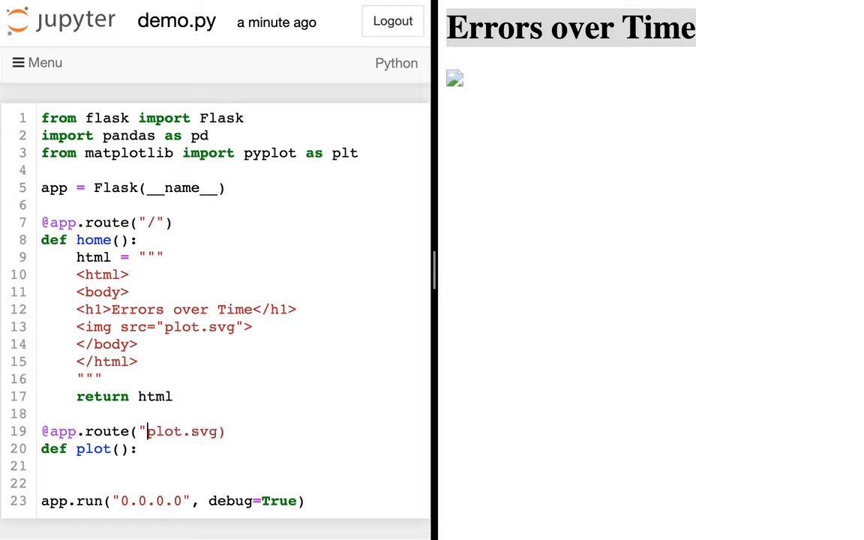
text(/)
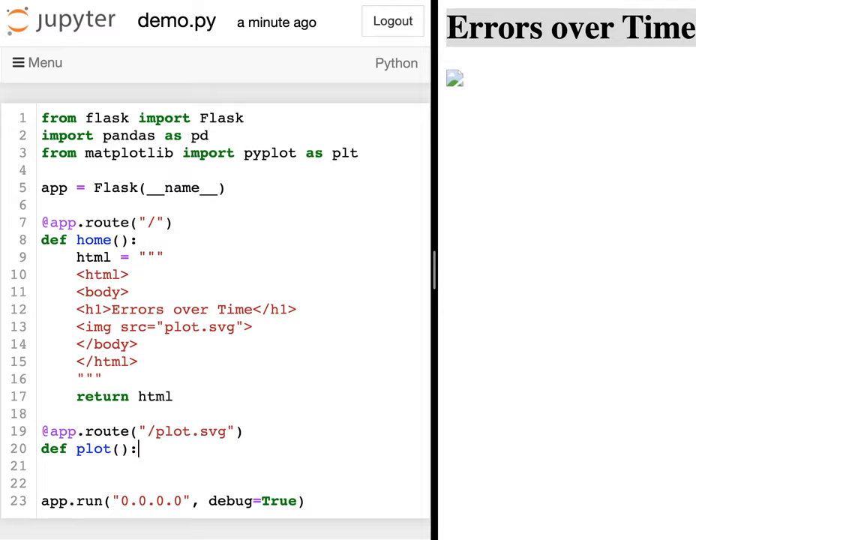
Have plot return the placeholder "TODO" with a blank line before the return.
text(re)
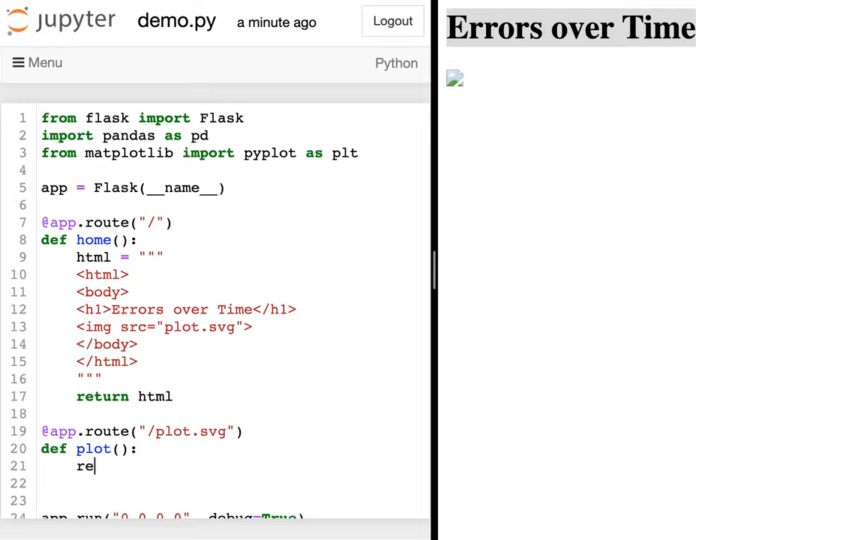
text(turn "TODO")
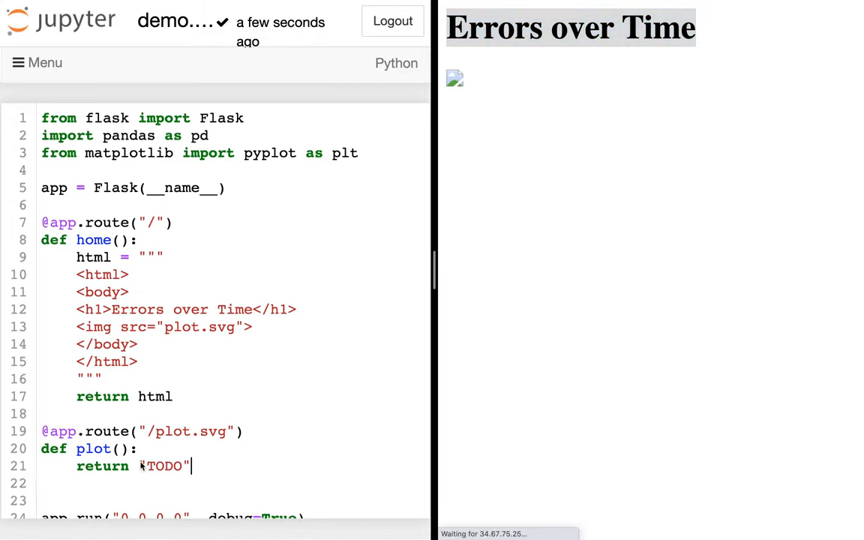
double_click(165, 465)
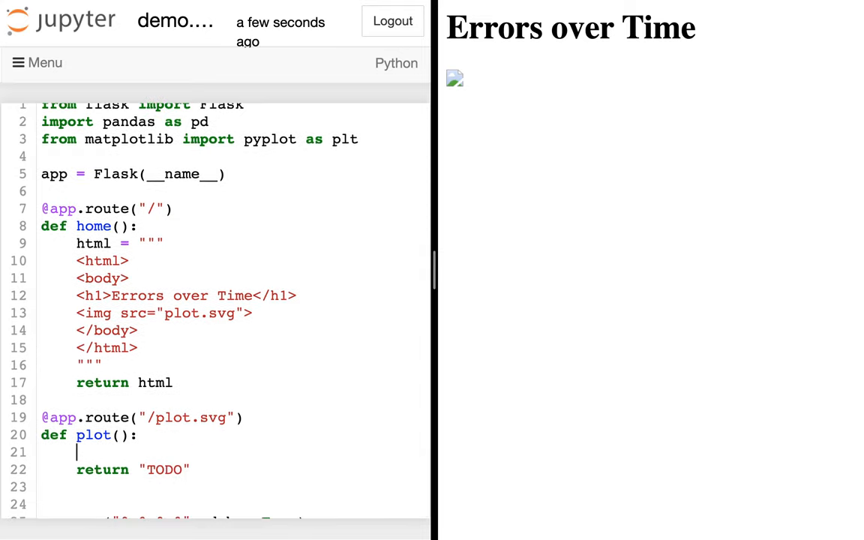
Create fig, ax with plt.subplots() and return fig instead of "TODO".
text(fig, ax =)
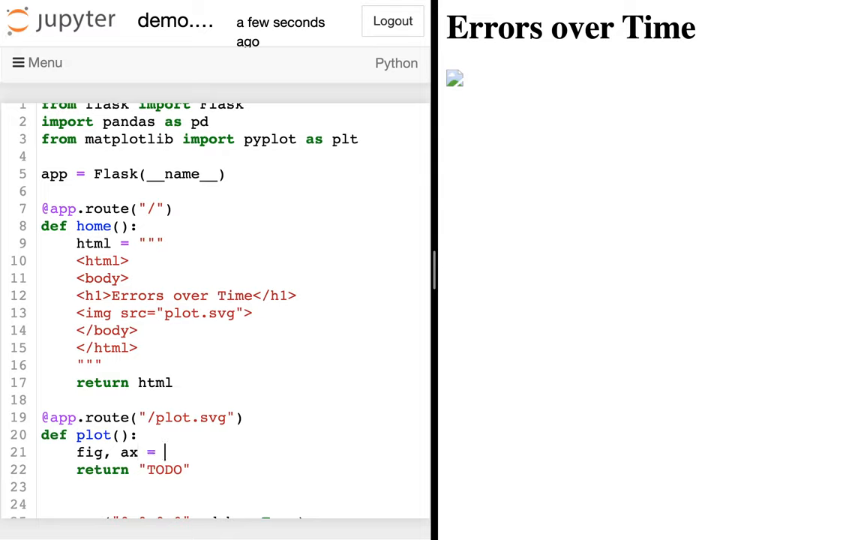
text(plt.subplots)
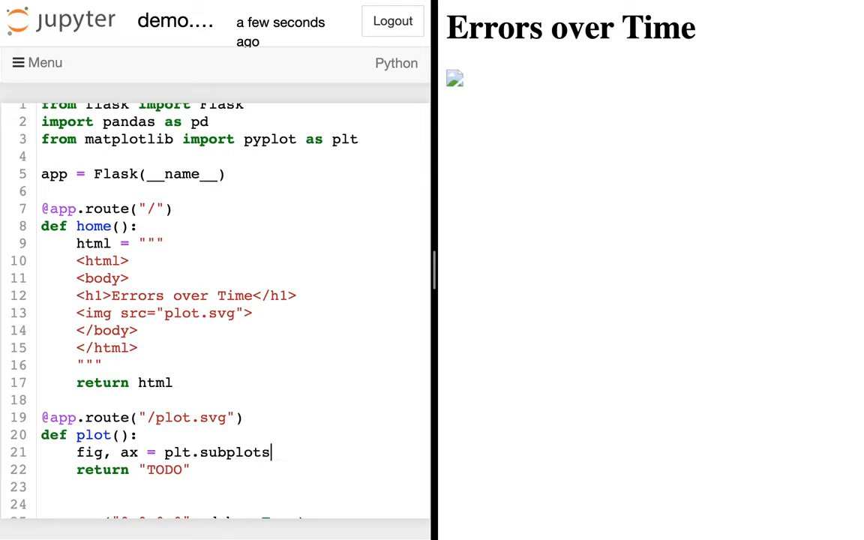
text(())
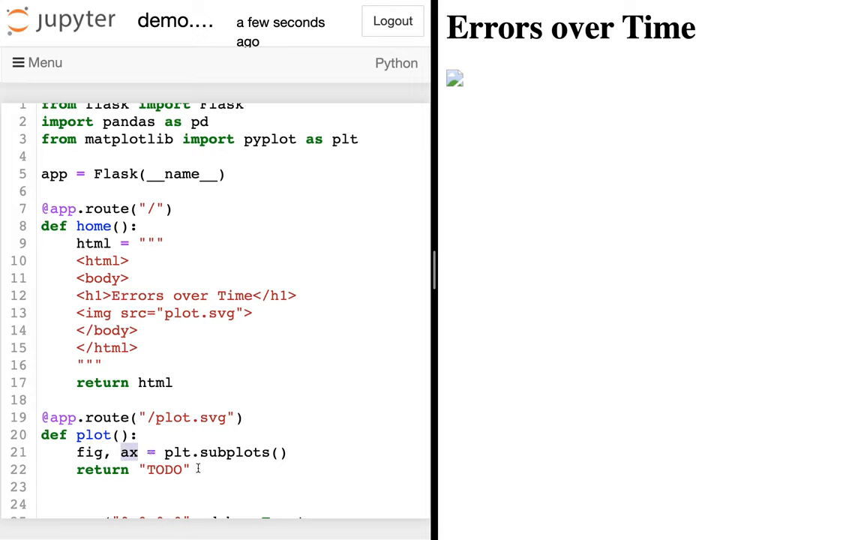
text(fig)
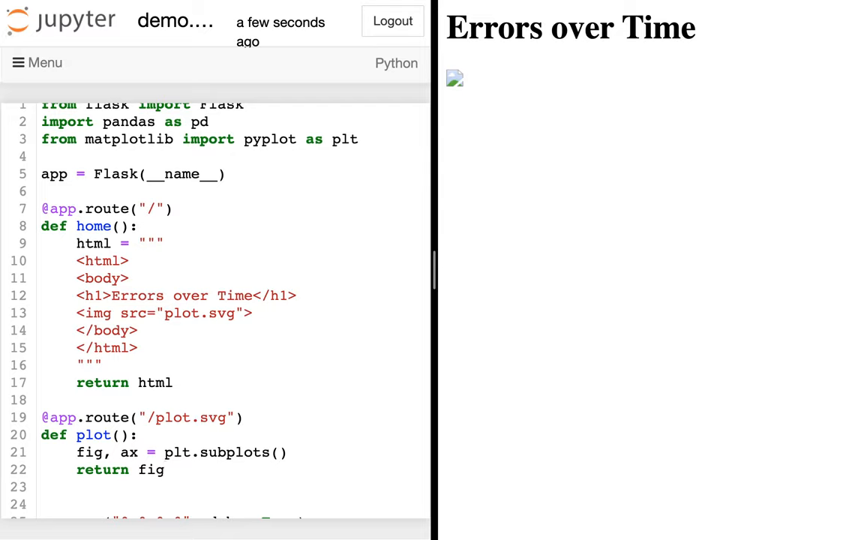
Try appending ._repr_svg_() to the returned fig, then drop it and select fig.
click(165, 470)
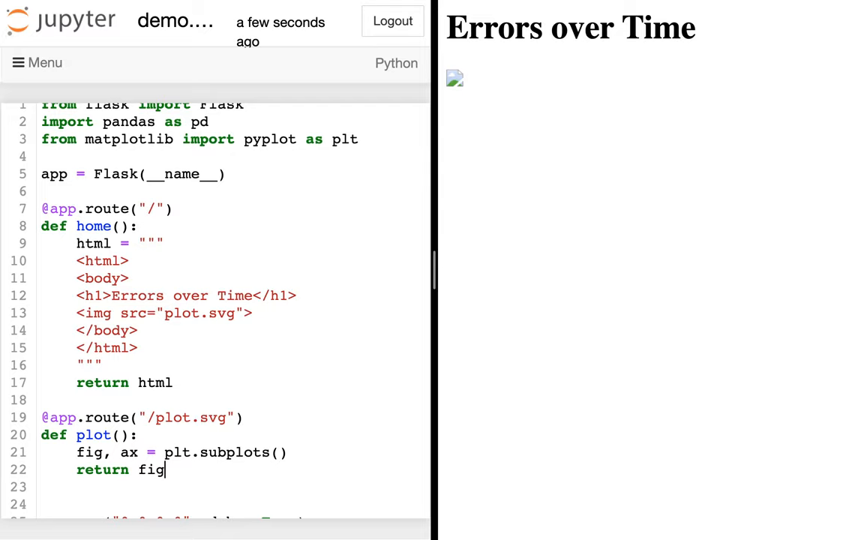
text(._)
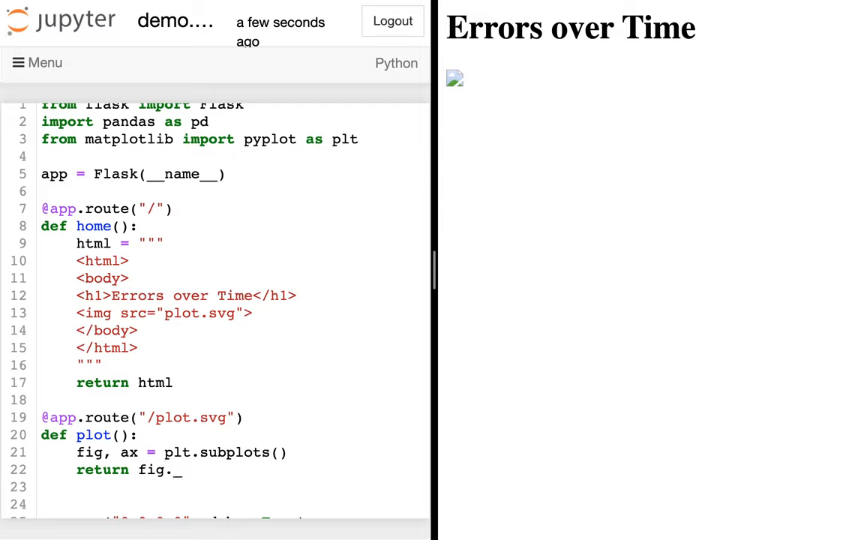
text(repr_svg_)
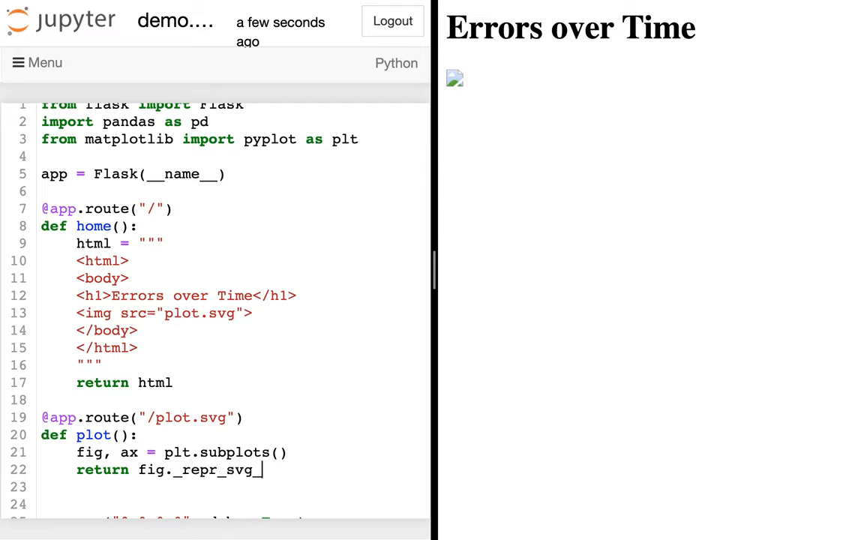
text(())
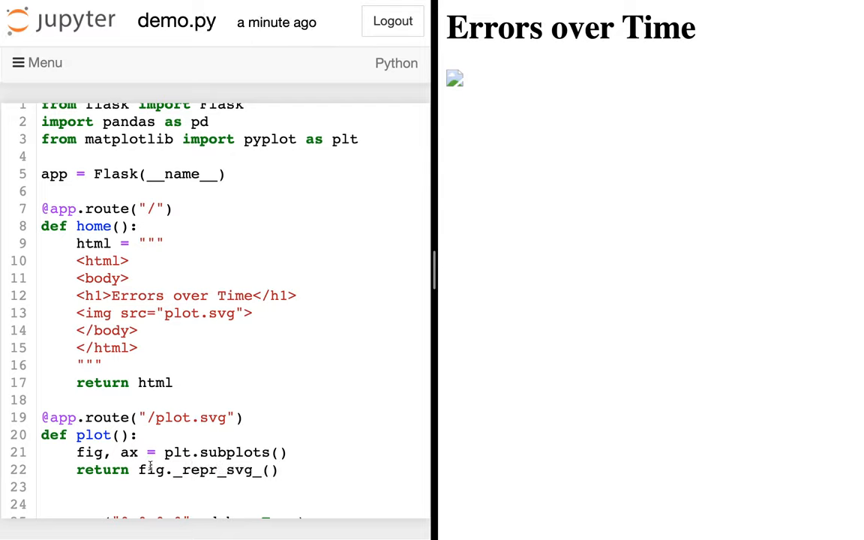
double_click(150, 470)
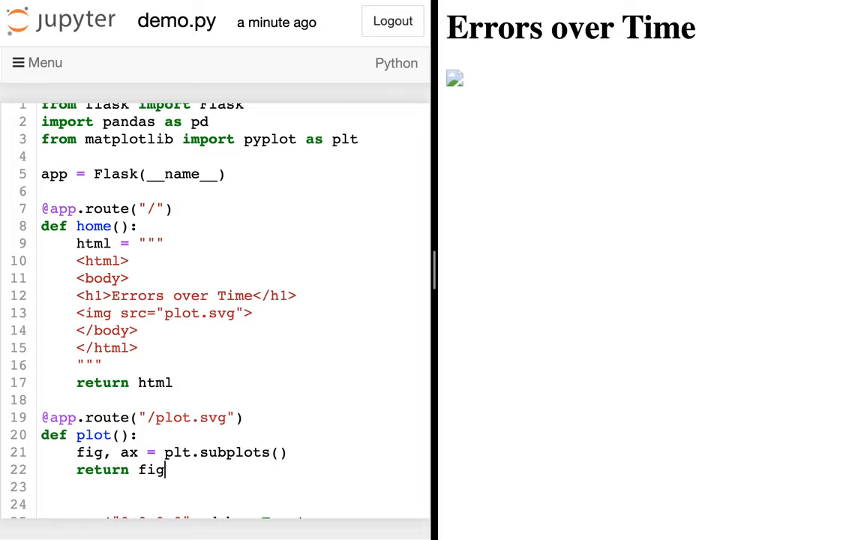
double_click(150, 470)
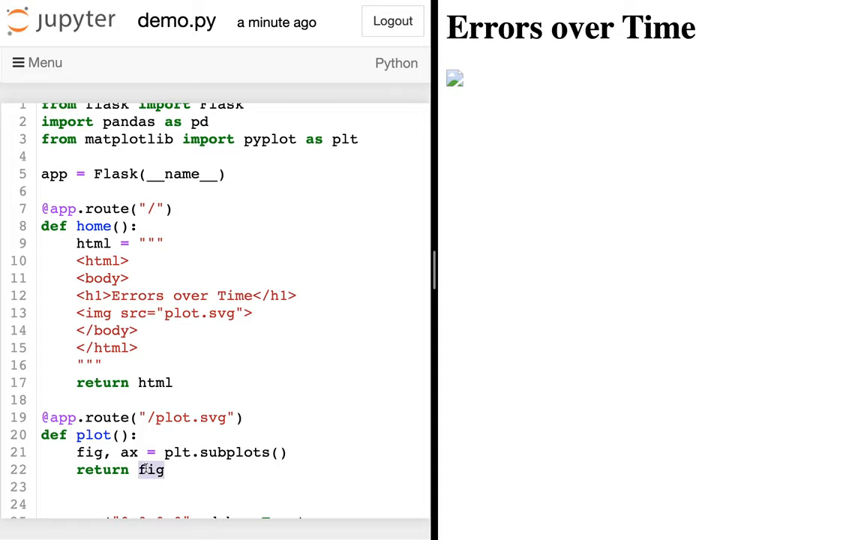
Stub the return with ???? and add a fig.savefig(FILE) call above it.
text(????)
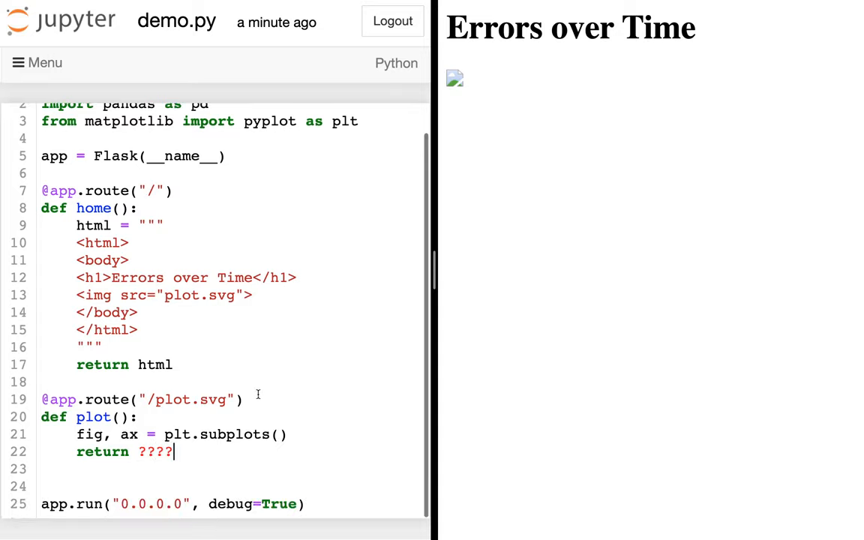
key(enter)
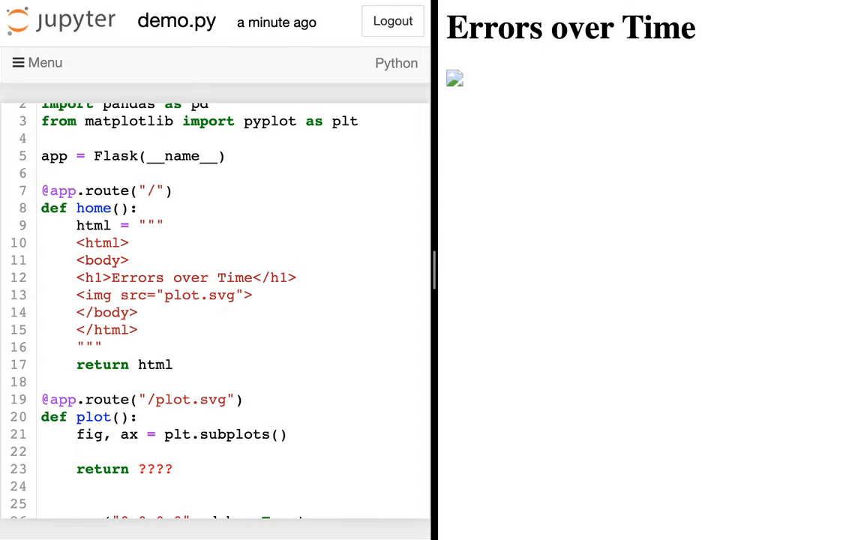
click(76, 450)
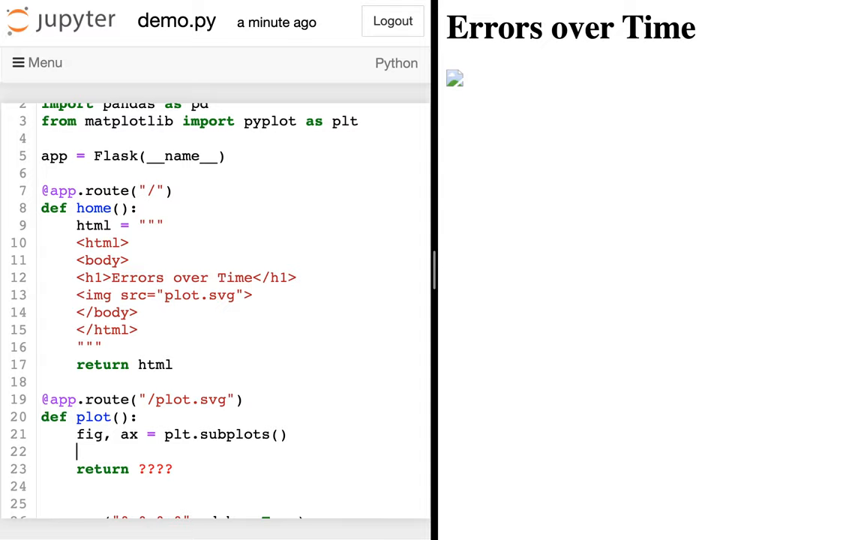
text(fig.)
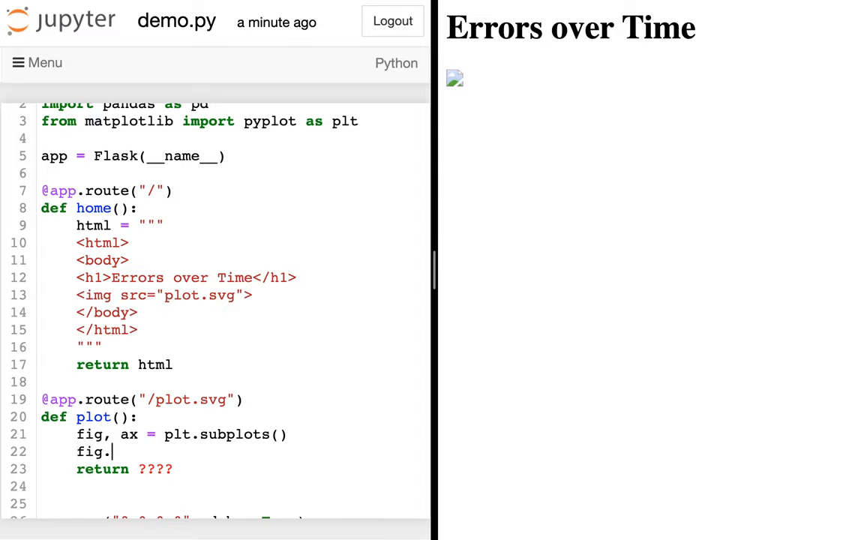
text(savefig())
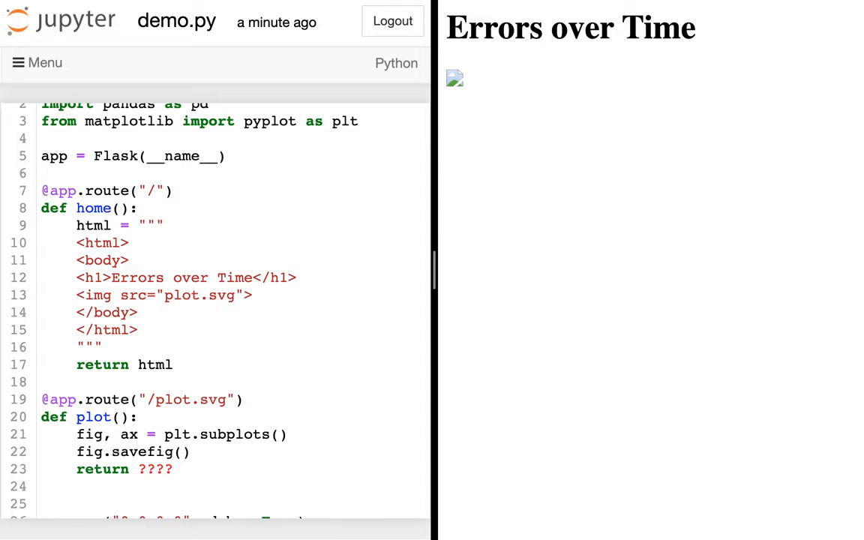
text(FILE)
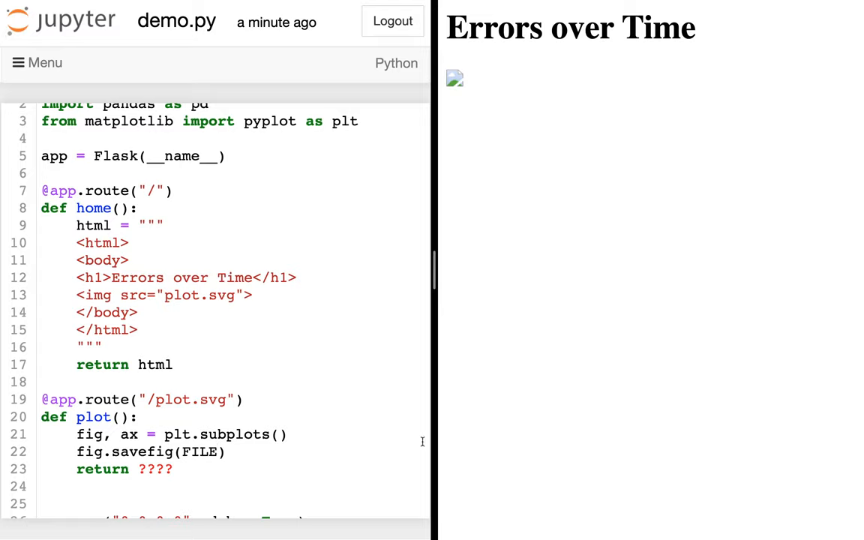
Wrap the save in with open("temp.svg", "w") as f: fig.savefig(f) and return "TODO".
text(wi)
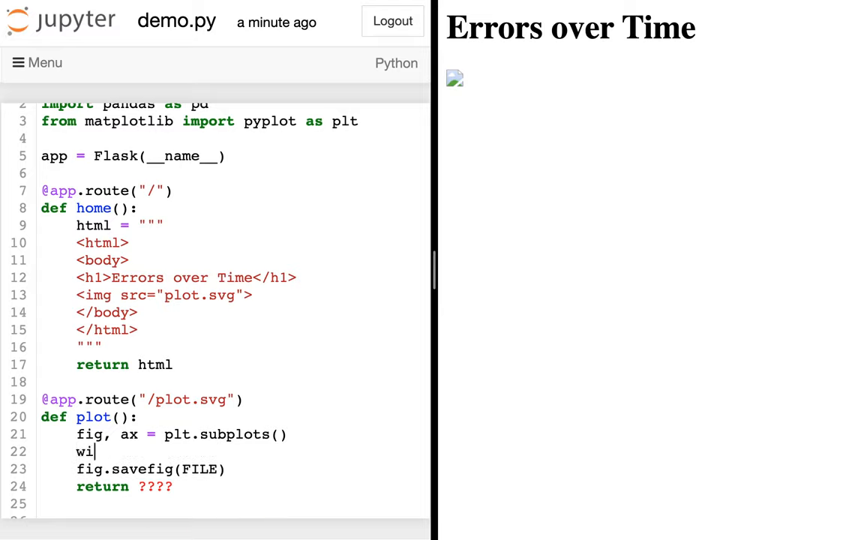
text(th open(")
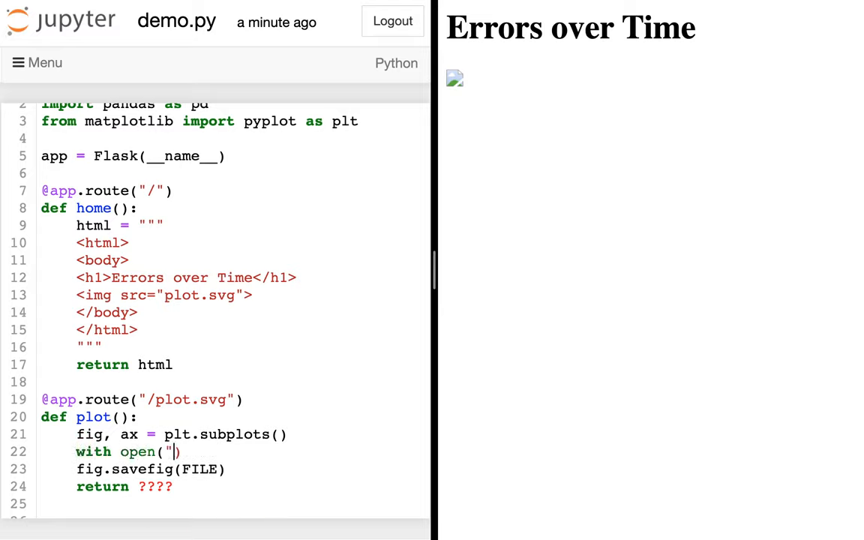
text(temp.svg)
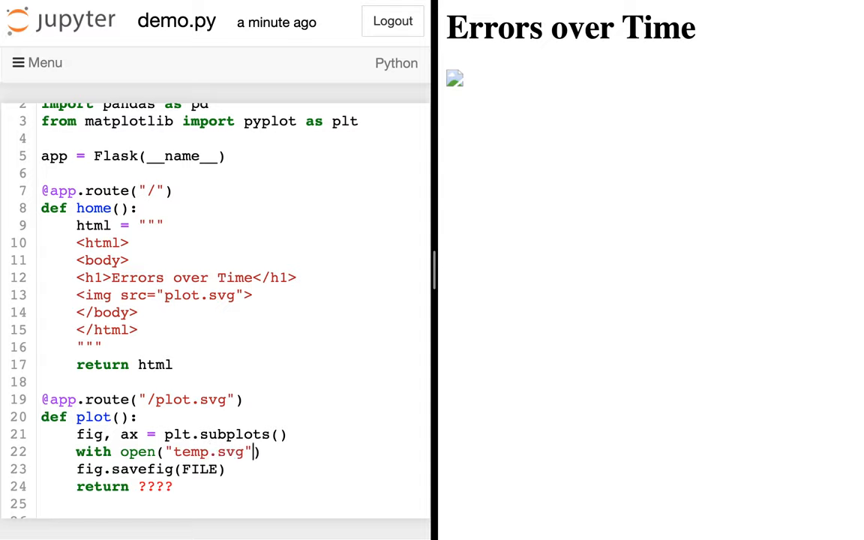
text(, "w")
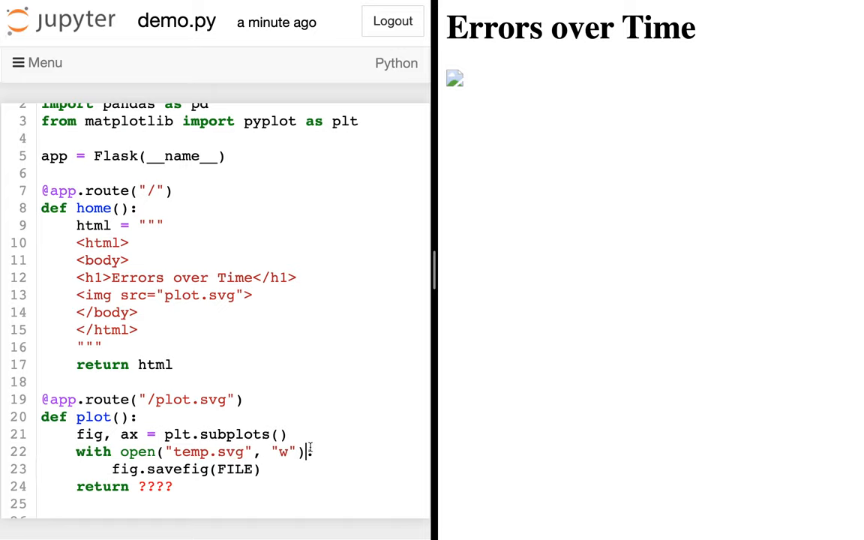
text(as f:)
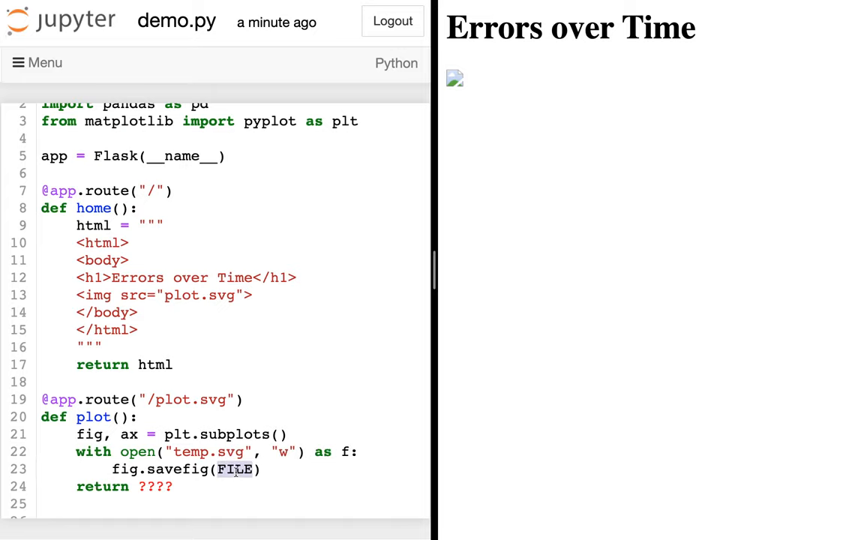
text(f)
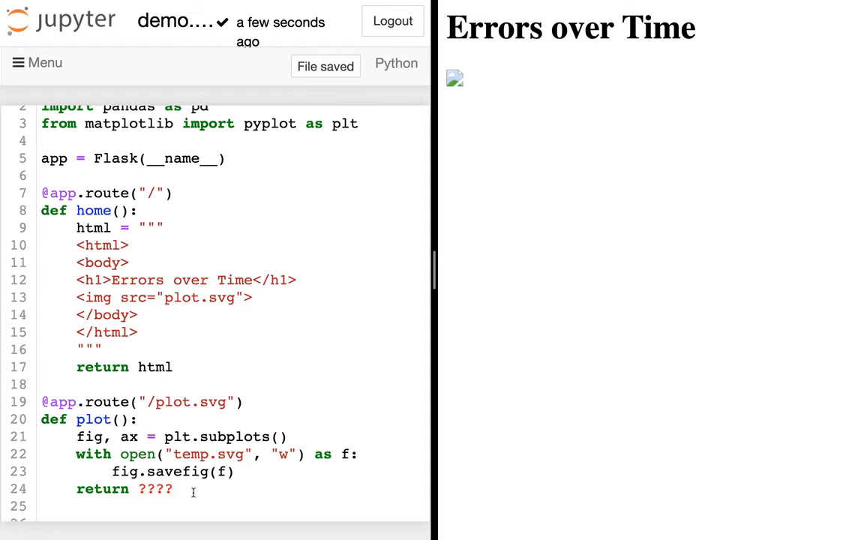
text("TODO")
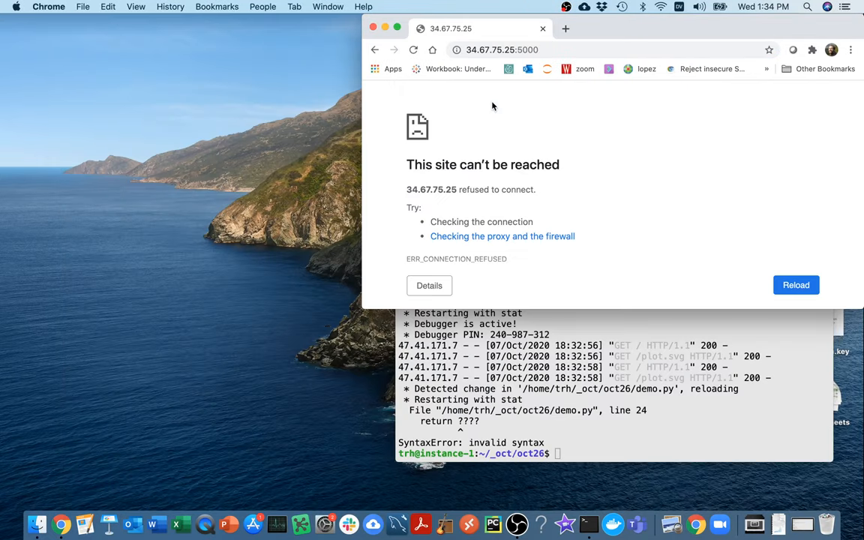
mouse_move(612, 126)
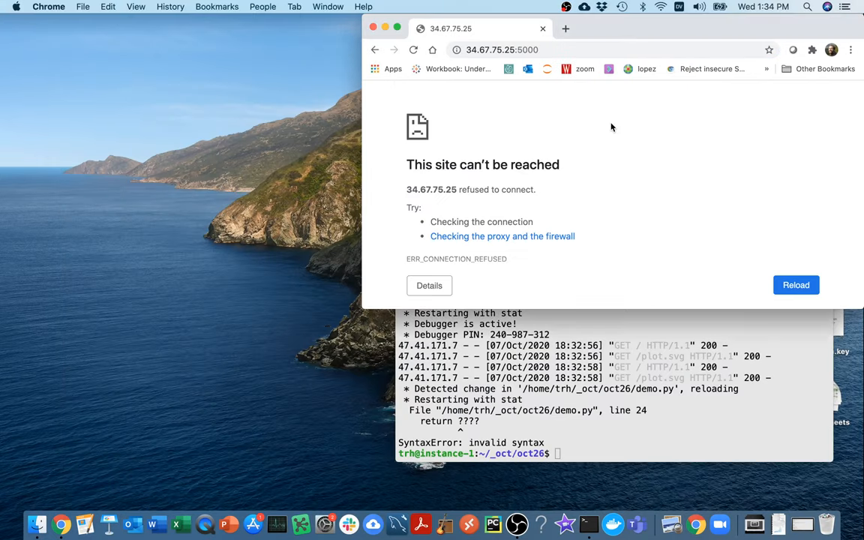
mouse_move(608, 176)
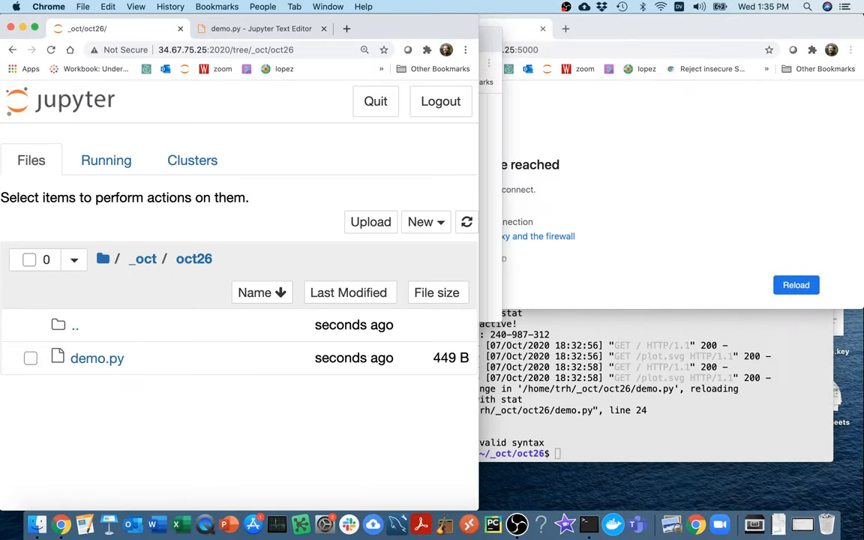
Change the open mode for temp.svg from "w" to "wb" in demo.py.
click(247, 43)
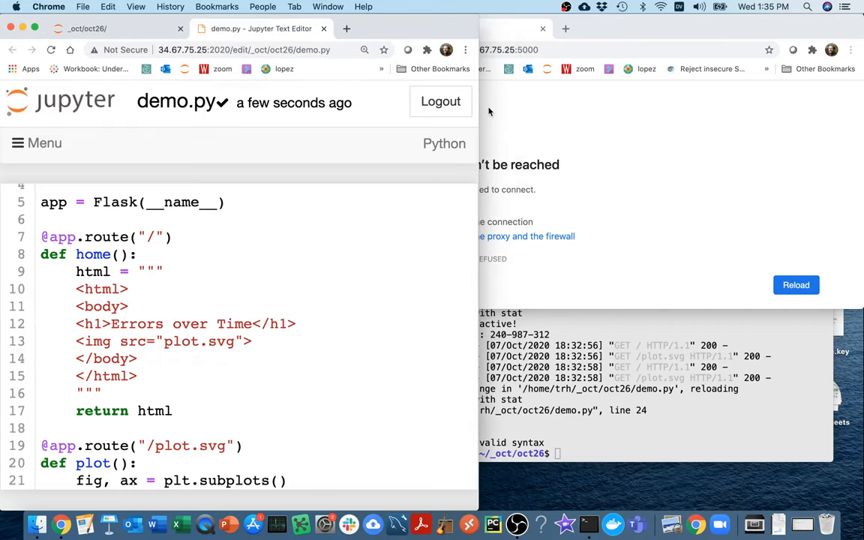
scroll(down, 3)
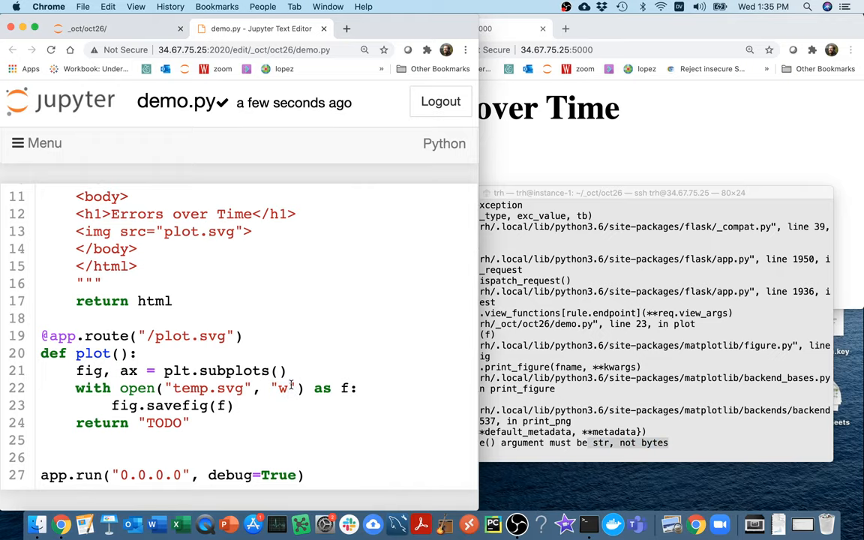
text(b)
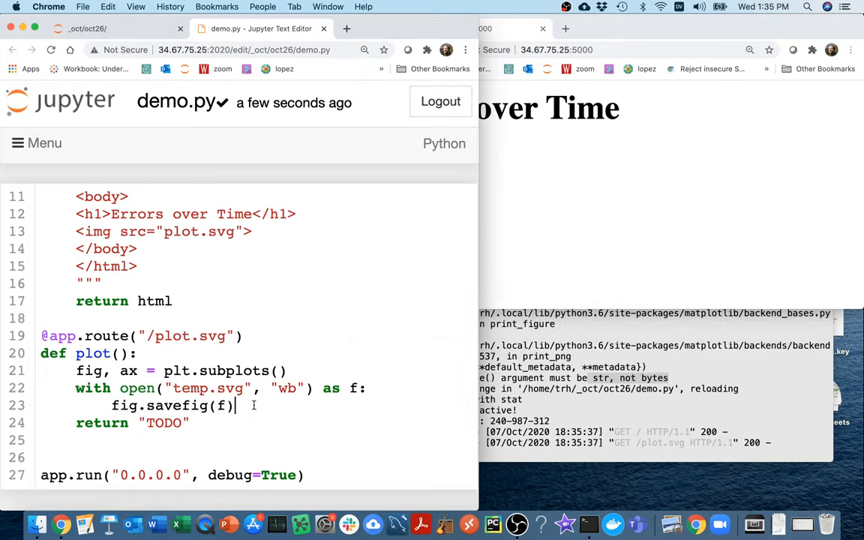
Check the oct26 folder listing and view the generated temp.svg file.
click(113, 28)
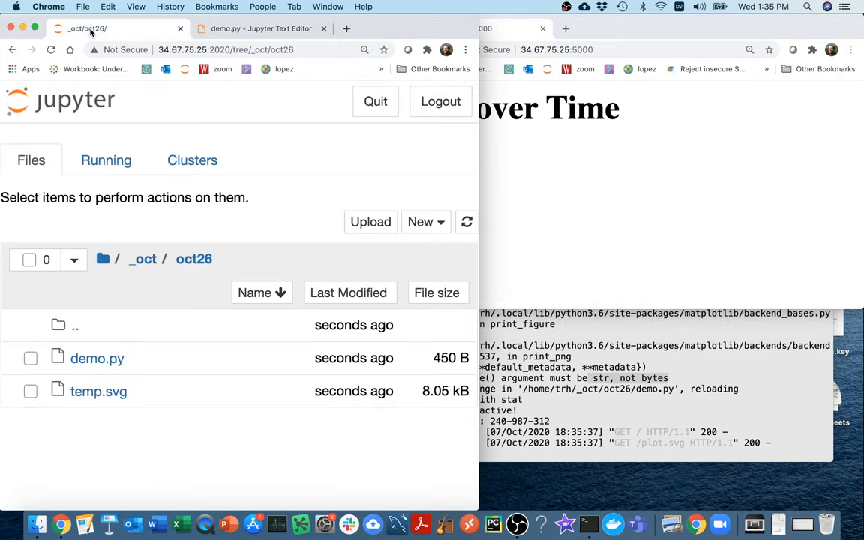
click(99, 390)
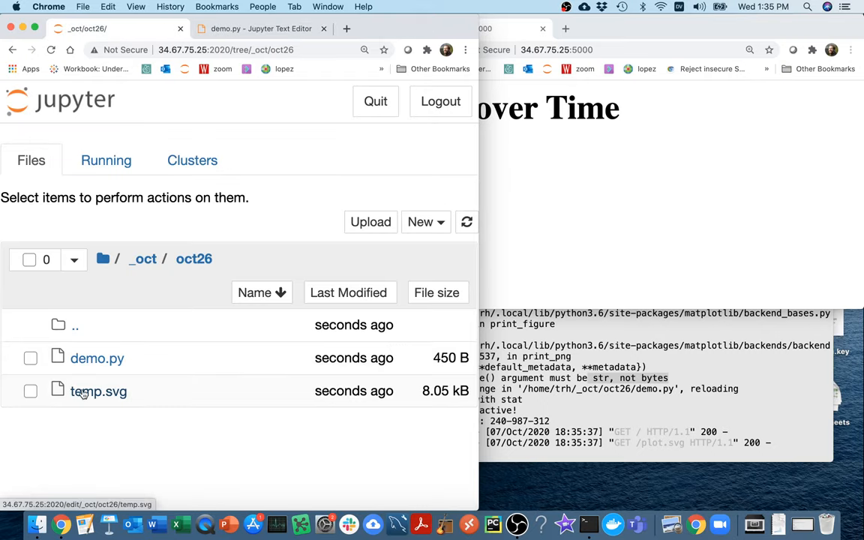
click(261, 29)
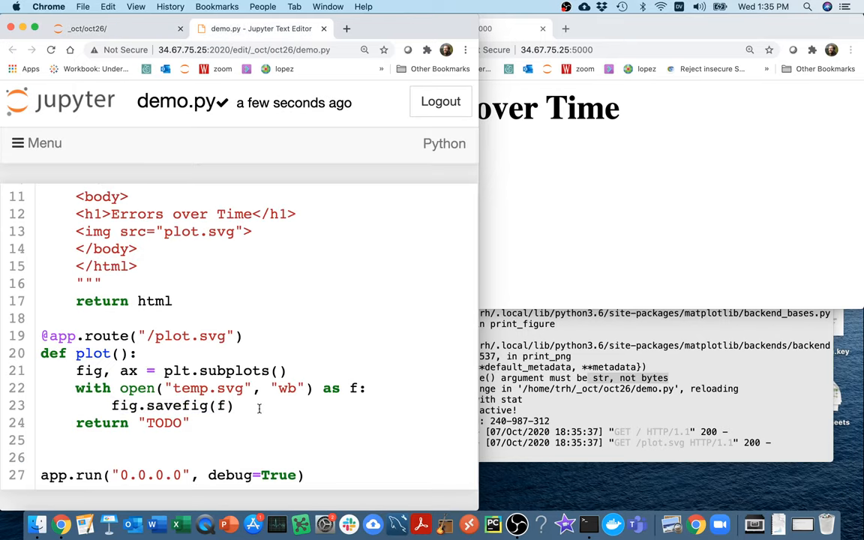
Reopen temp.svg with open("temp.svg", "rb") as f and return f.read() instead of "TODO".
key(enter)
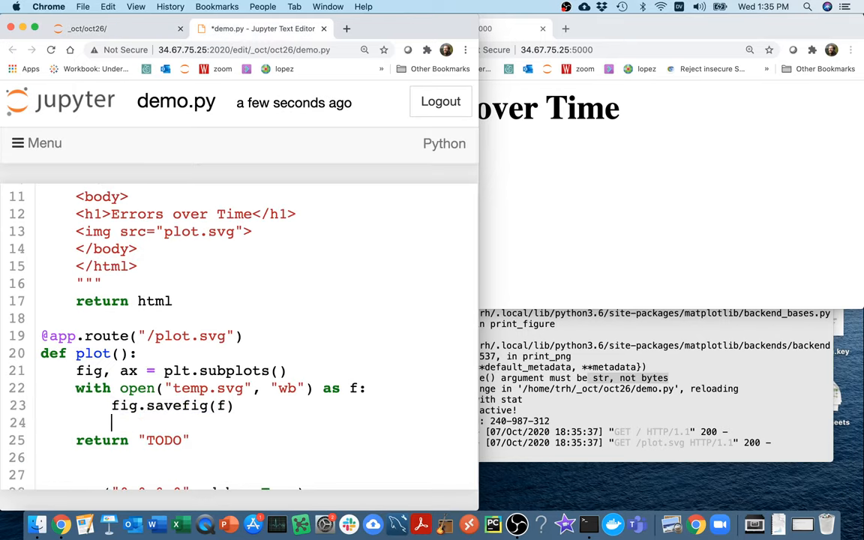
text(with)
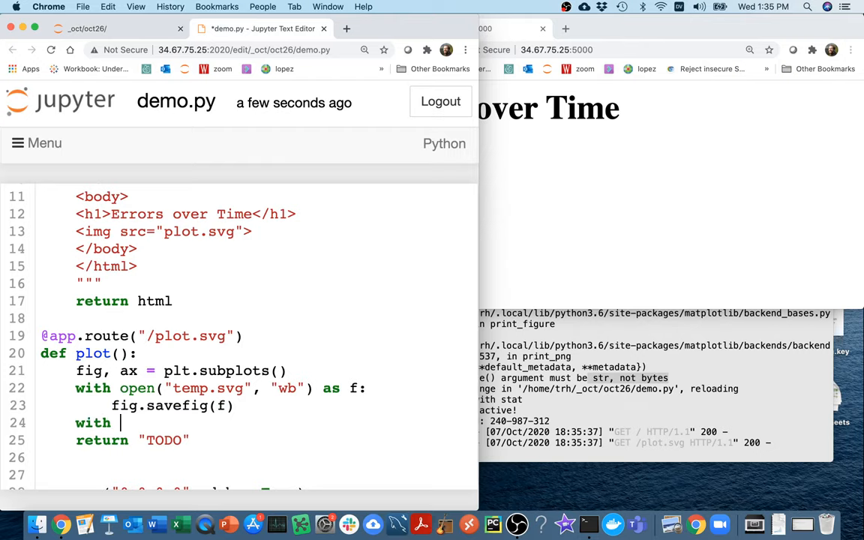
text(open("temp.svg", "rb") as f:)
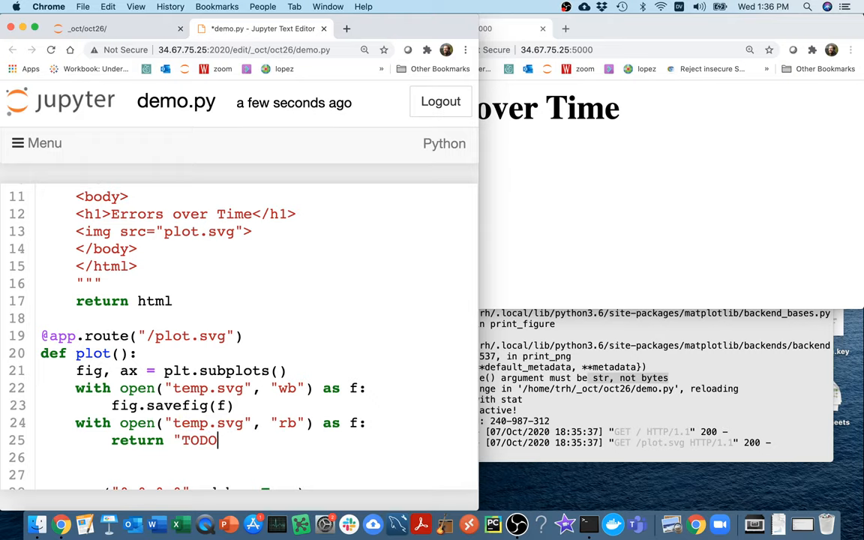
key(Backspace)
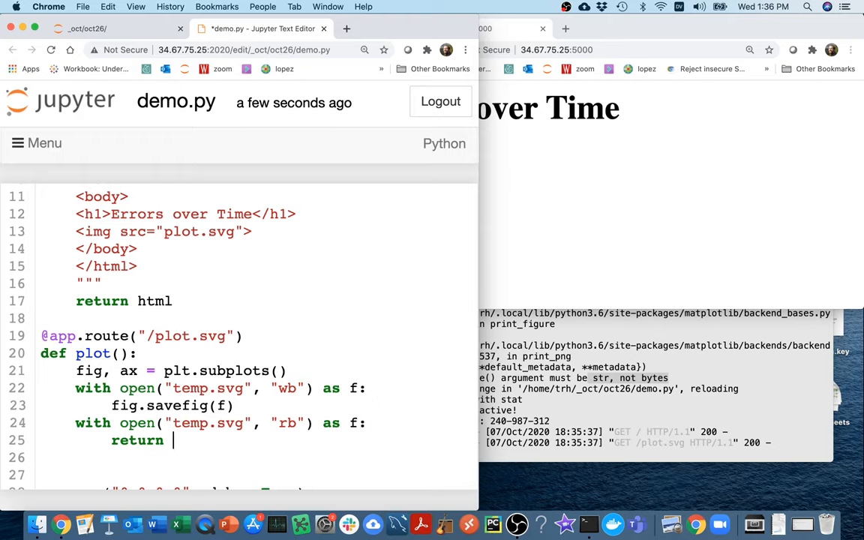
text(f.read)
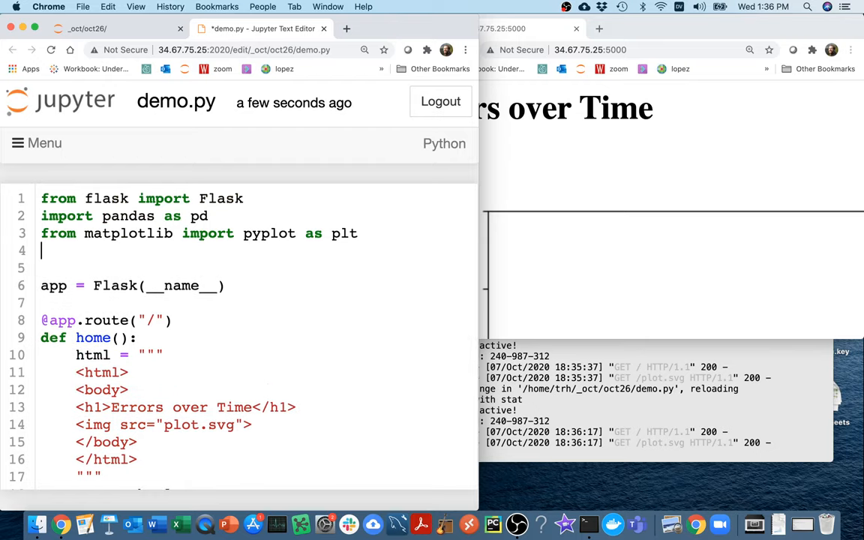
Add from io import BytesIO, correcting the mistyped String class name.
text(from io import)
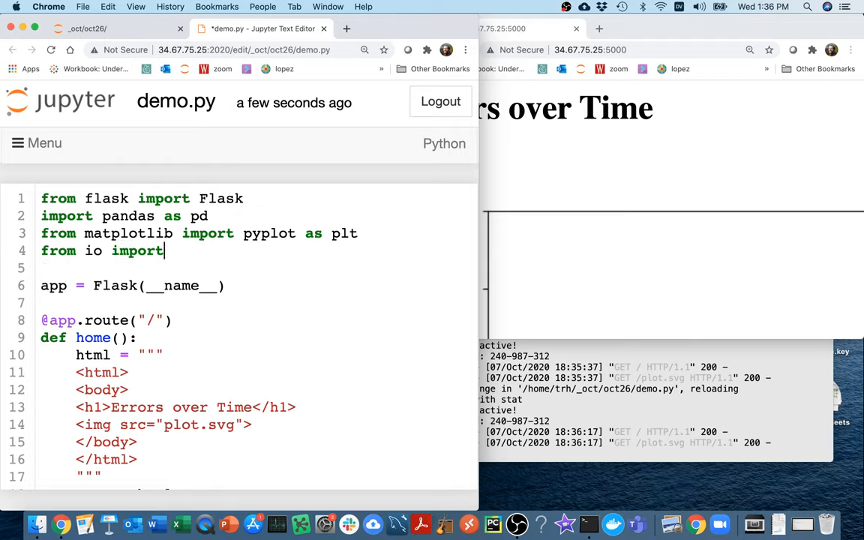
text(String)
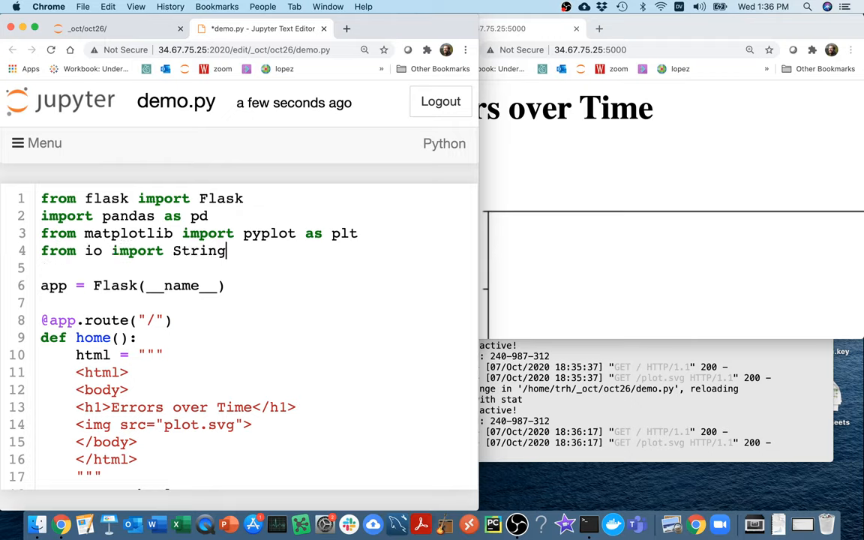
key(Backspace)
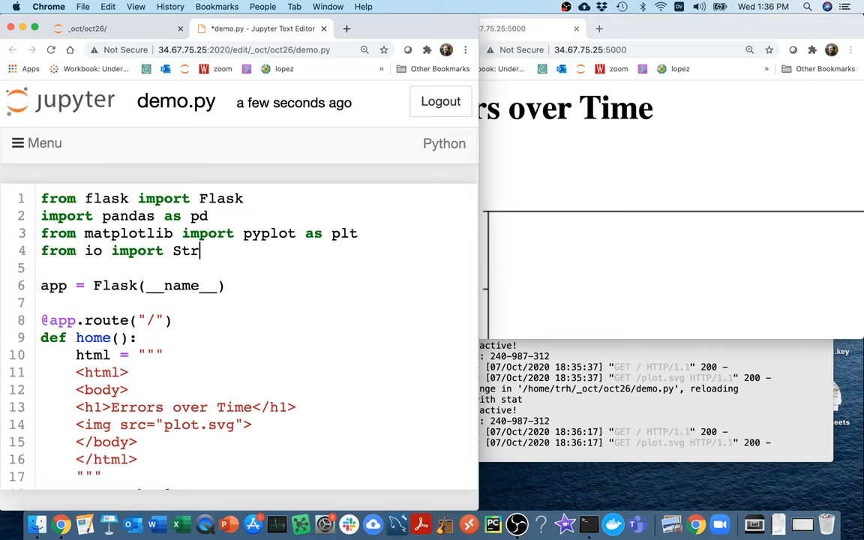
text(BytesIO)
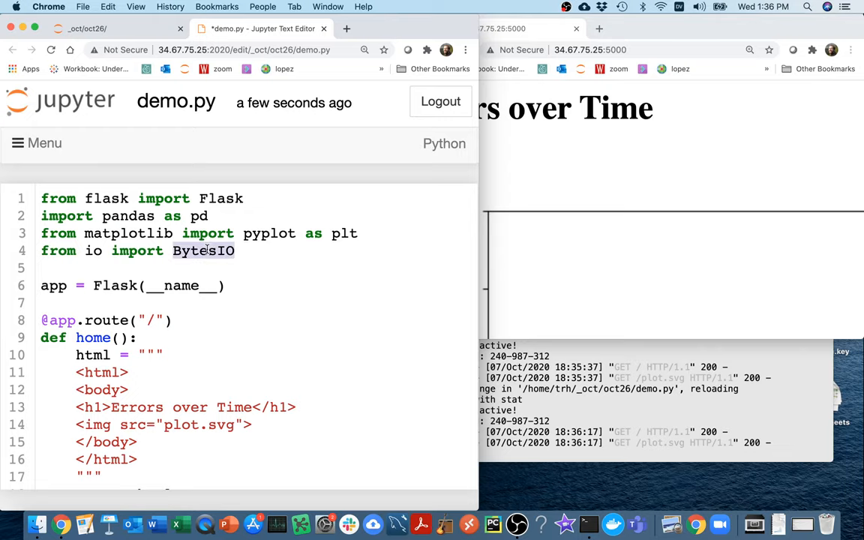
Replace the temp file blocks with a BytesIO buffer, return f.getvalue(), and save.
scroll(down, 3)
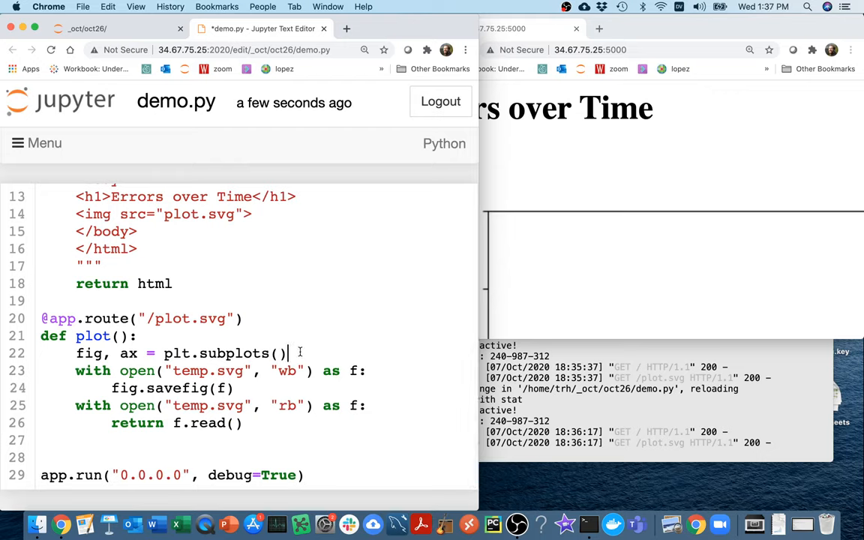
text(buf =)
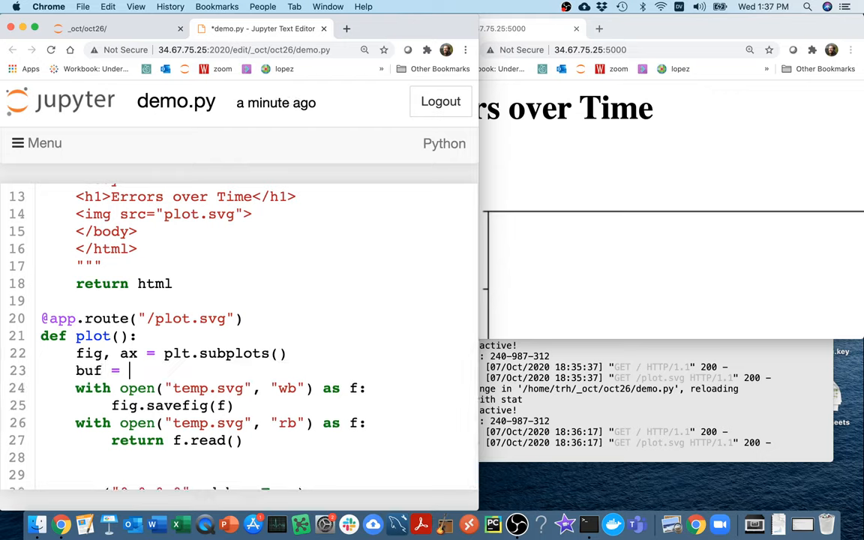
text(BytesIO())
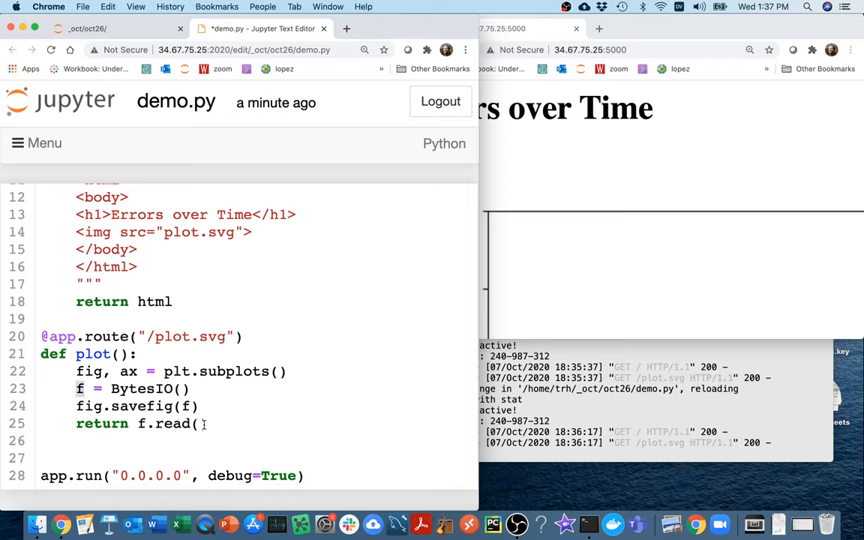
text(f.read)
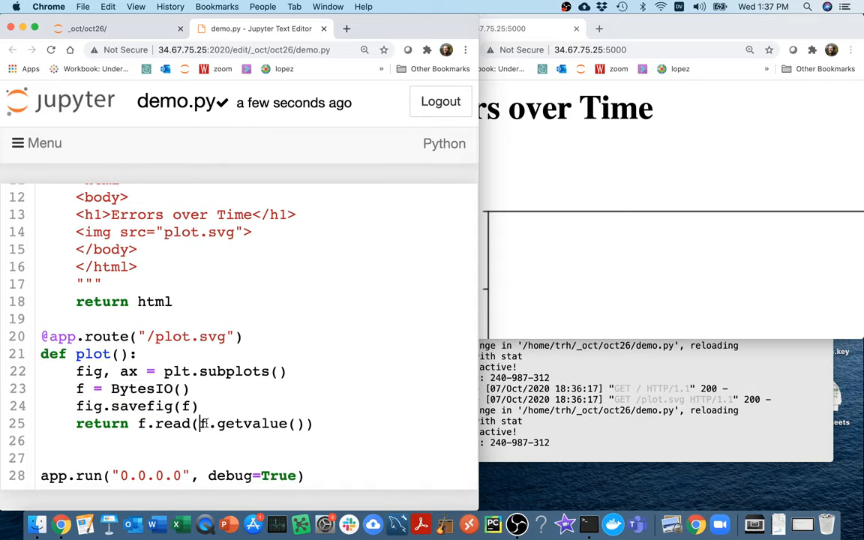
key(cmd+s)
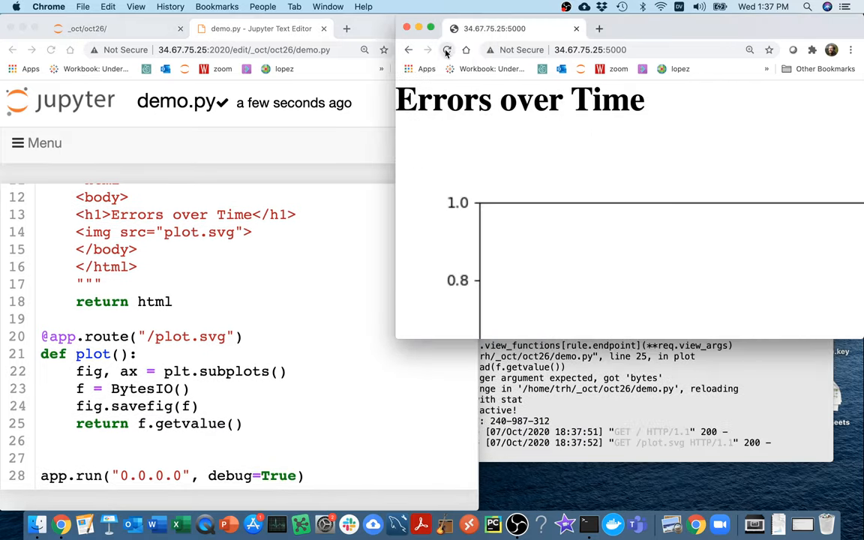
scroll(down, 3)
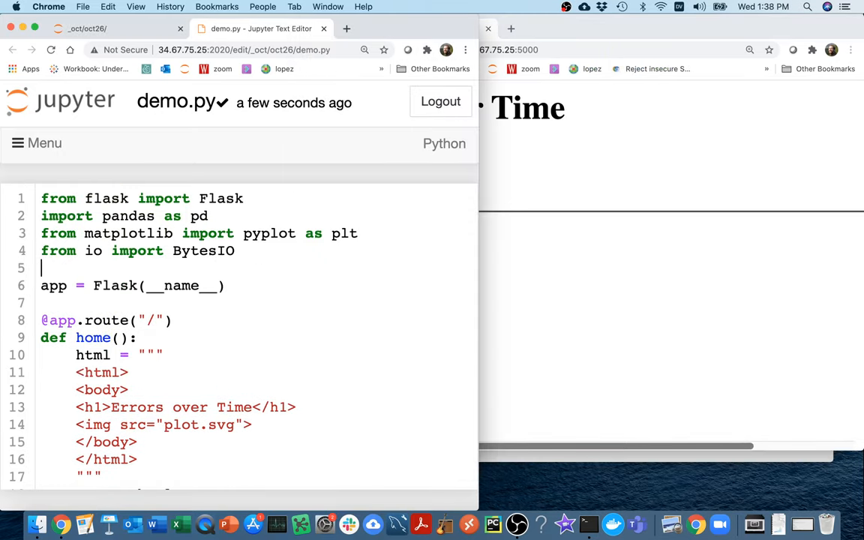
Add a global values = [1,2,3] list above the app creation.
text(values = [])
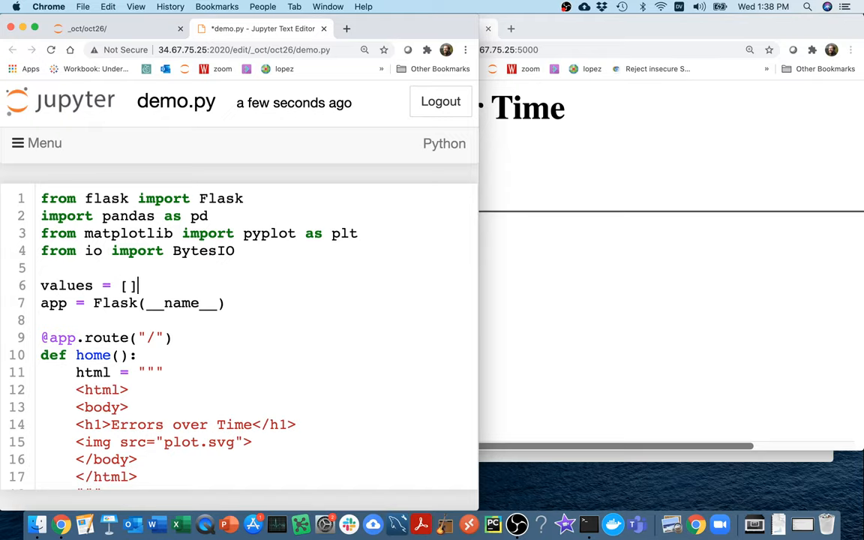
text(1,2,3)
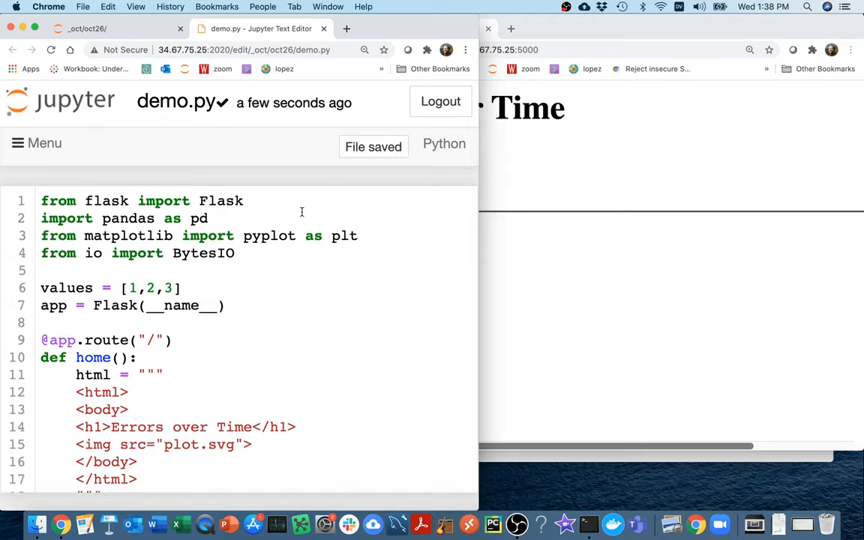
scroll(down, 3)
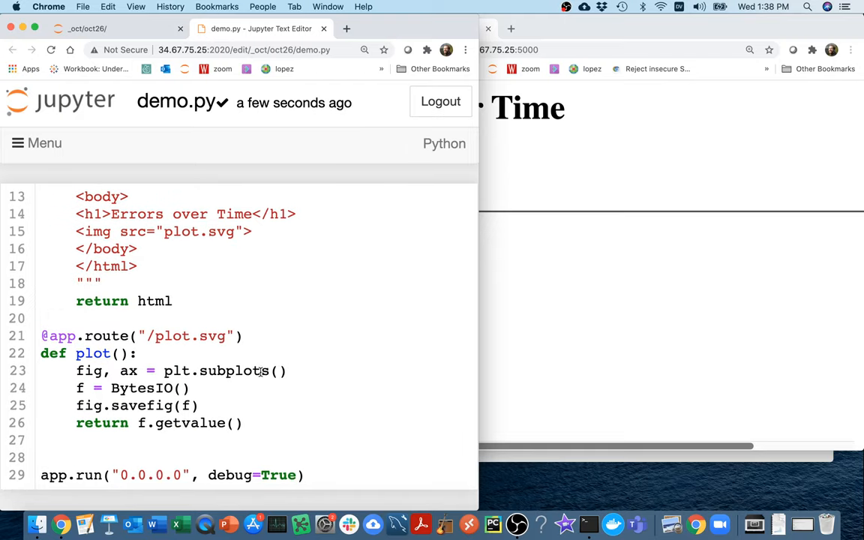
mouse_move(137, 366)
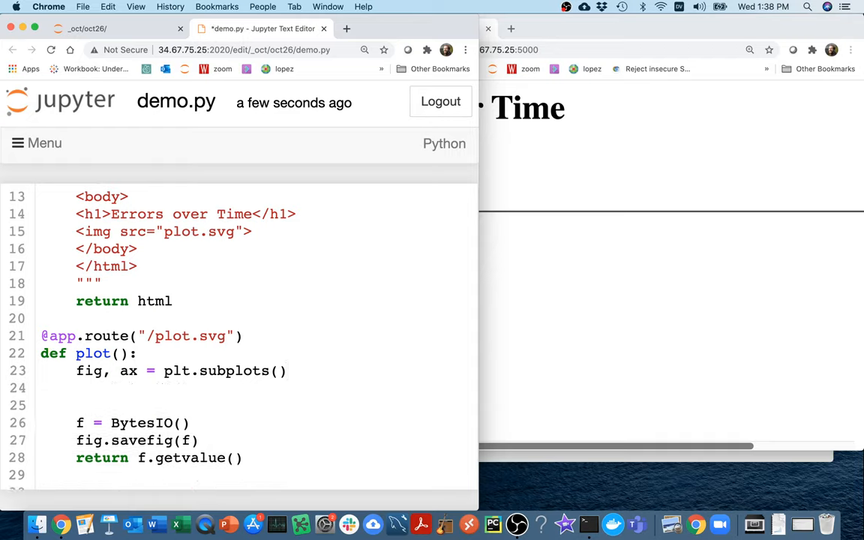
Draw pd.Series(values).plot.line(ax=ax) inside the plot route.
text(pd.Series)
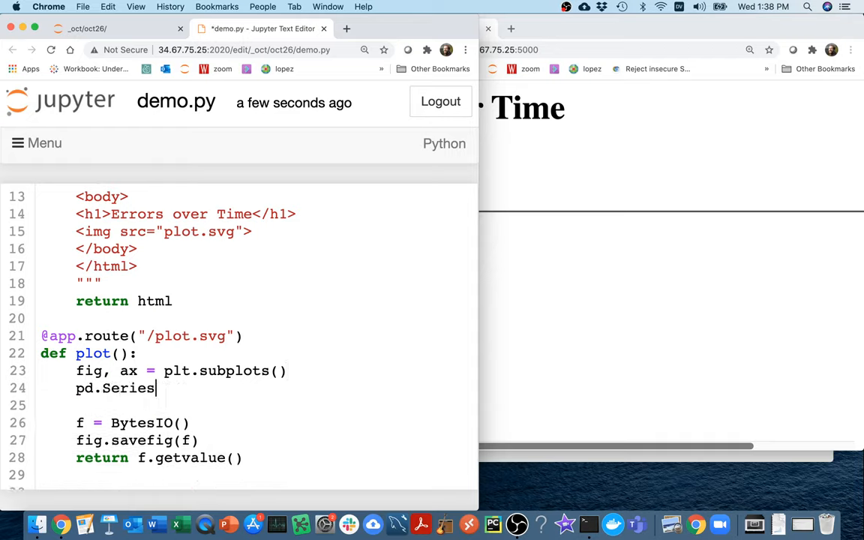
text(())
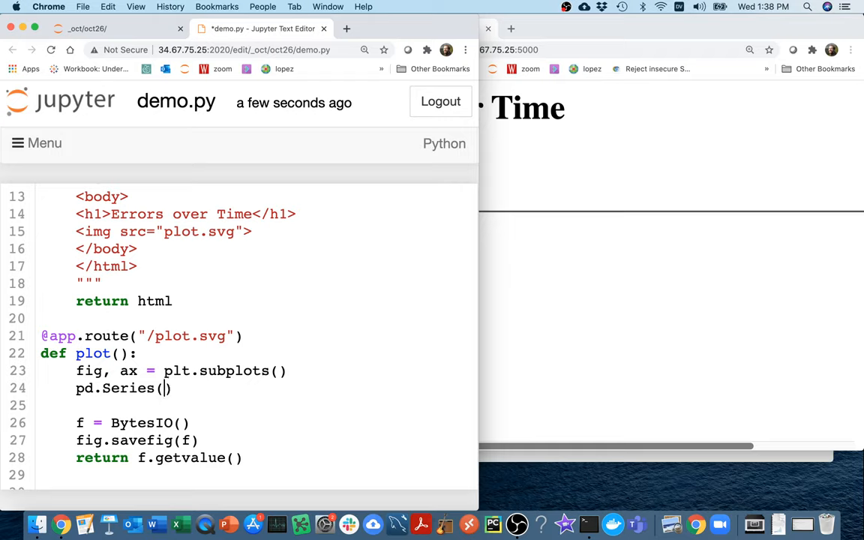
text(values)
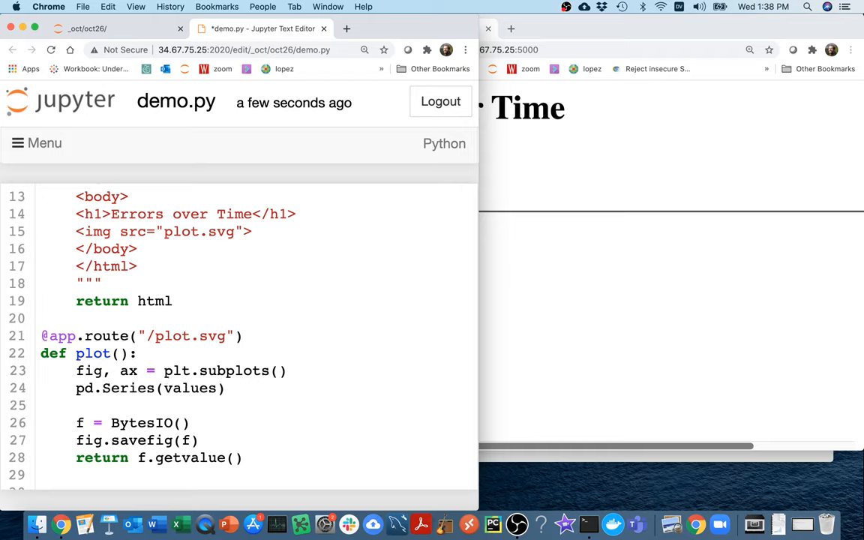
text(.plo)
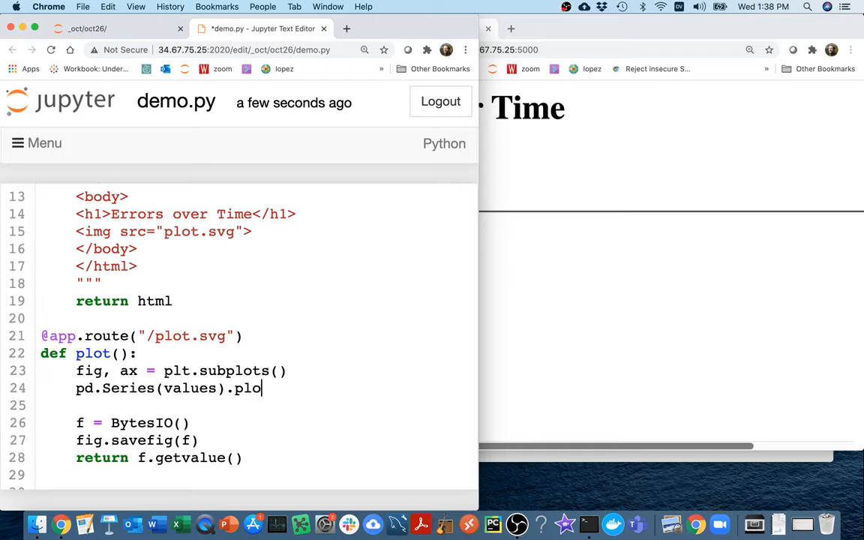
text(t.line(ax))
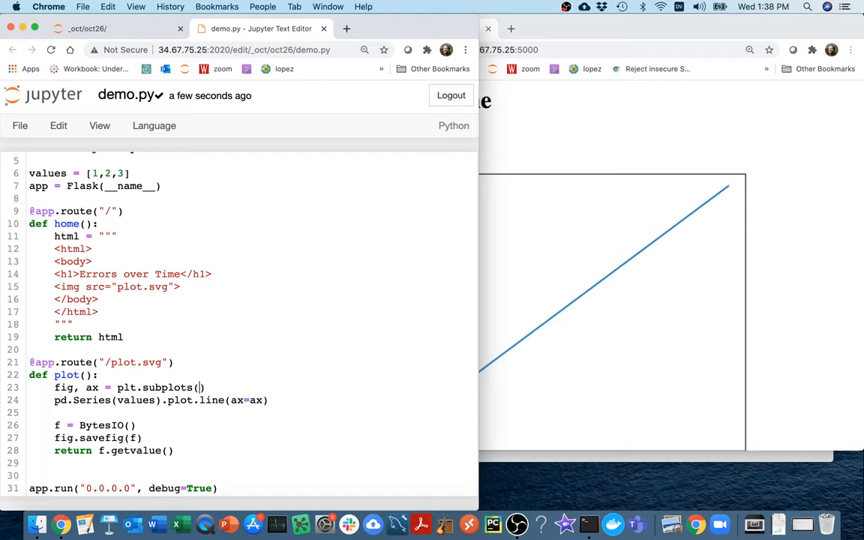
Create the figure with plt.subplots(figsize=(3,2)).
text(figsize=())
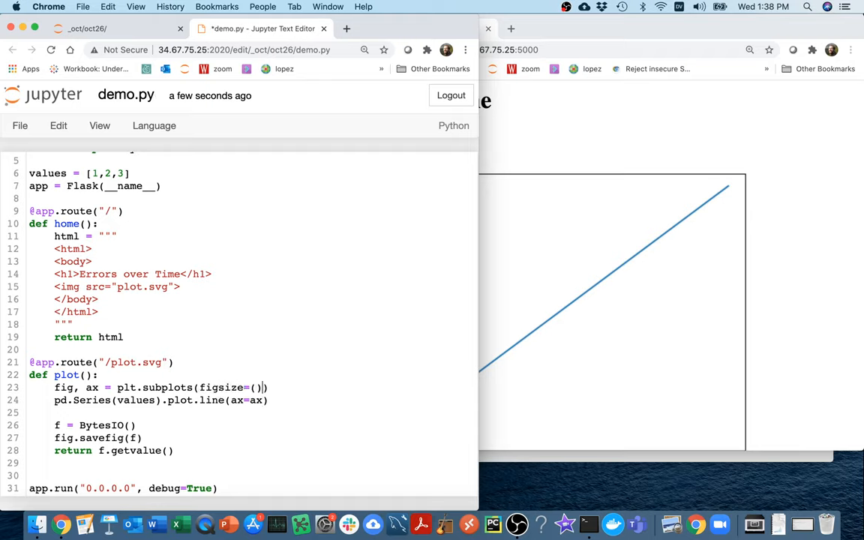
text(3,2)
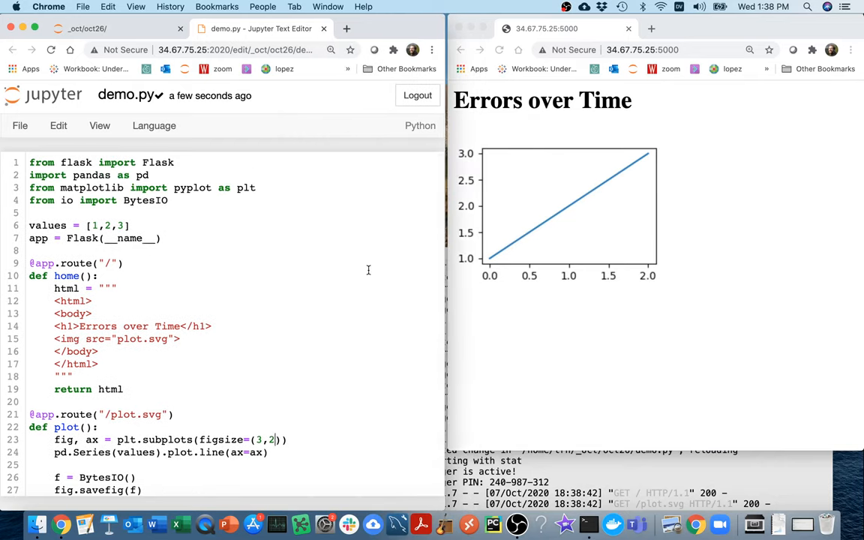
mouse_move(129, 278)
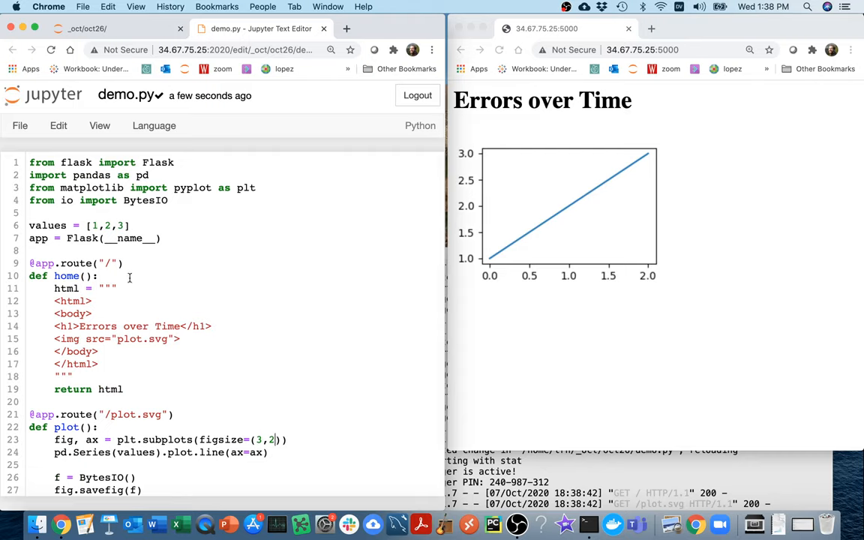
Have the home route call values.append() with a SOME RANDOM VALUE placeholder.
text(values.)
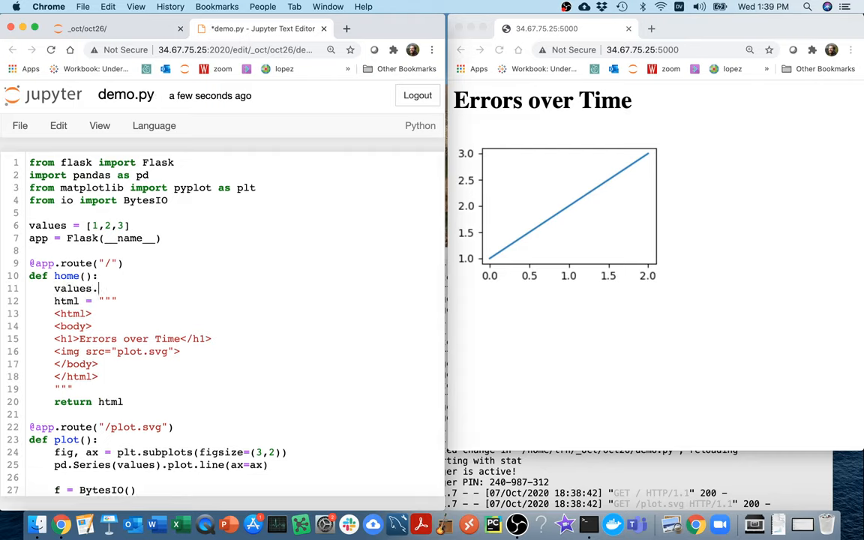
text(append())
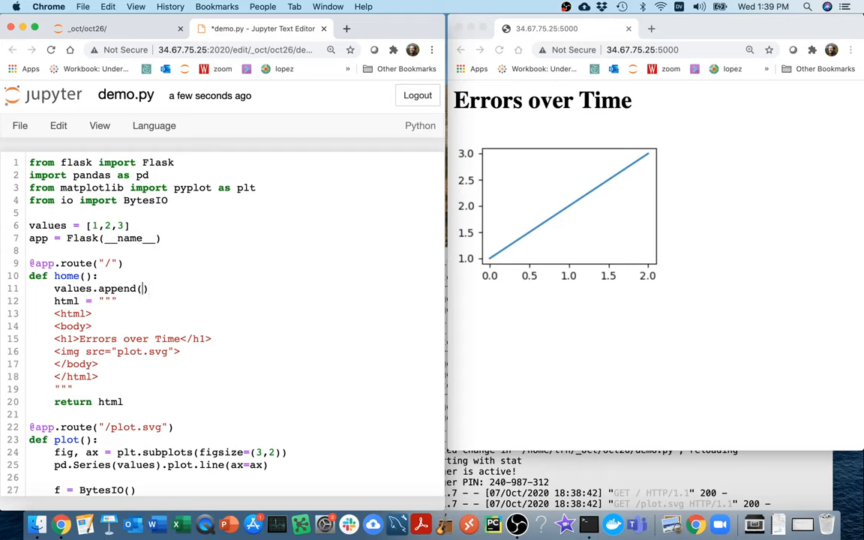
text(SOME RANDOM)
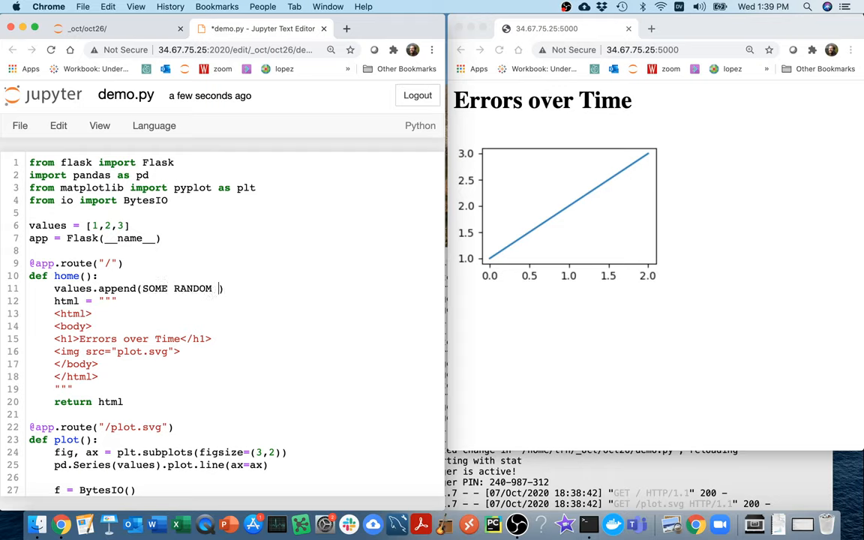
text(VALUE)
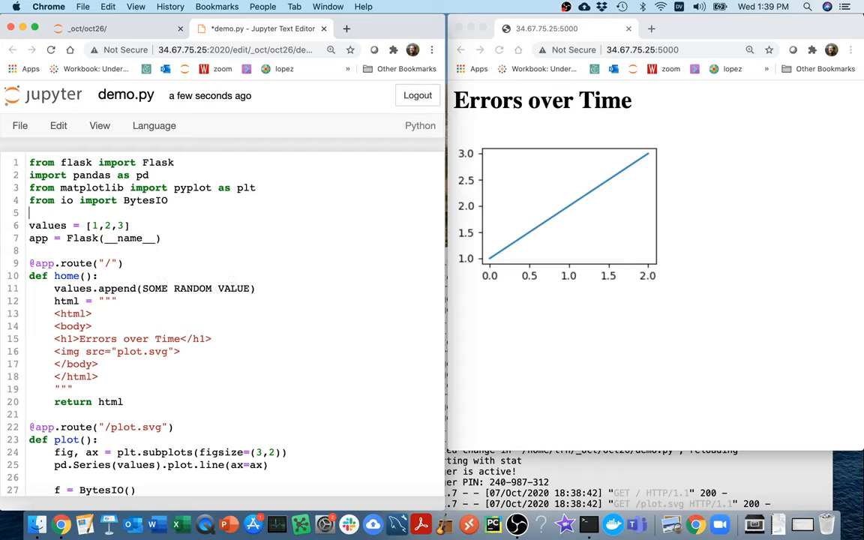
Import random, change the append argument to random.randint(1, 6), and save.
text(im)
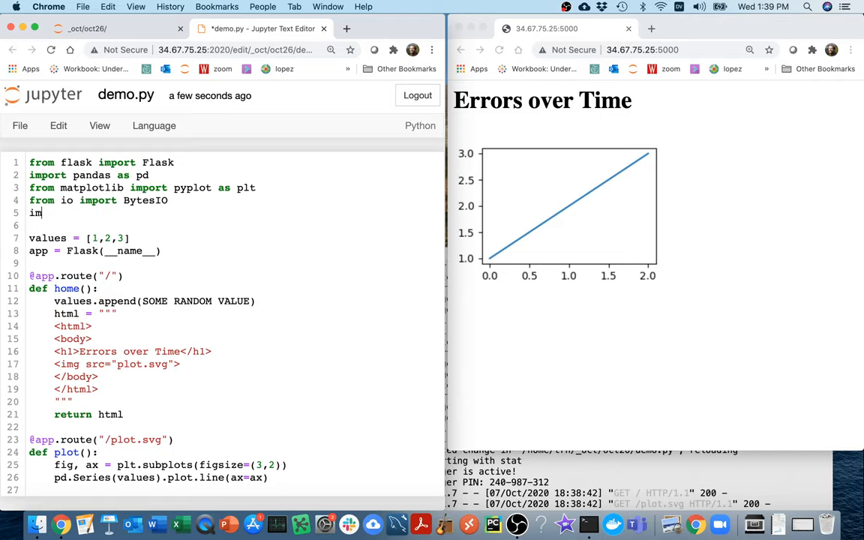
text(port random)
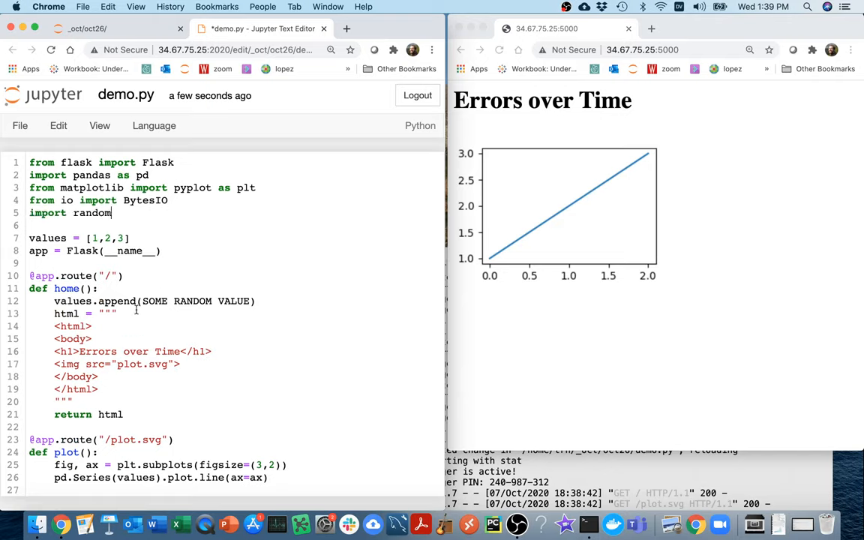
text(ra))
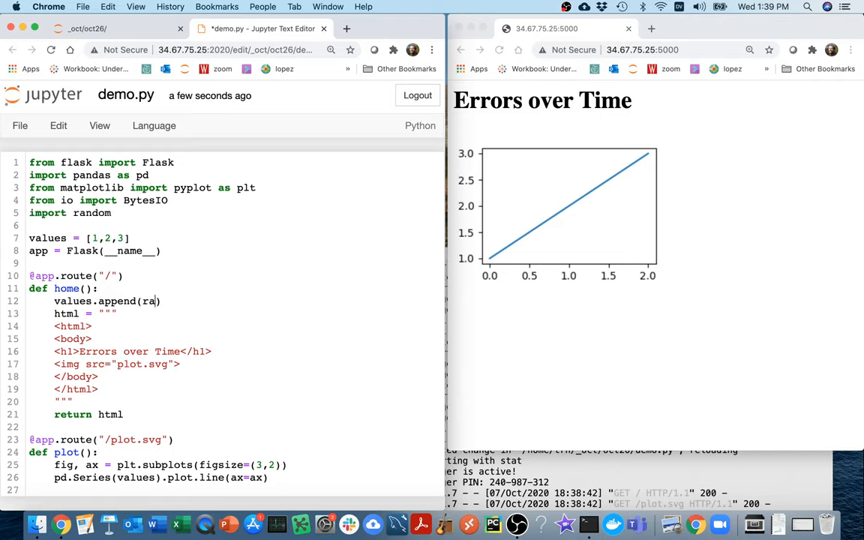
text(ndom.randint())
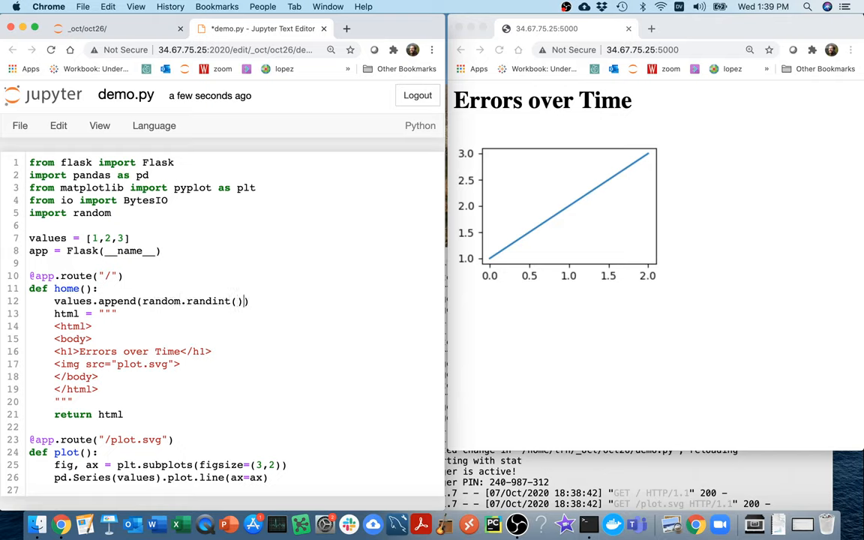
text(1,)
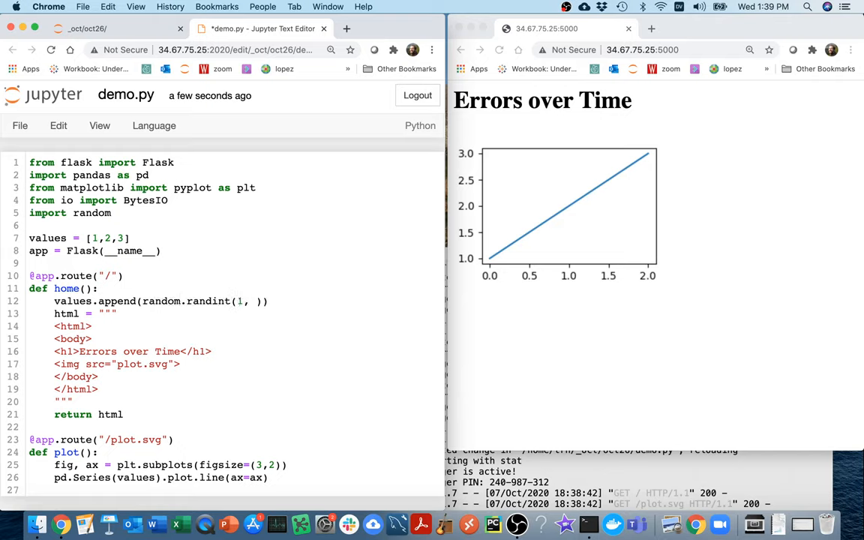
key(cmd+s)
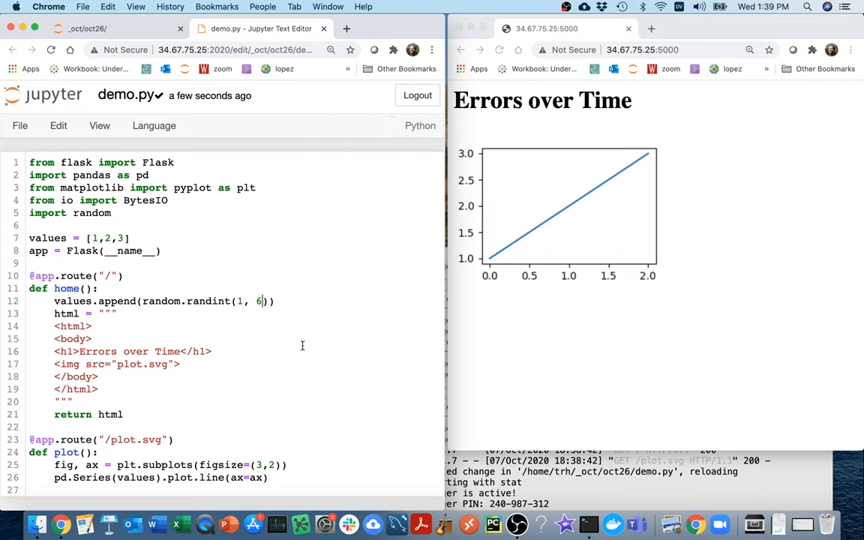
mouse_move(568, 295)
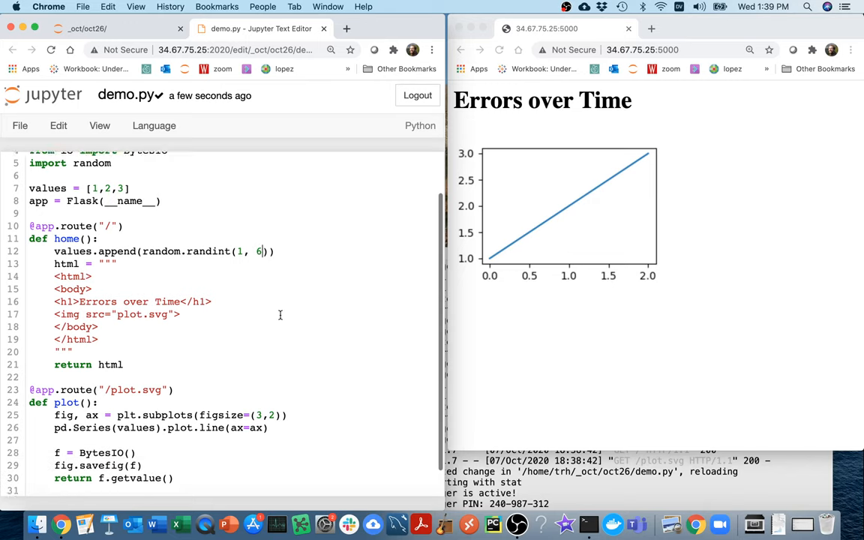
Add ax.set_xlabel("Time") and ax.set_ylabel("Errors") below the plot line and save.
scroll(down, 3)
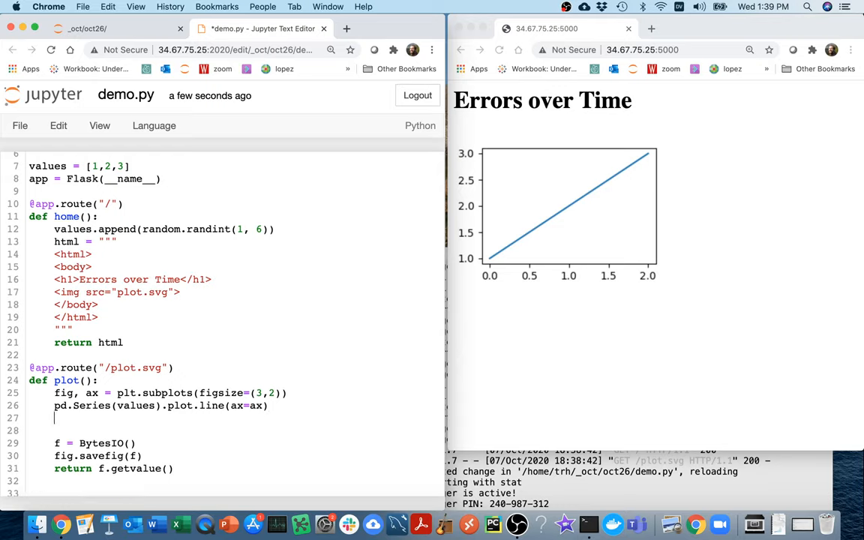
text(ax.)
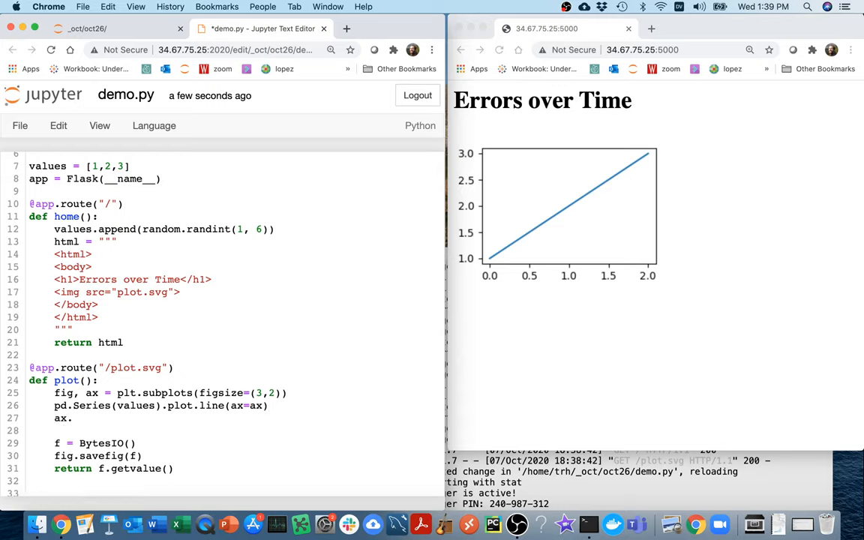
text(set_xlabel())
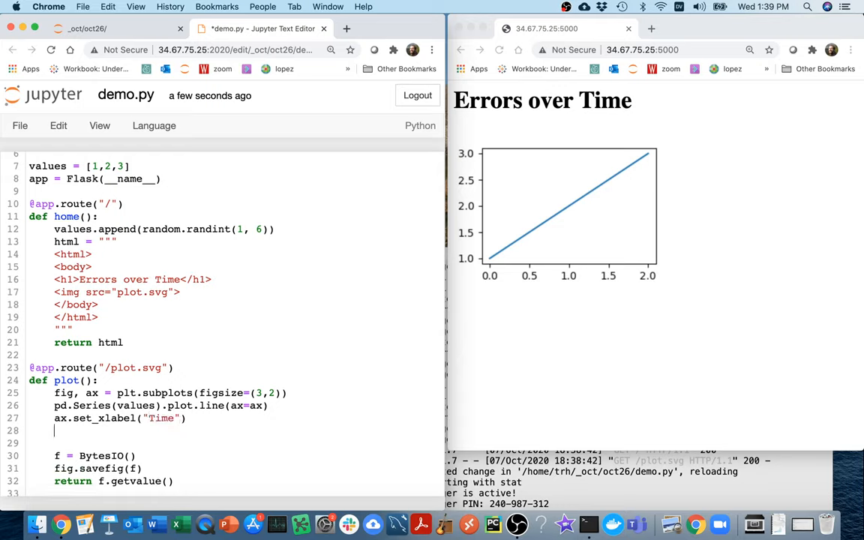
text(ax.set)
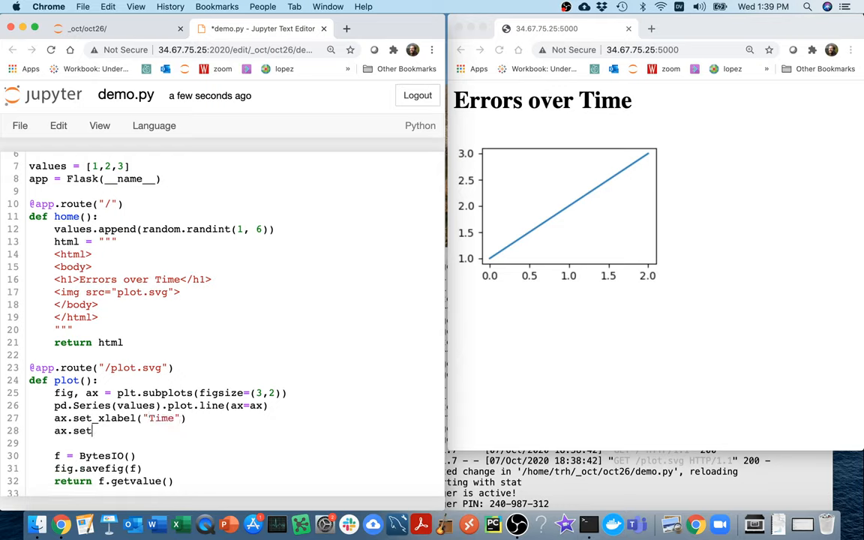
text(_ylabel())
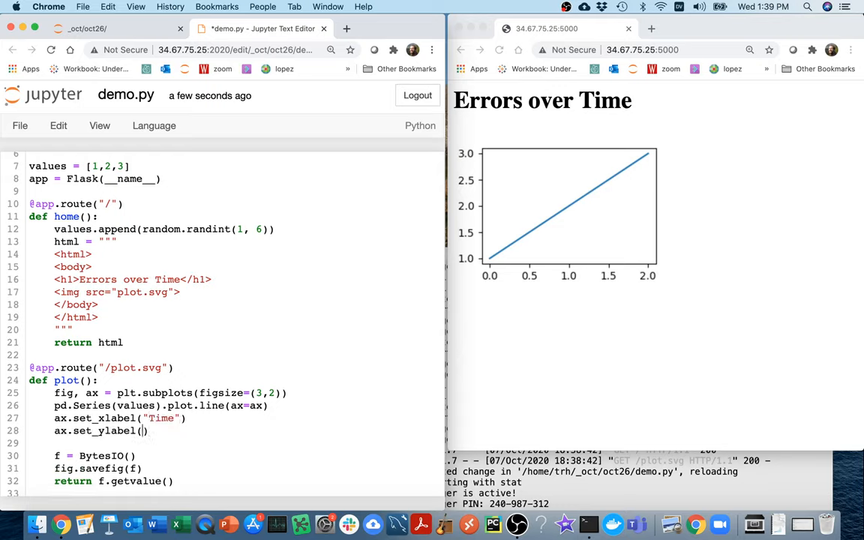
text(Errors")
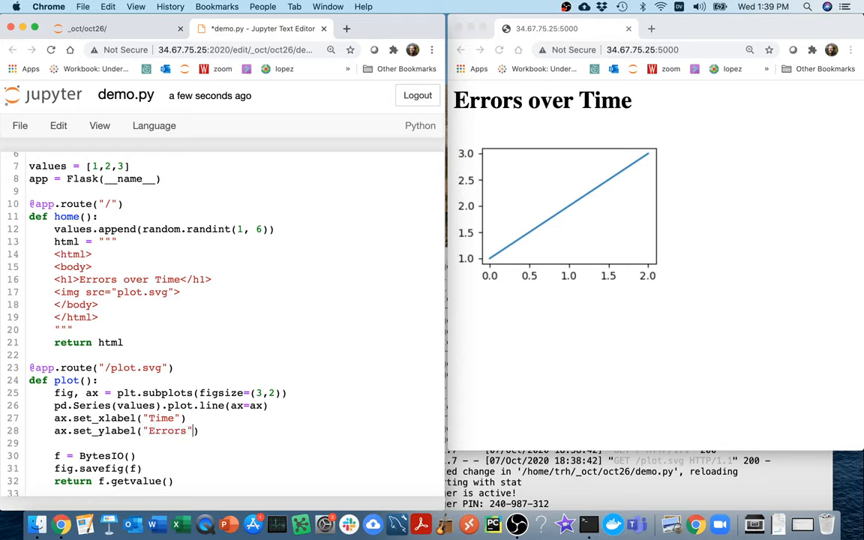
key(cmd+s)
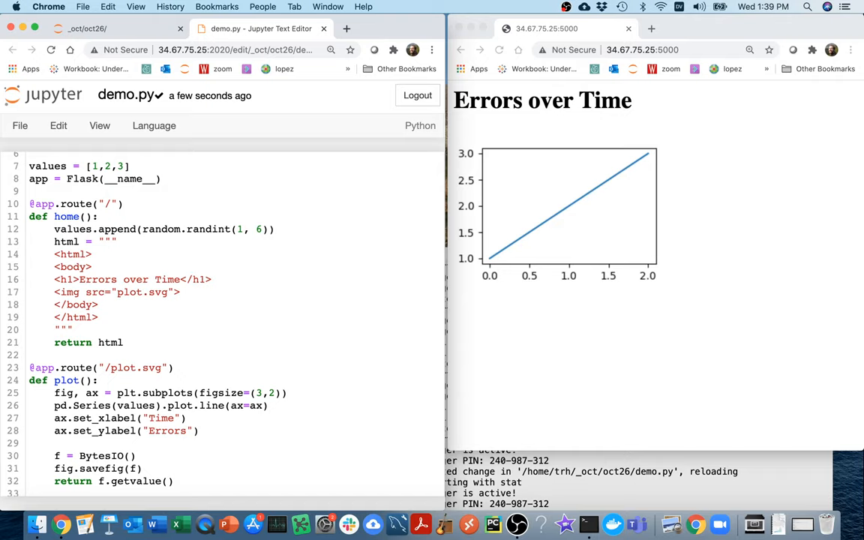
Switch over to the dashboard browser window.
click(193, 431)
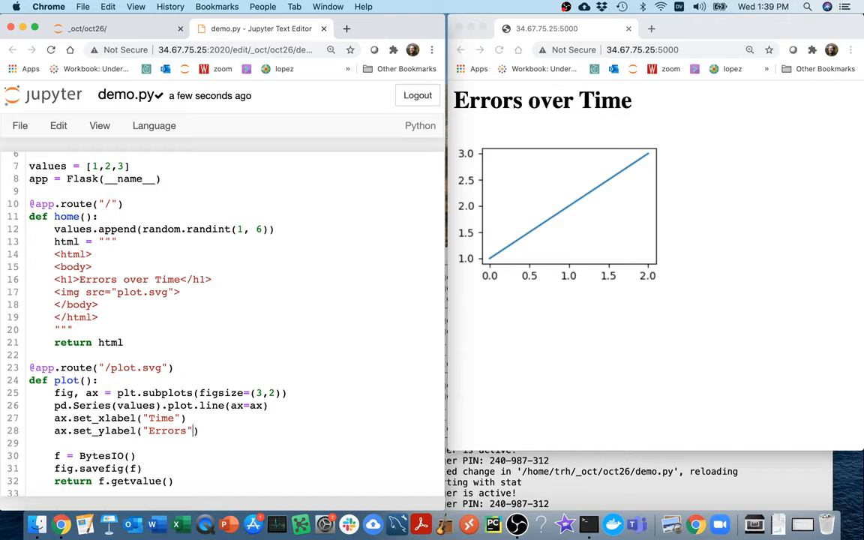
mouse_move(692, 111)
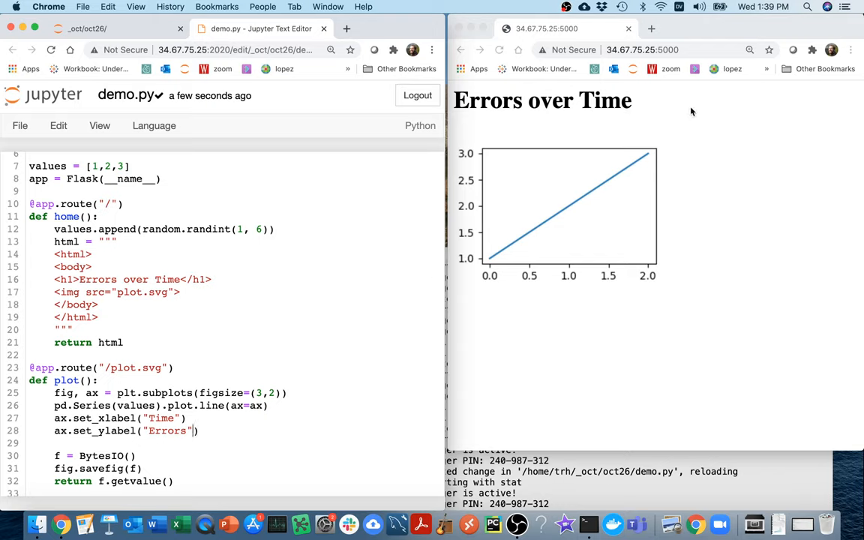
click(500, 49)
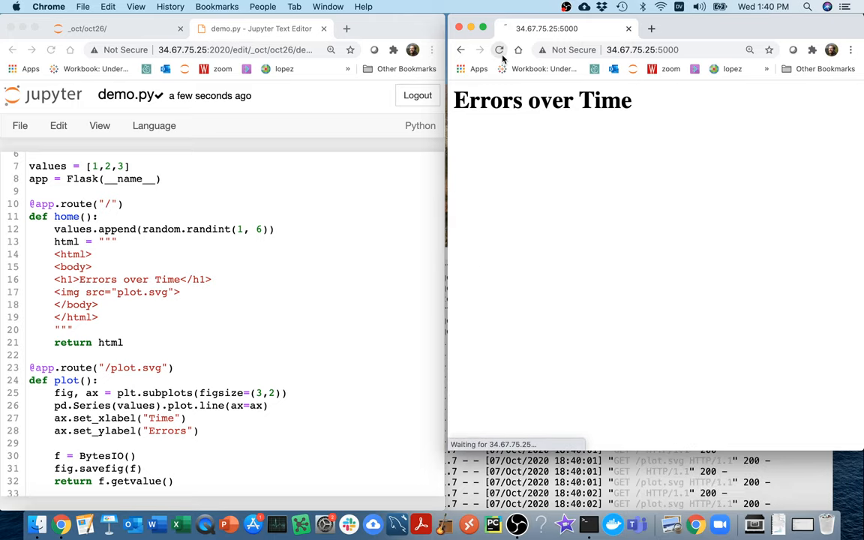
Reload the dashboard twice so the plot redraws with random values and the Errors label.
click(499, 50)
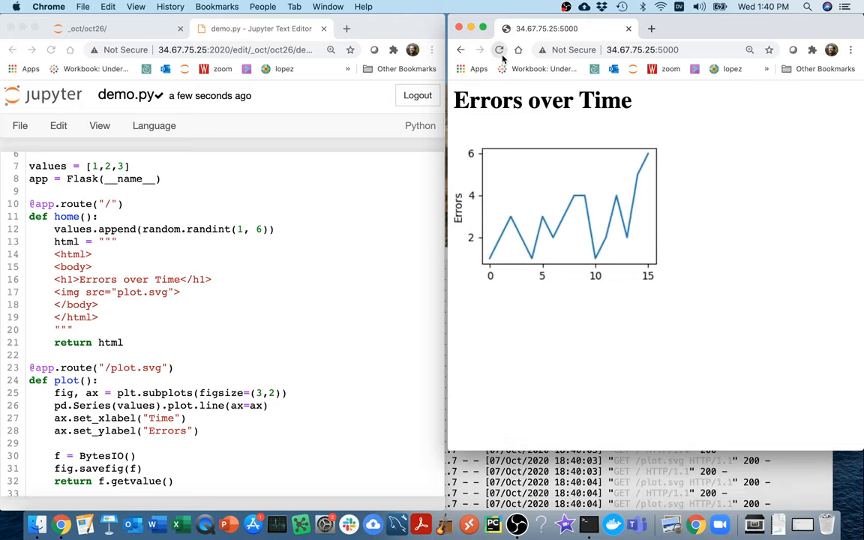
click(500, 49)
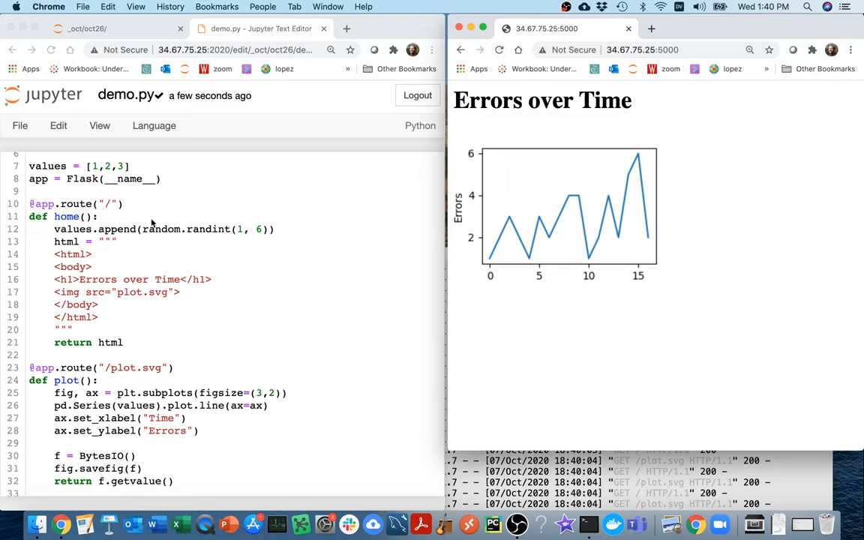
Review the f = BytesIO() buffer code, then reload the dashboard for another random point.
scroll(down, 3)
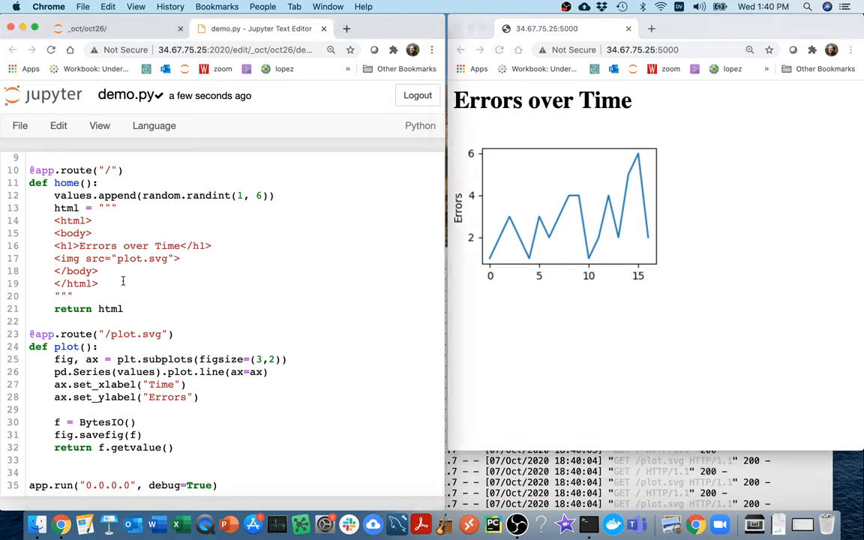
drag(54, 207, 74, 295)
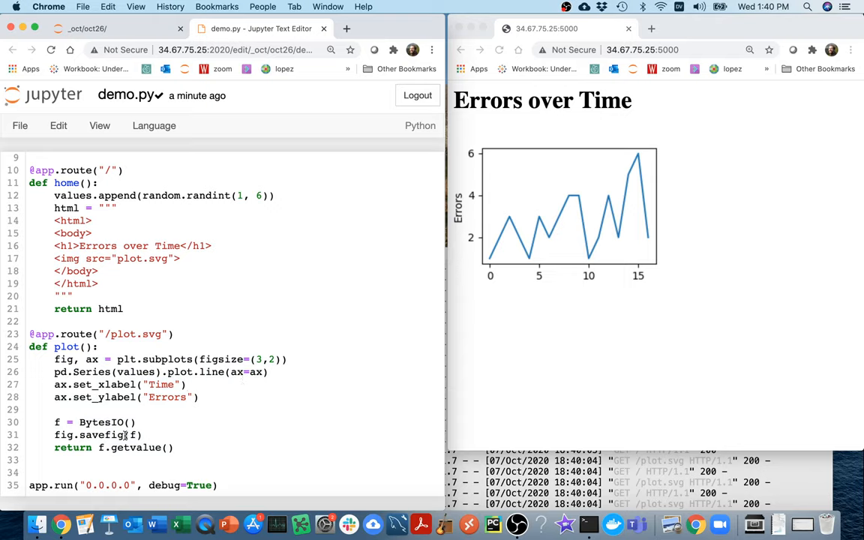
double_click(98, 435)
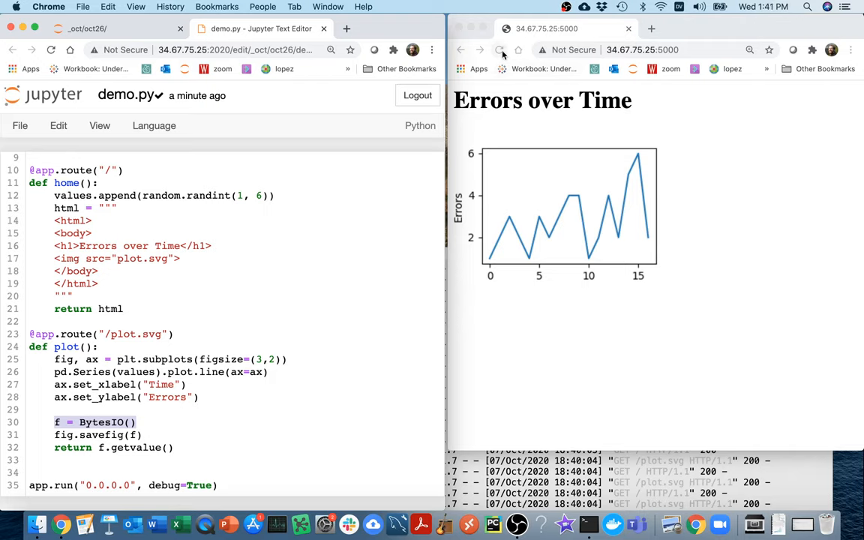
click(501, 50)
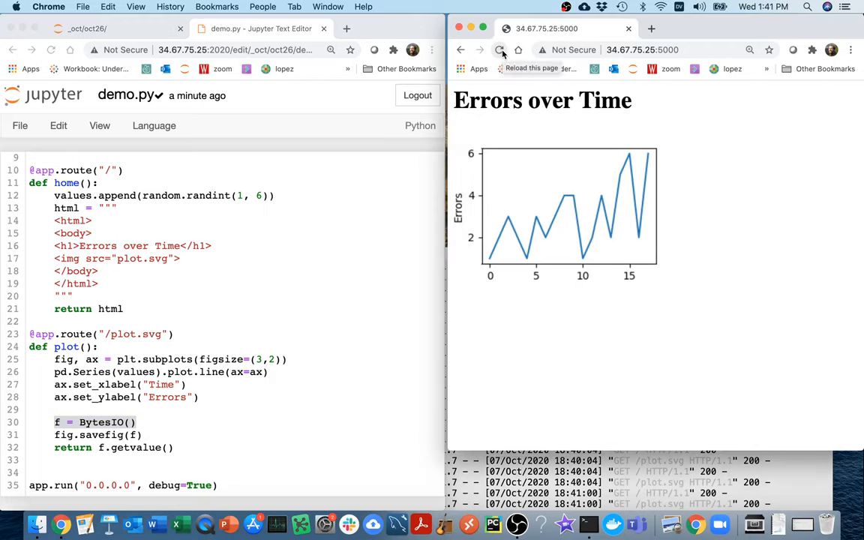